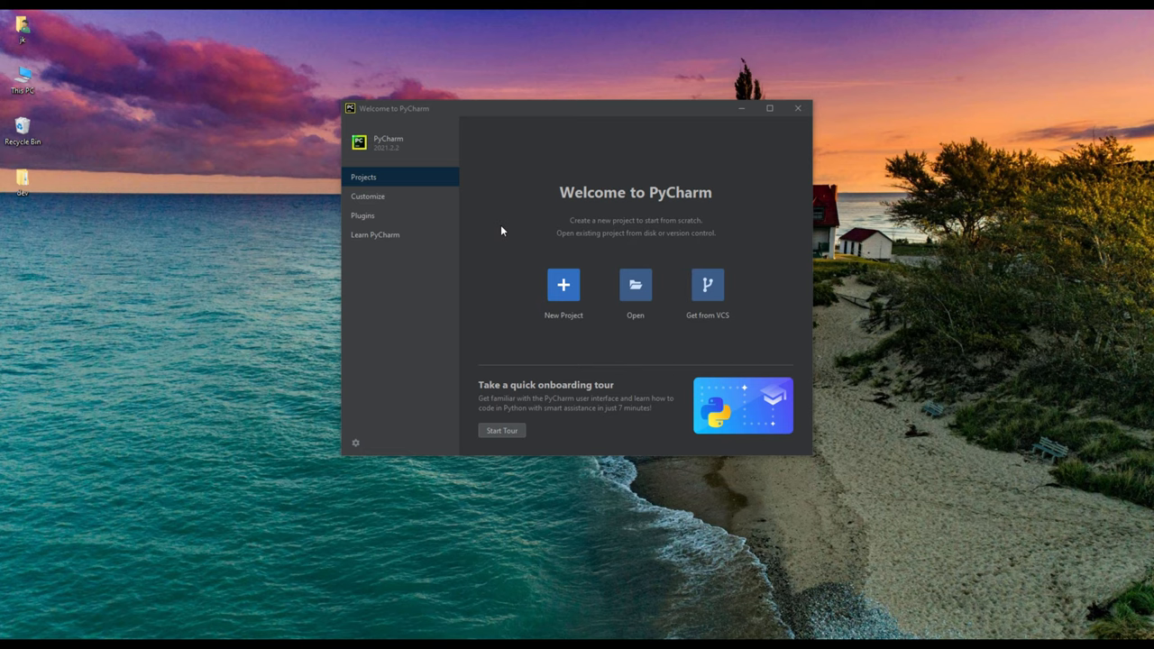
mouse_move(530, 118)
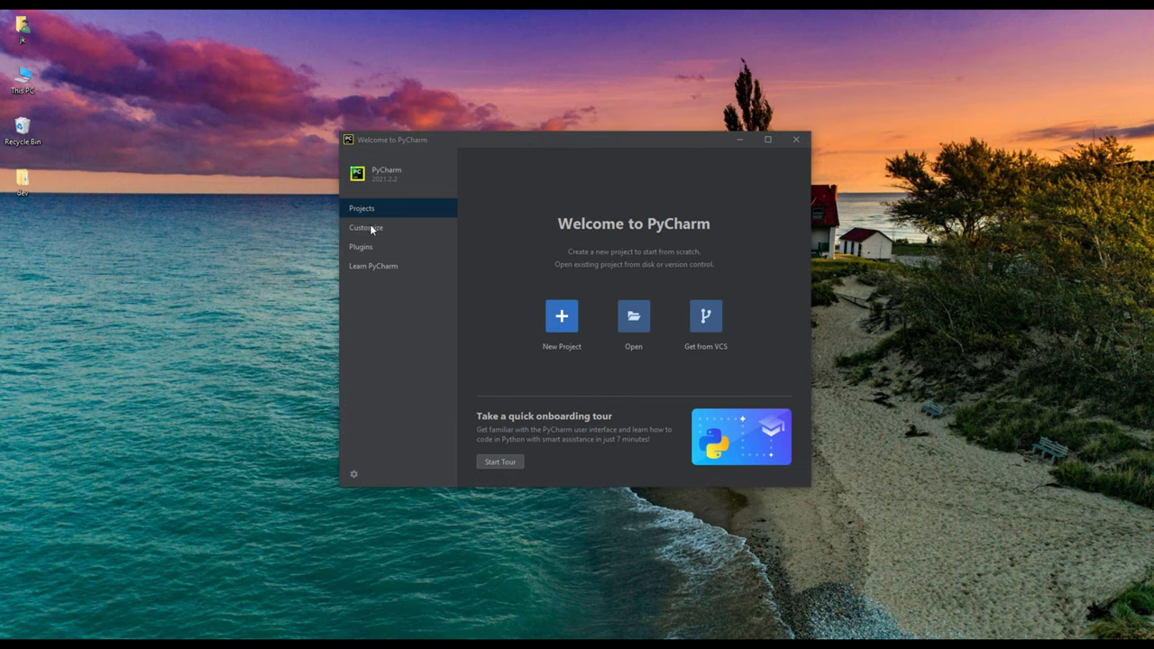
Step: Browse the Welcome screen's Customize and Plugins pages, then return to Projects
click(366, 227)
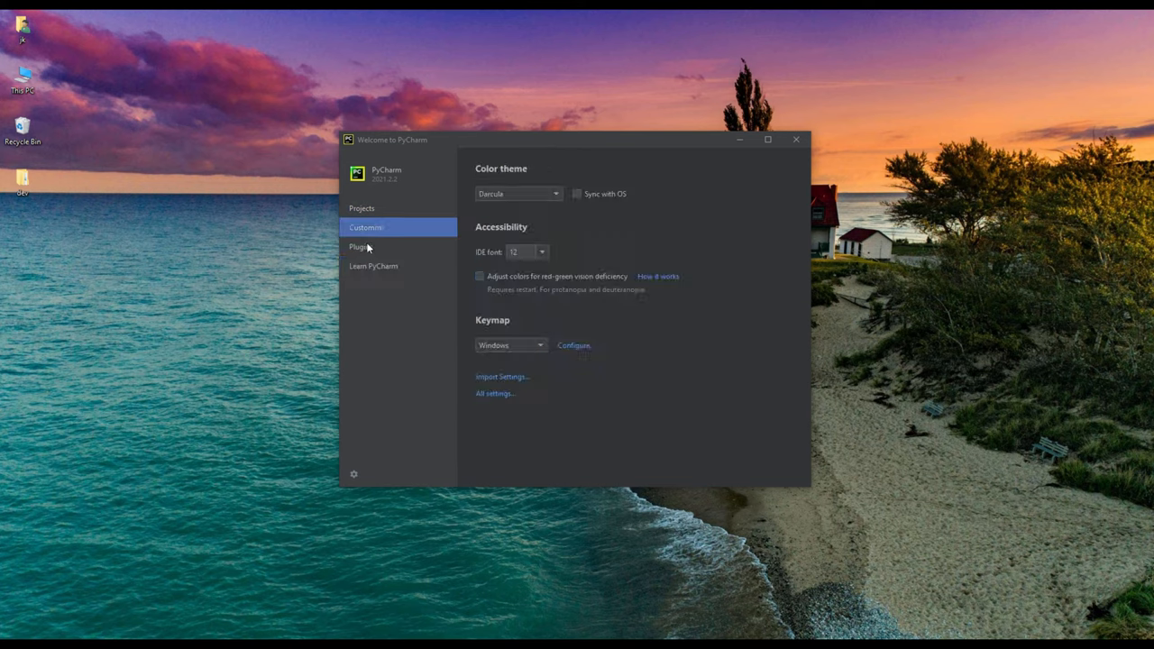
click(360, 246)
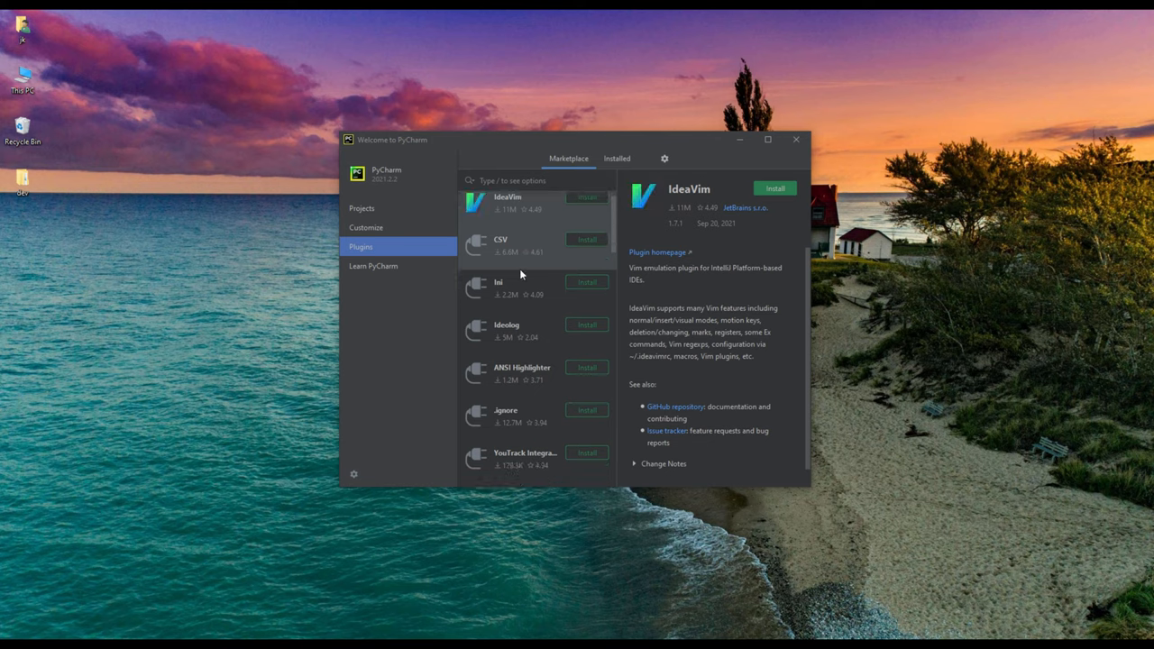
scroll(down, 3)
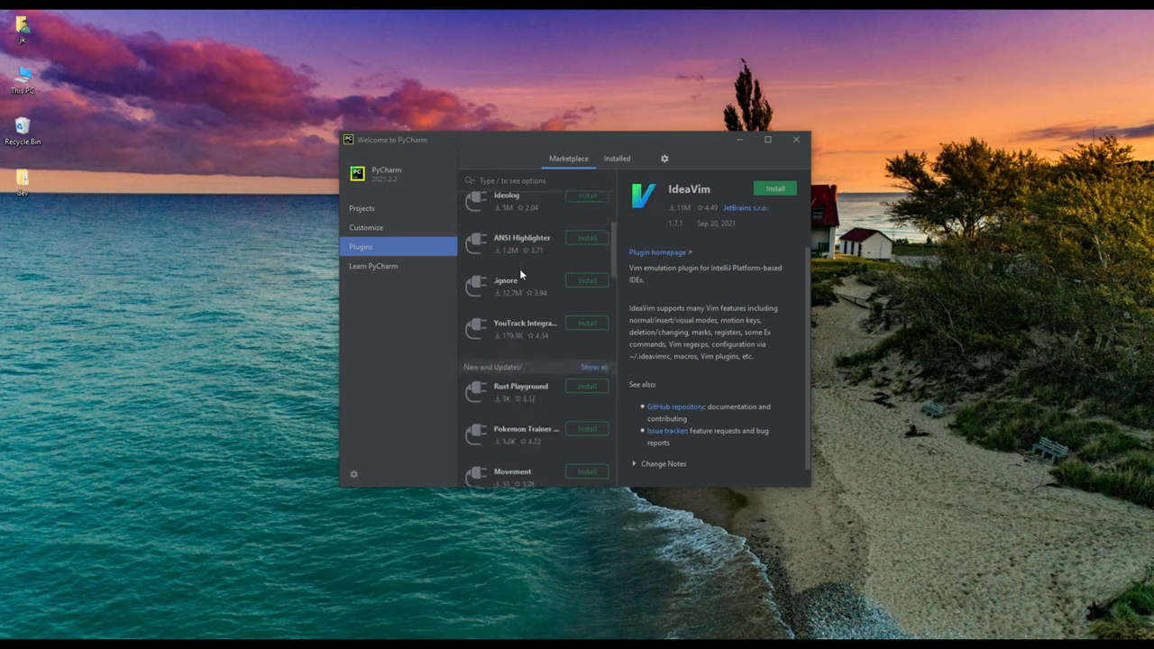
scroll(down, 3)
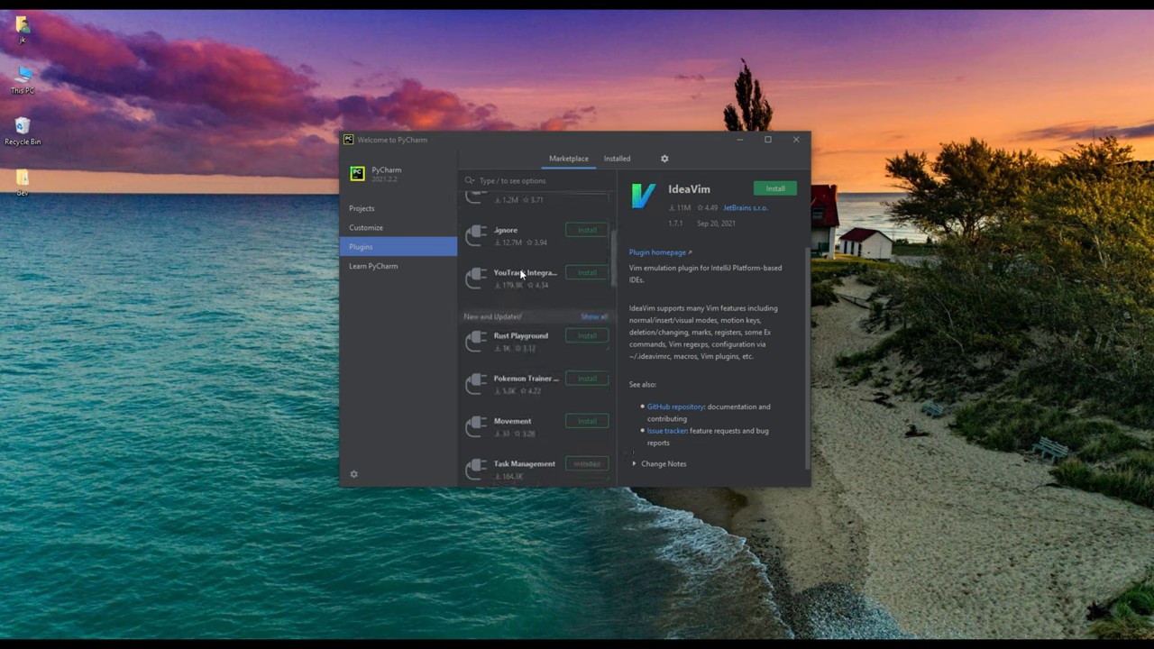
click(362, 208)
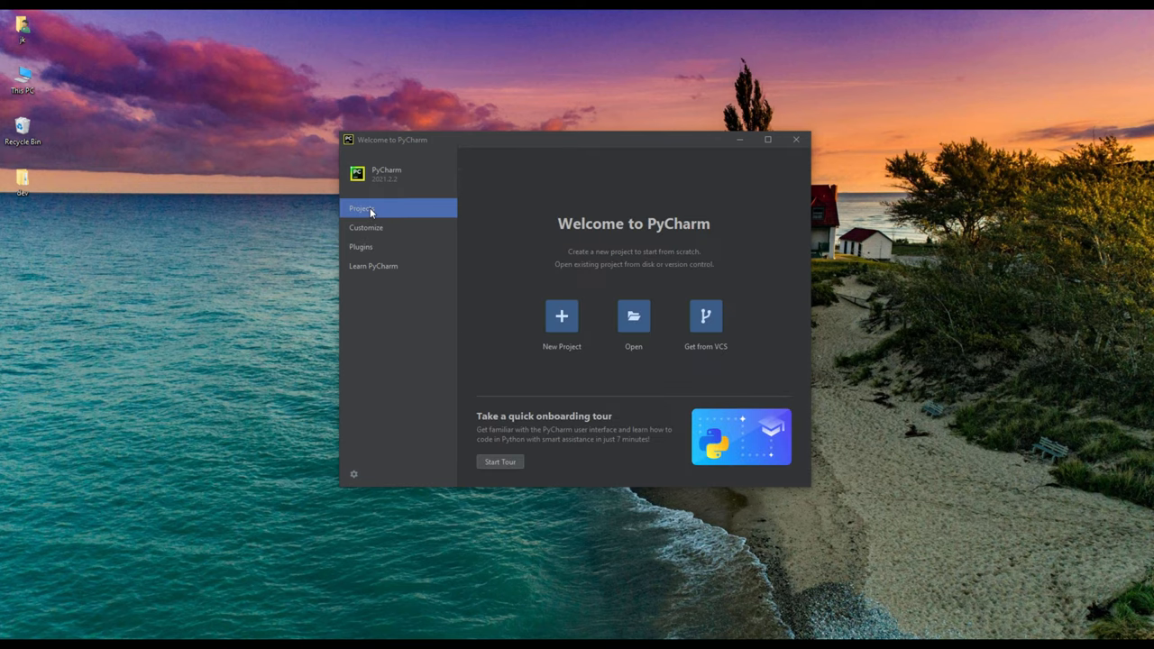
Step: Start a new project at location myfirstproject, keeping Virtualenv as the environment tool
click(560, 325)
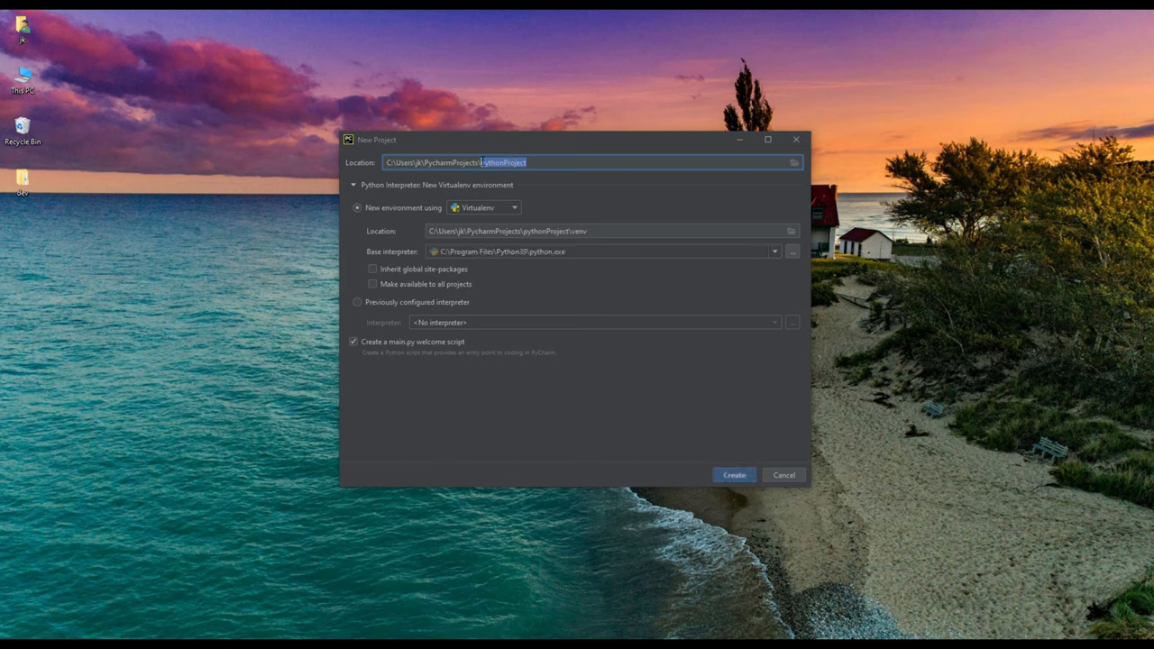
text(myfirst)
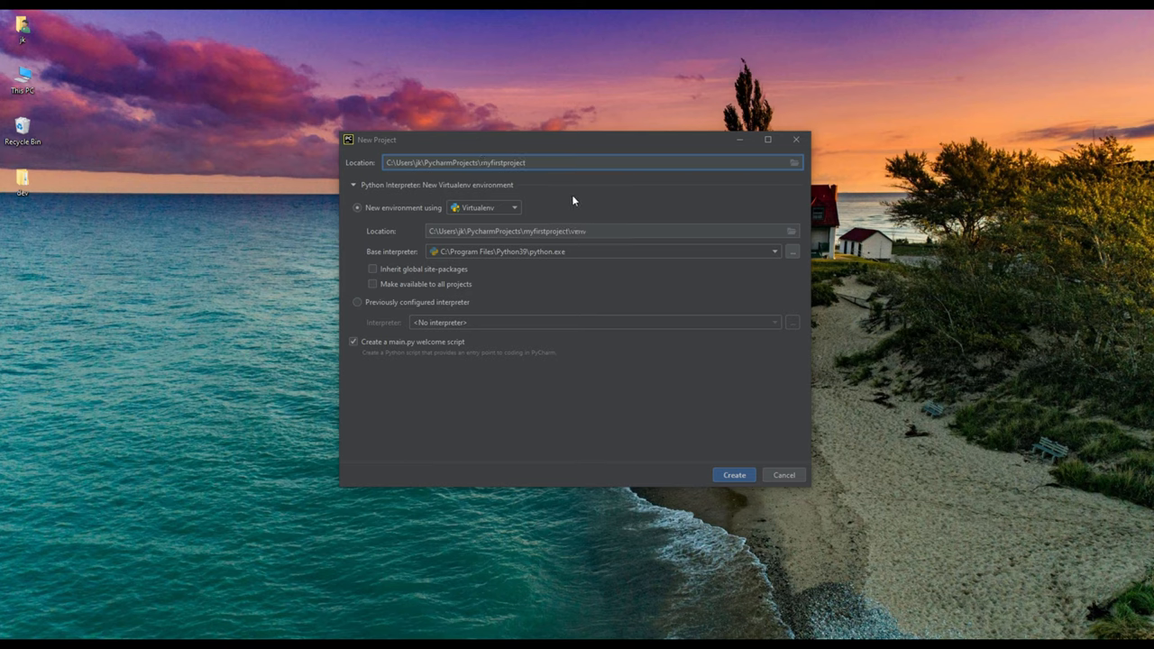
click(512, 207)
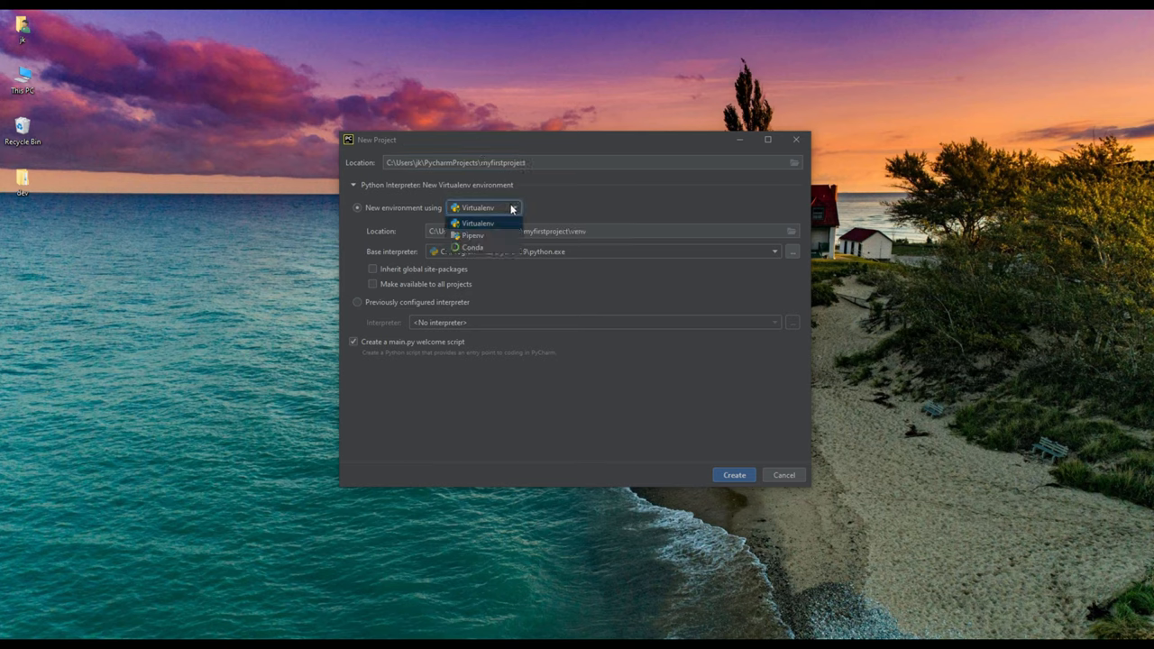
click(478, 222)
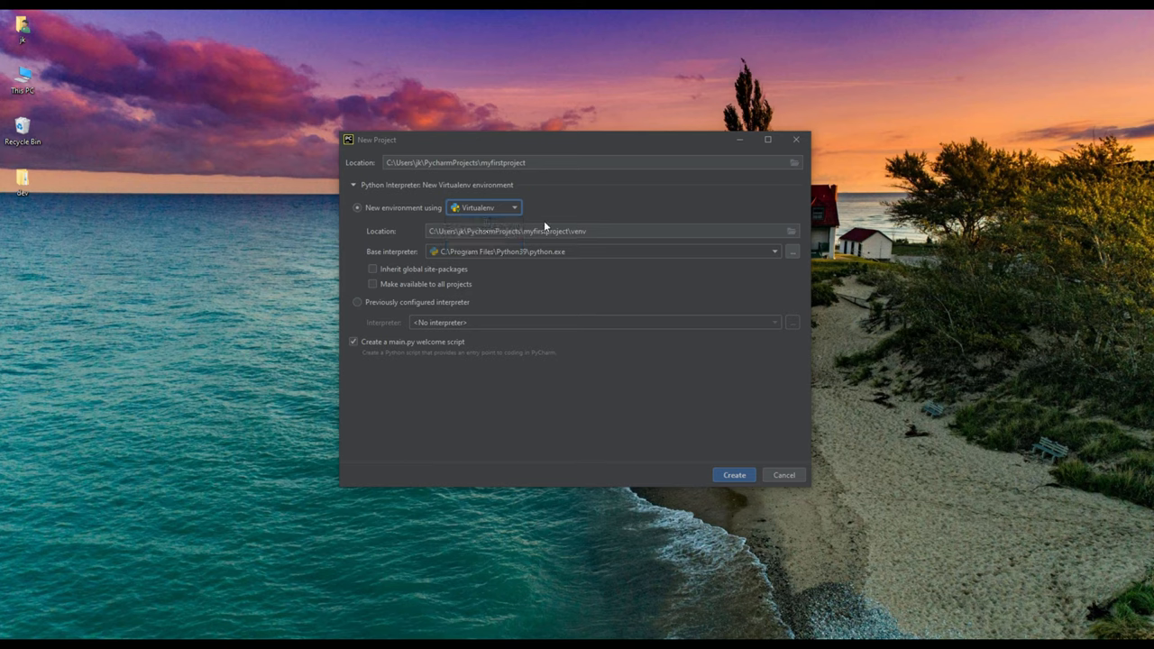
double_click(578, 231)
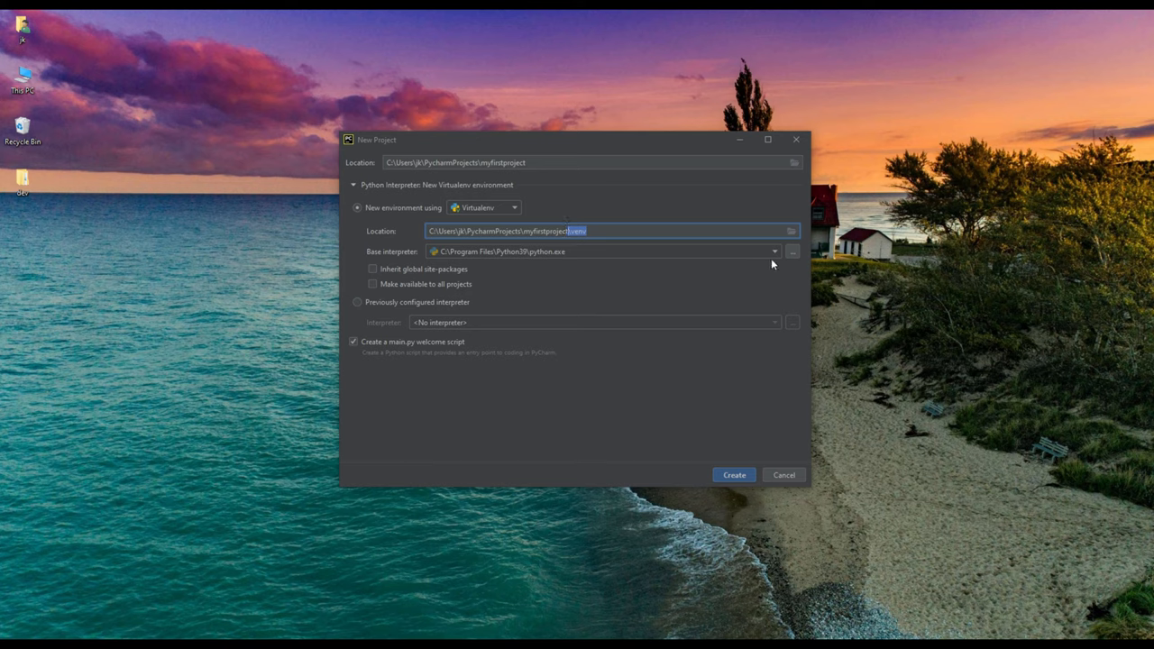
Step: Keep Python39 as base interpreter for a new virtualenv and disable the main.py welcome script
click(773, 251)
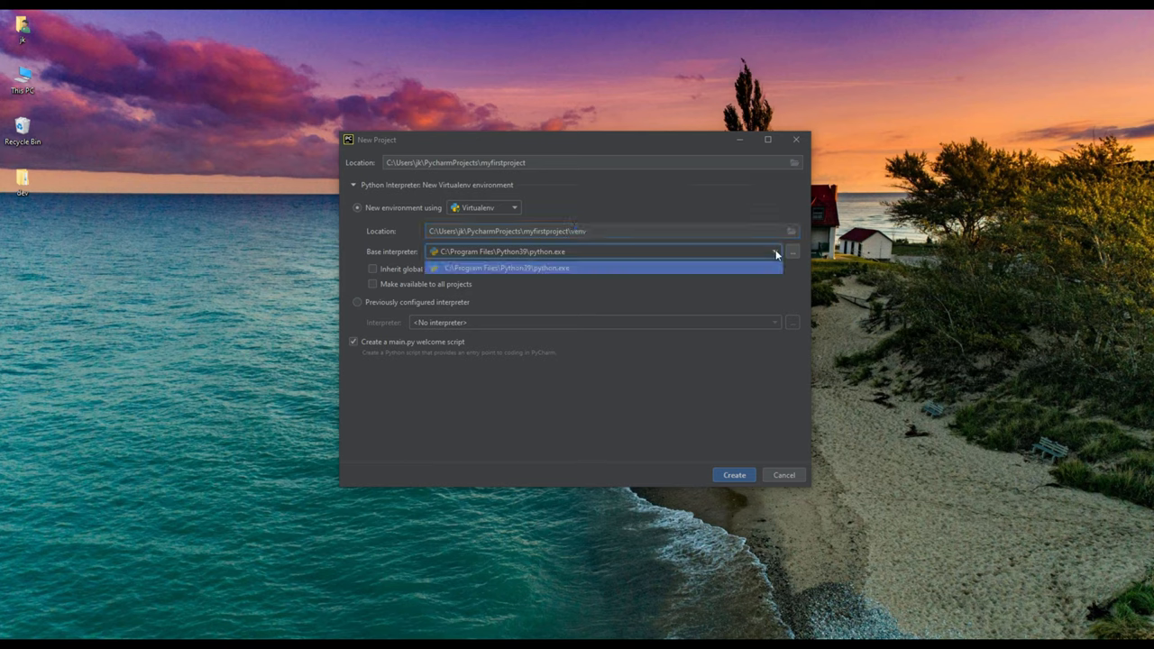
click(792, 252)
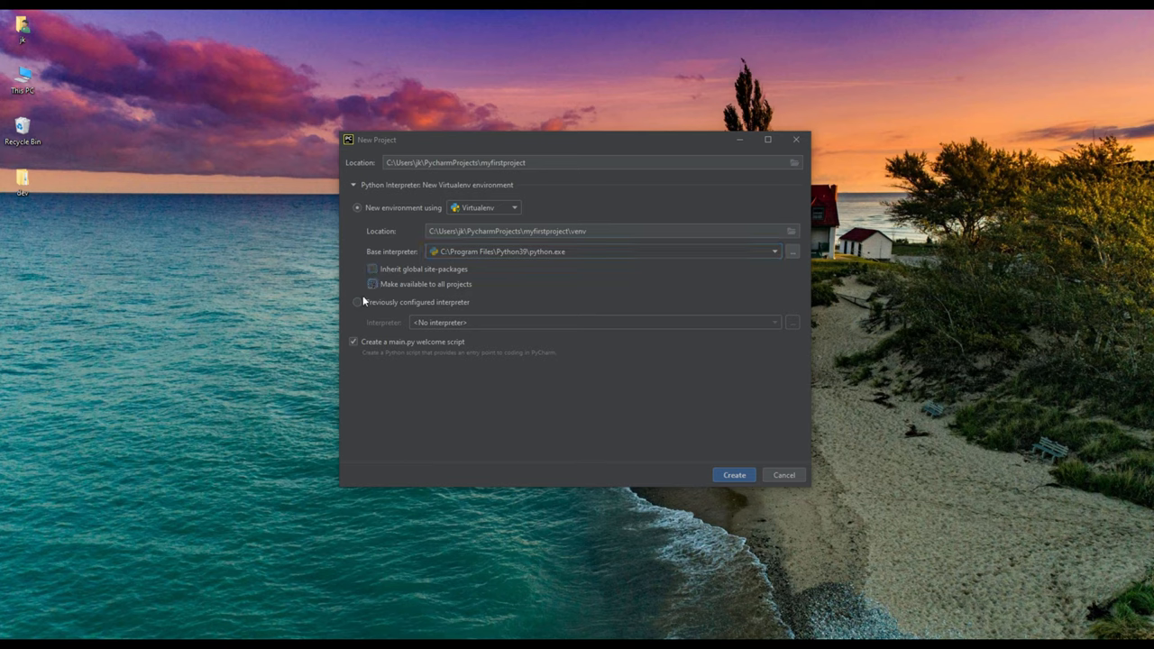
click(358, 301)
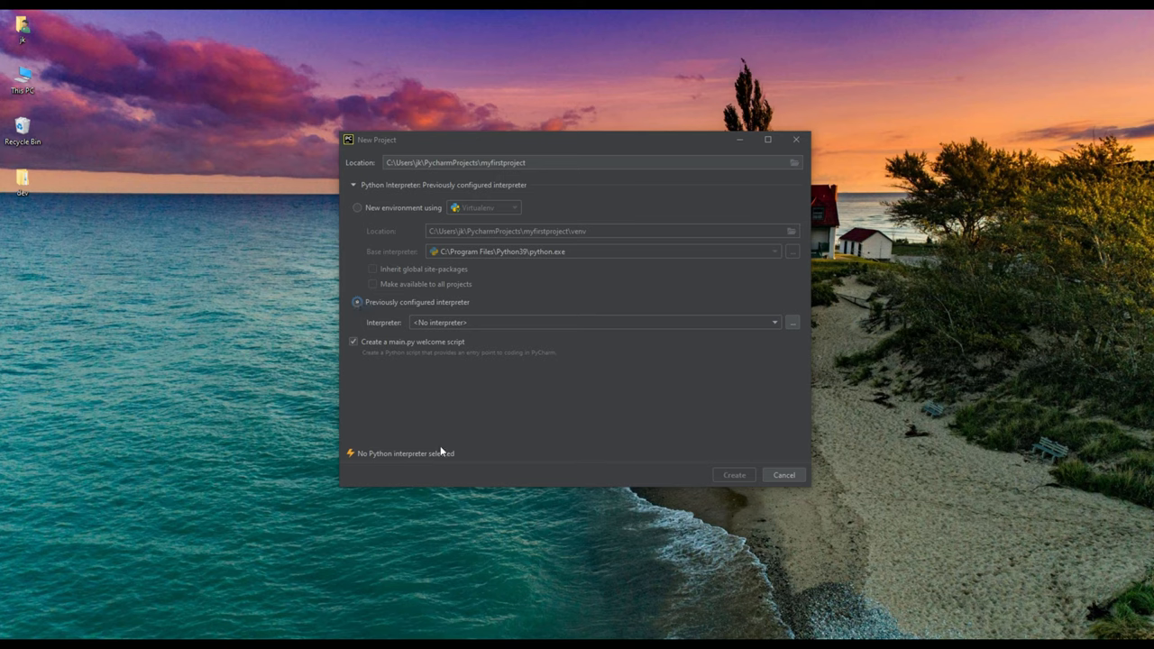
mouse_move(358, 214)
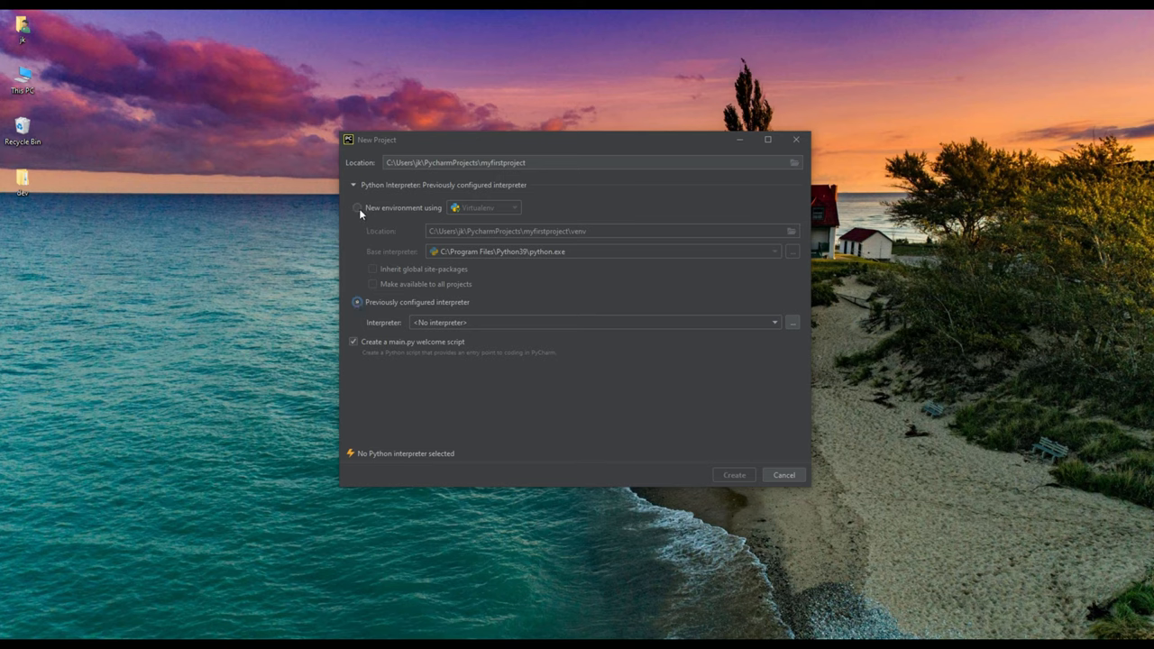
click(358, 208)
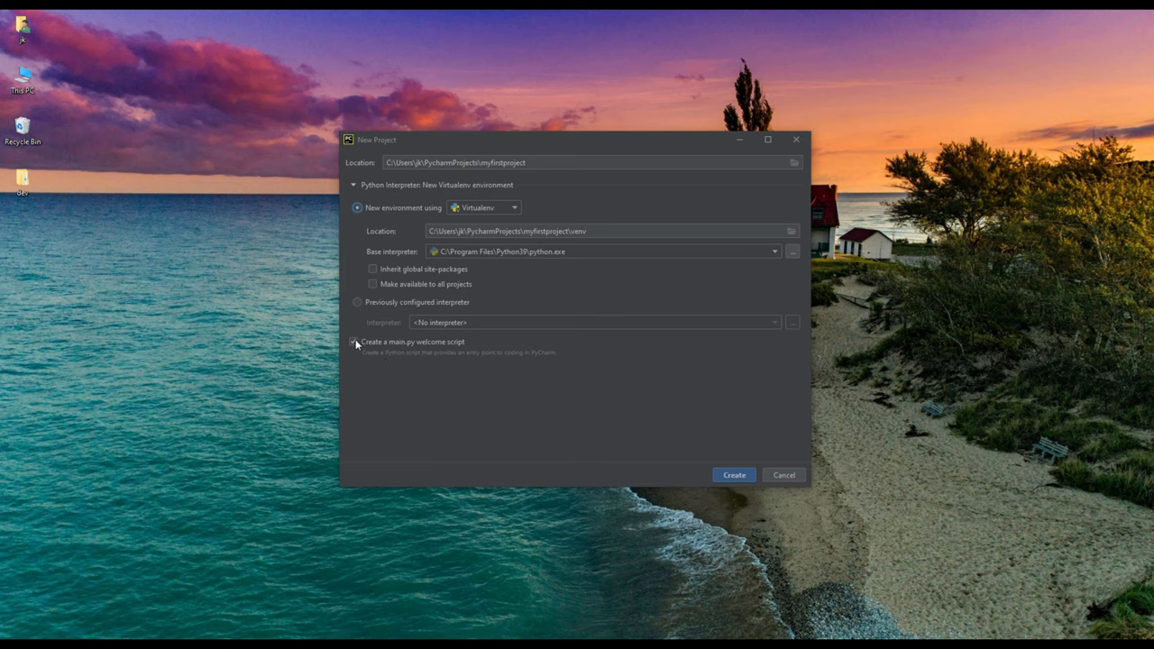
click(354, 342)
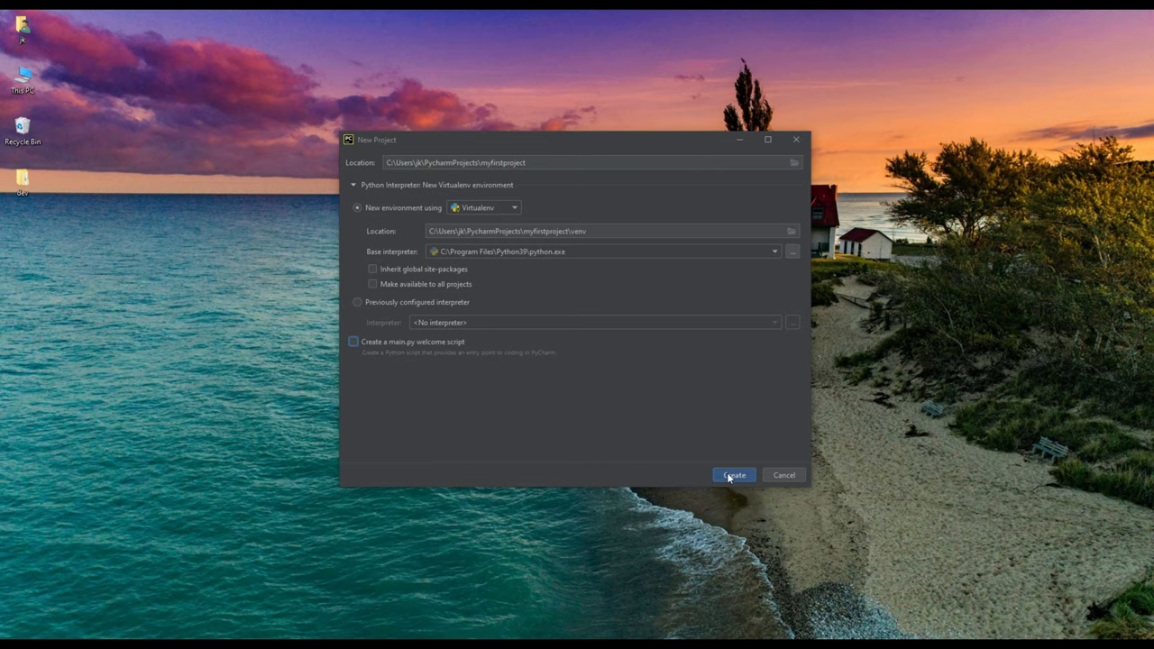
Step: Create myfirstproject with the new Python39 virtualenv and wait for setup to finish
click(733, 475)
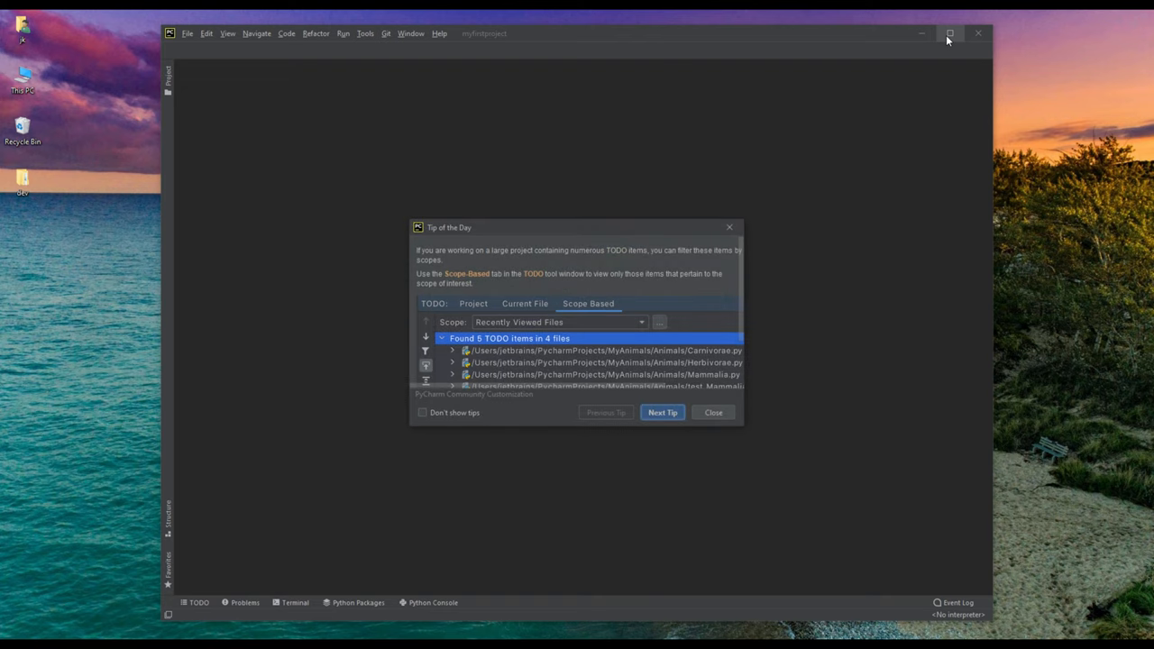
mouse_move(493, 228)
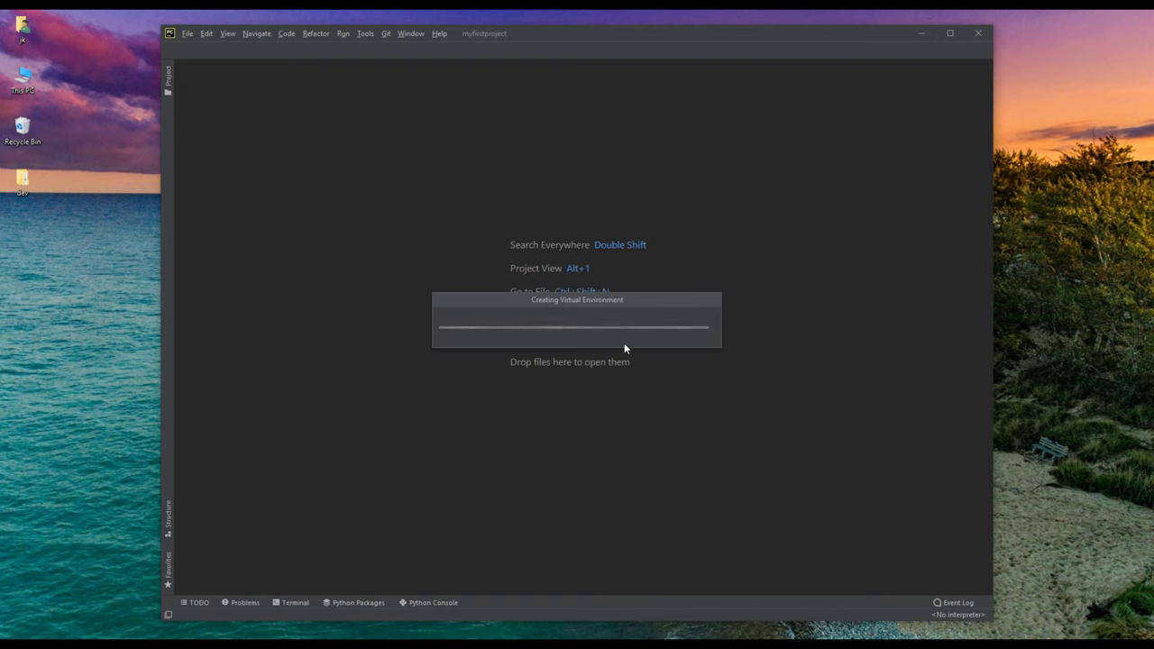
mouse_move(699, 216)
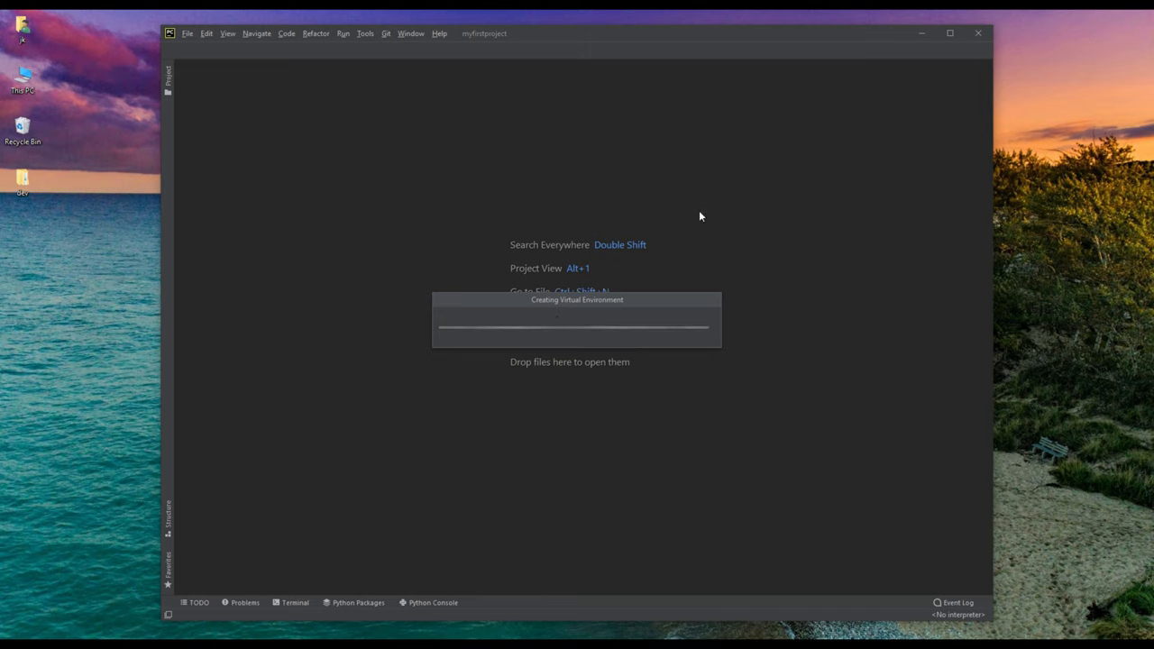
mouse_move(390, 508)
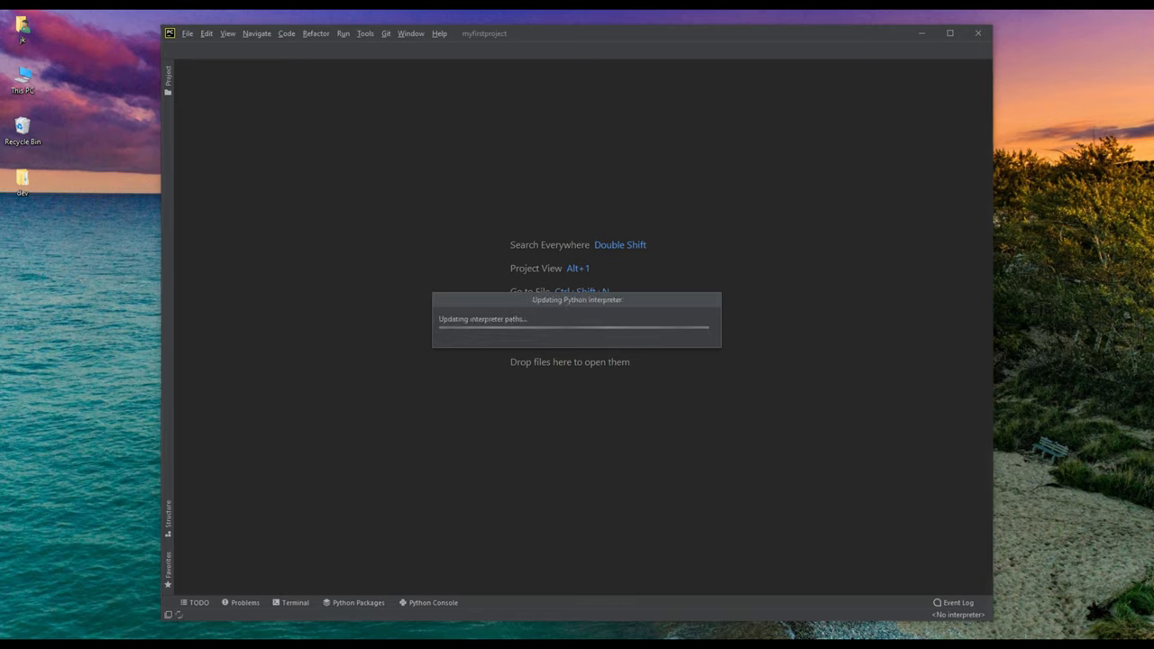
mouse_move(491, 517)
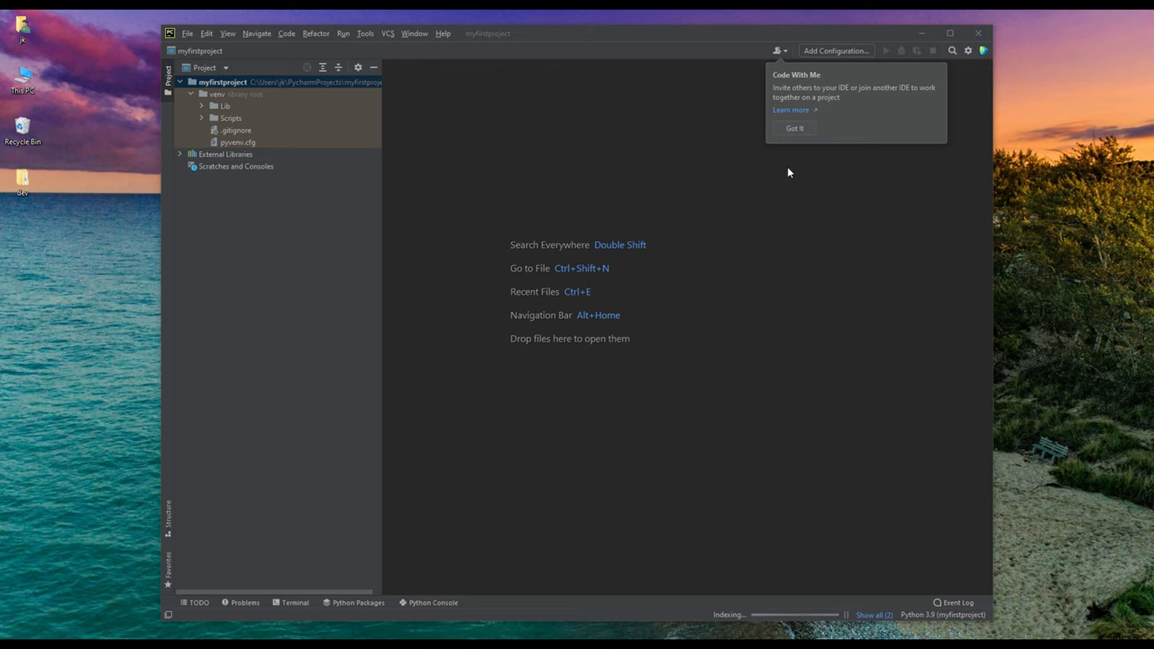
mouse_move(863, 96)
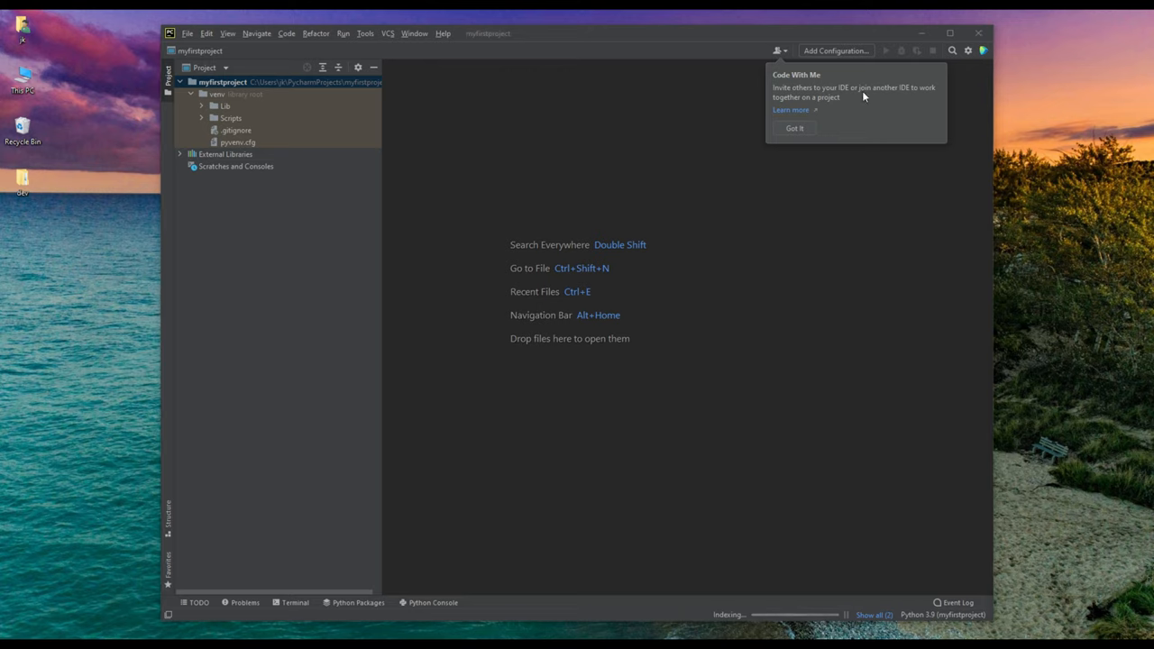
Step: Dismiss the Code With Me notice, maximize the window and expand the venv folder
click(794, 128)
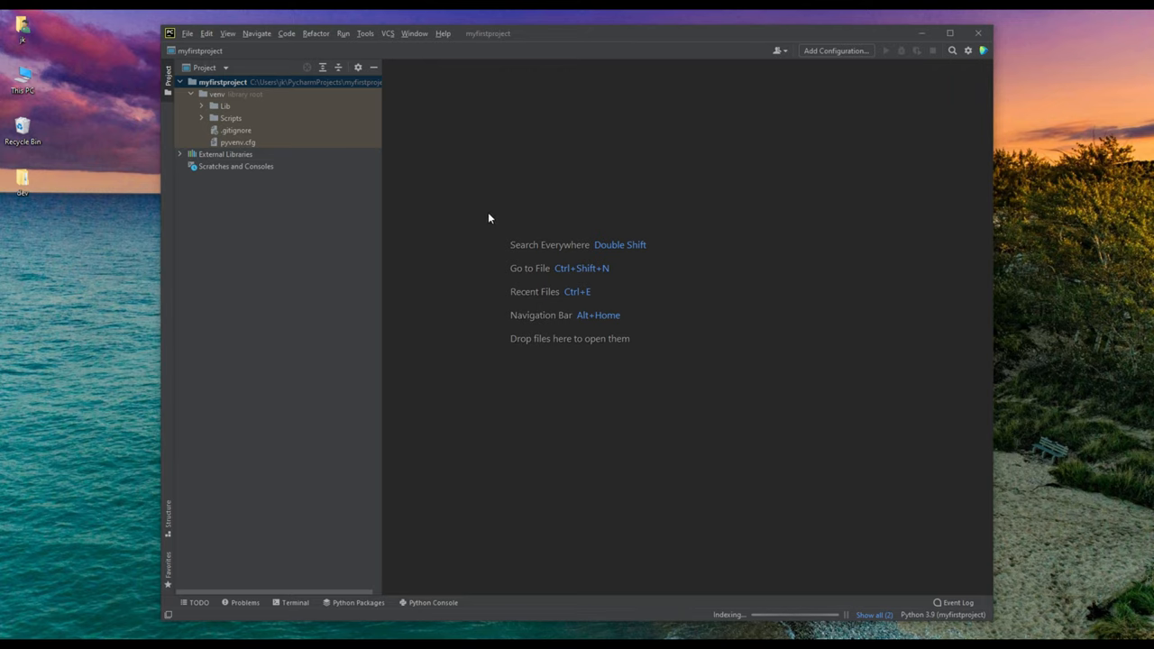
click(950, 33)
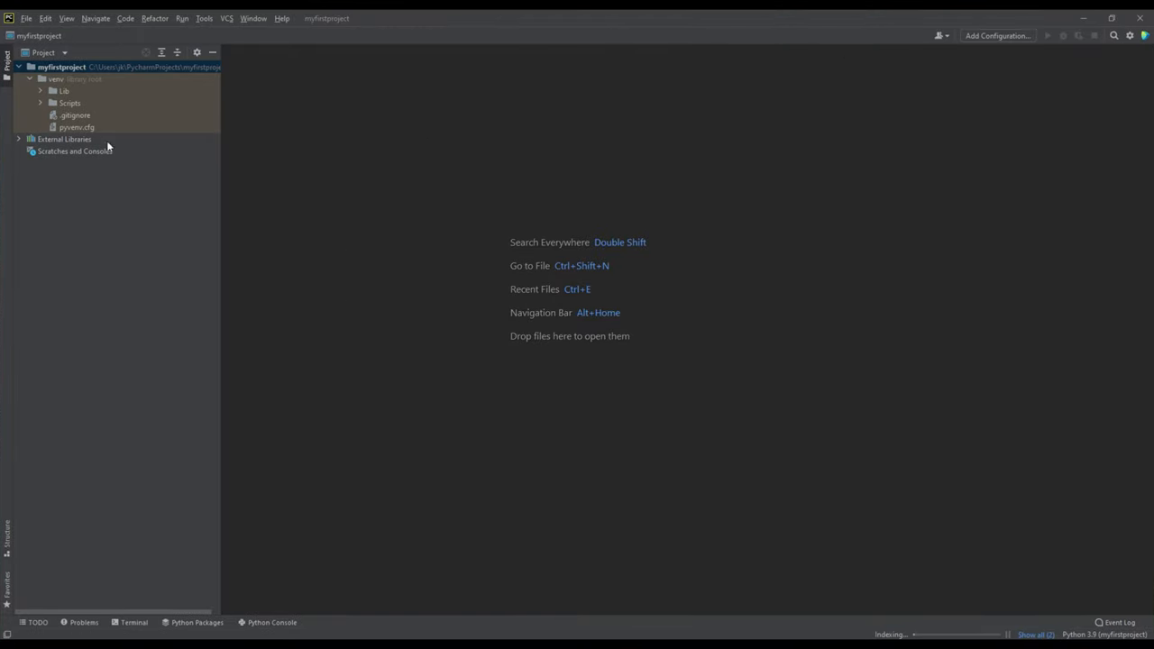
mouse_move(42, 134)
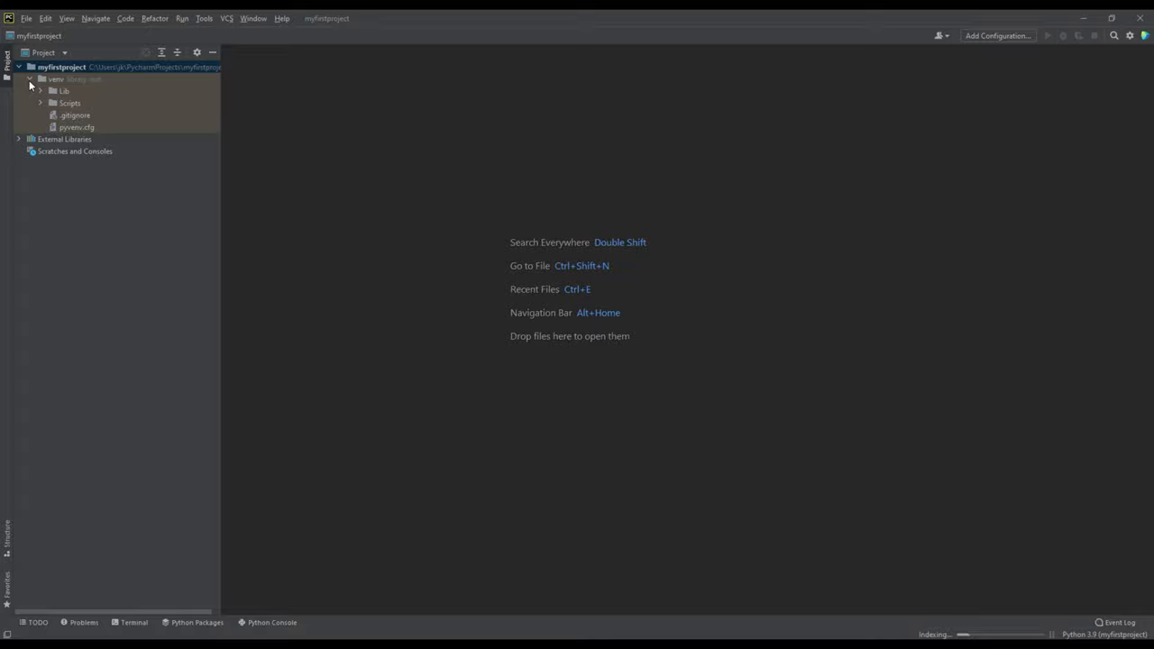
click(61, 66)
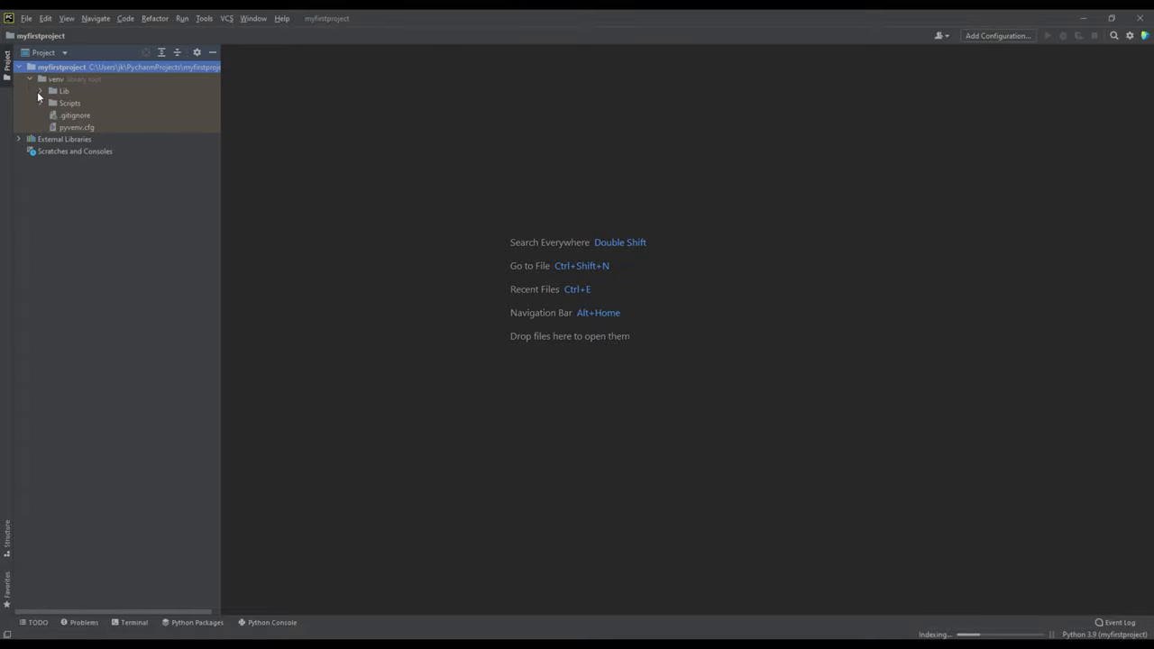
Step: Expand Lib/site-packages and look over _distutils_hack, distutils-precedence.pth and the wheel files
click(41, 90)
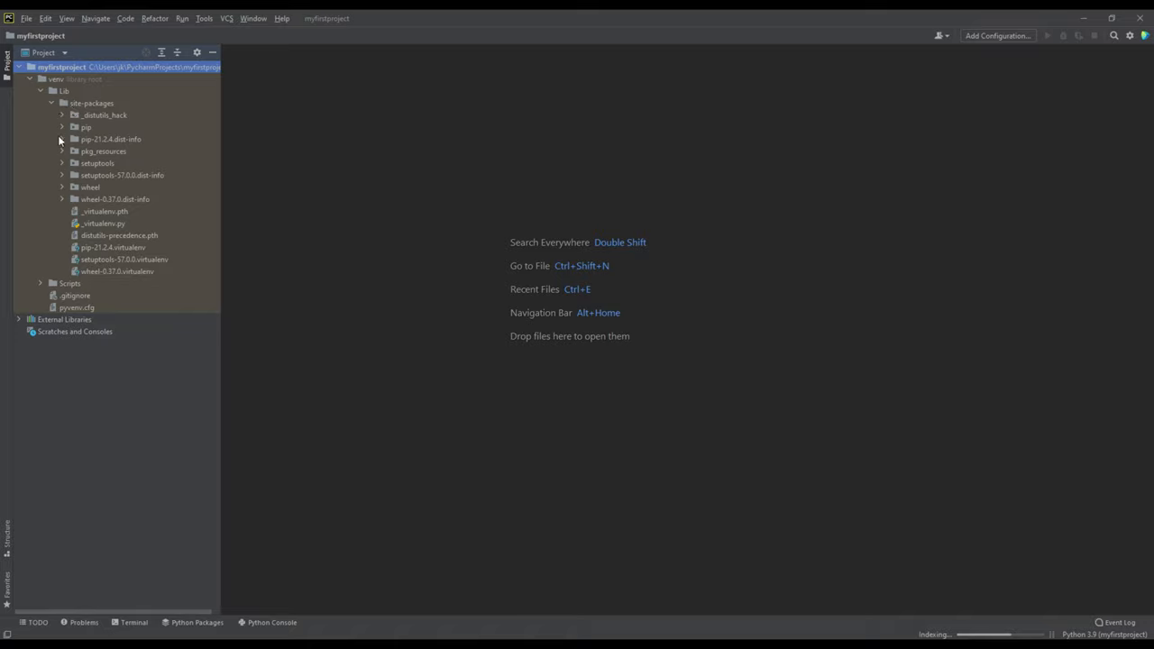
click(102, 114)
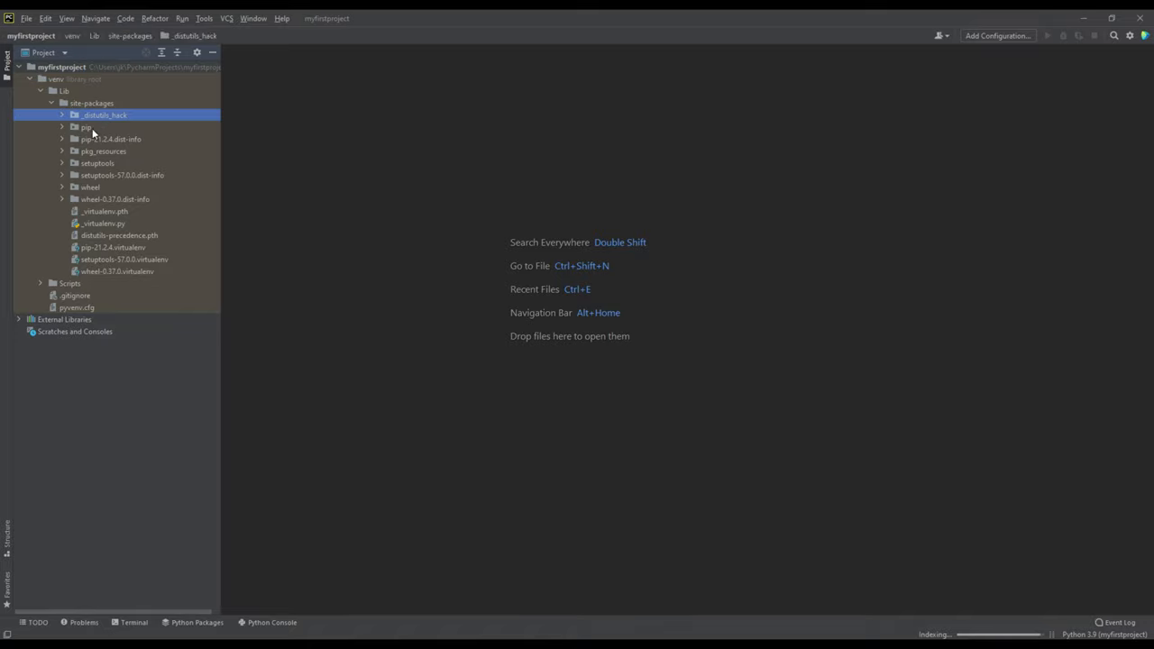
click(103, 150)
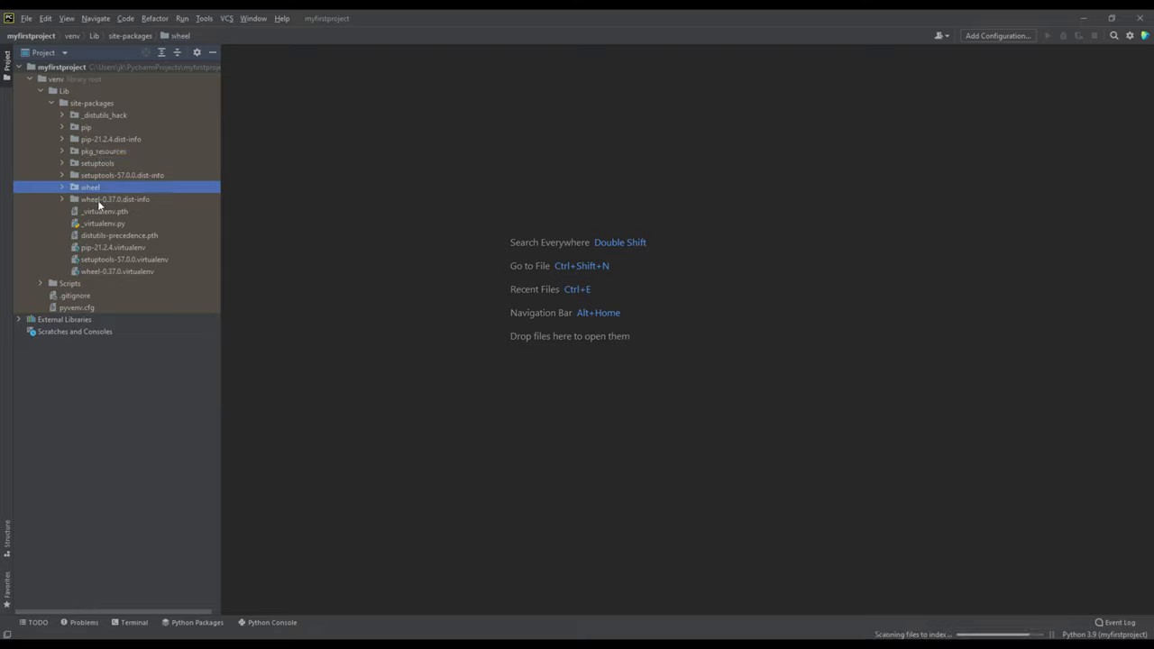
click(119, 235)
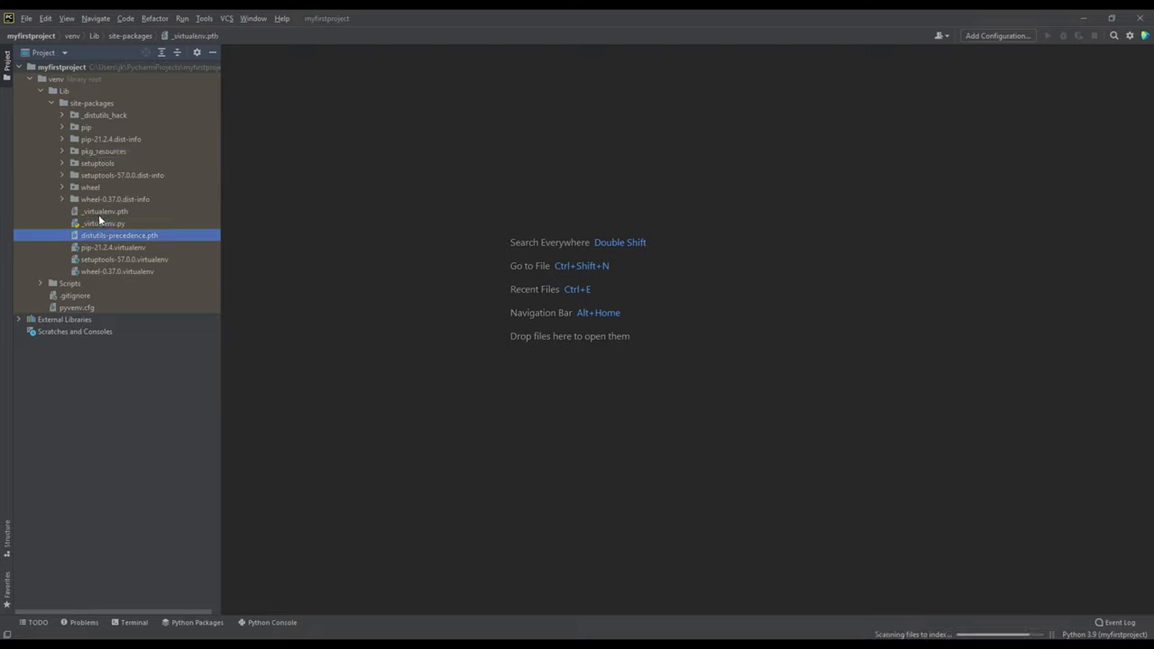
click(117, 271)
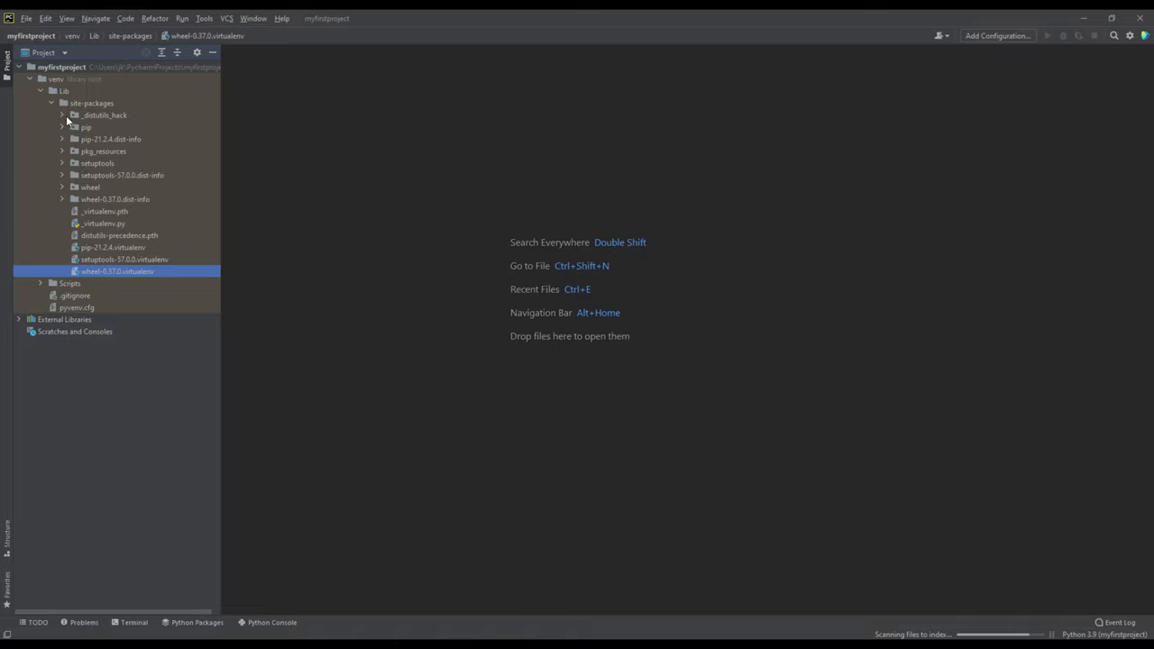
Step: Collapse site-packages, expand Scripts and inspect the activate, activate.bat, activate.ps1 and activate_this.py scripts
click(51, 102)
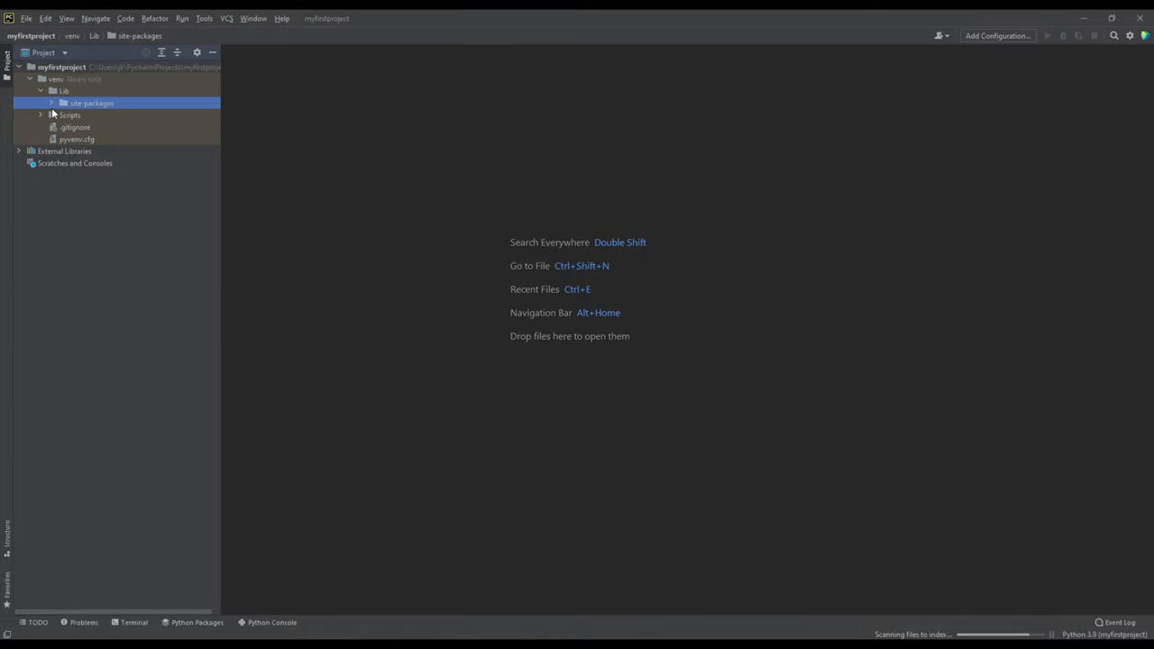
click(42, 114)
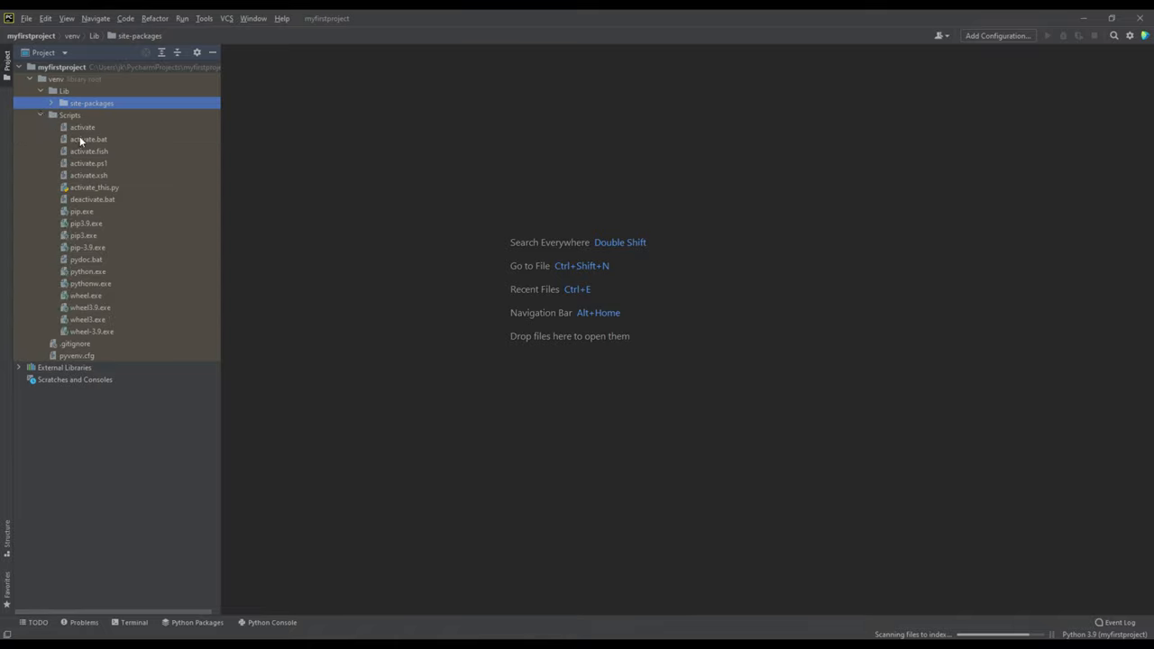
click(82, 126)
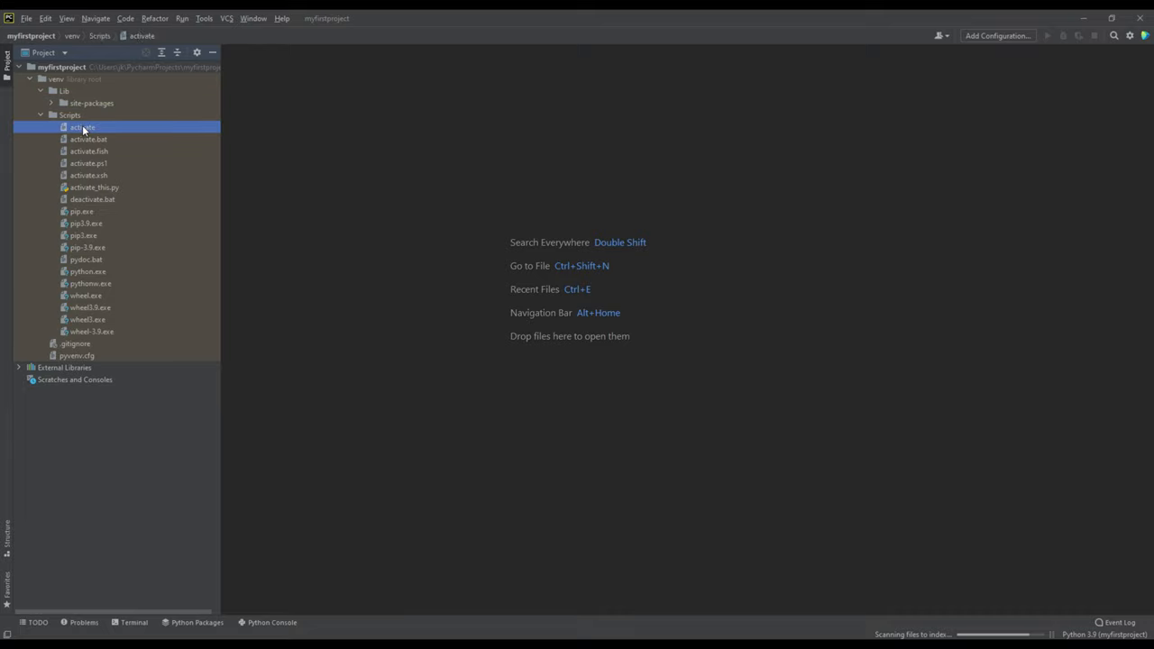
click(88, 139)
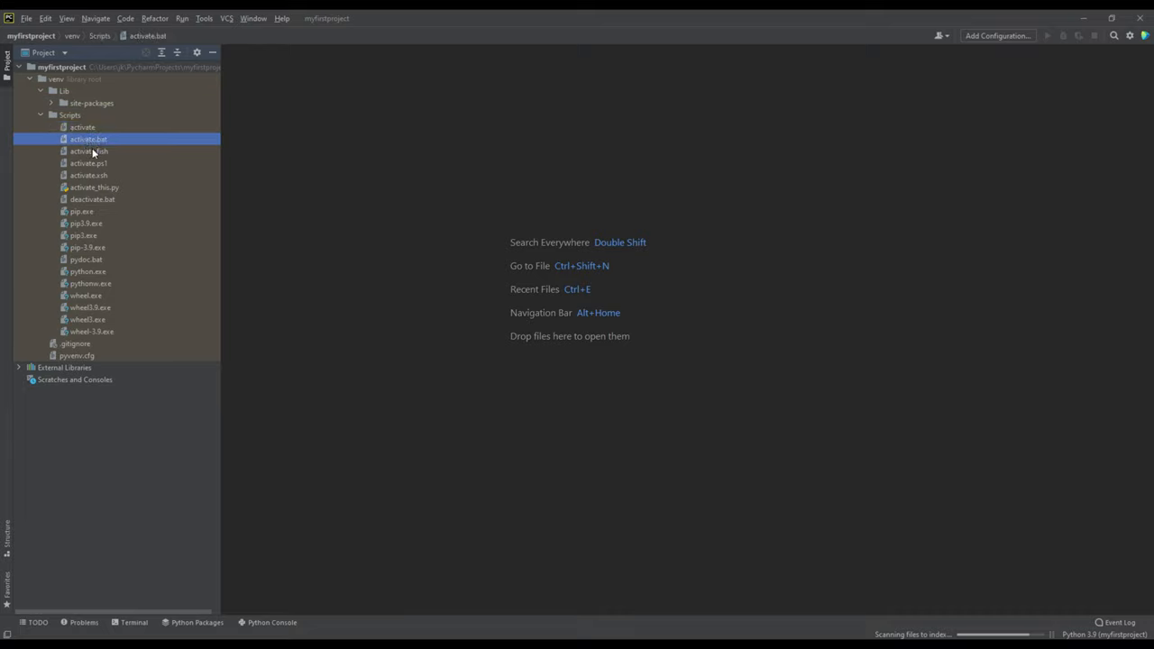
click(88, 163)
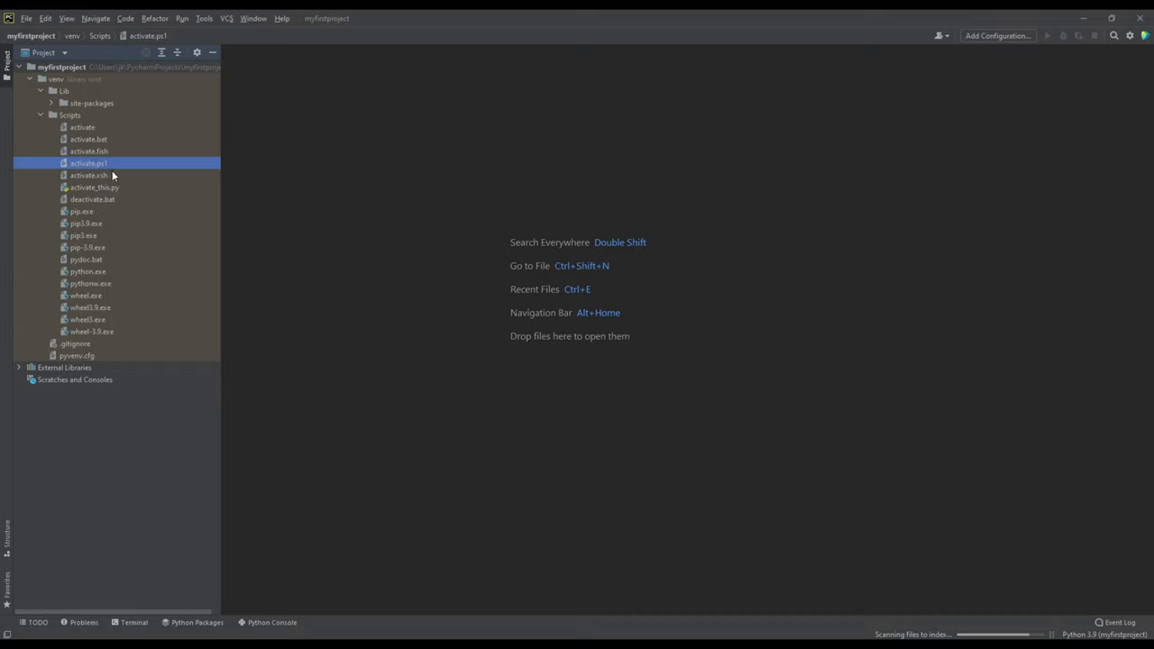
click(94, 186)
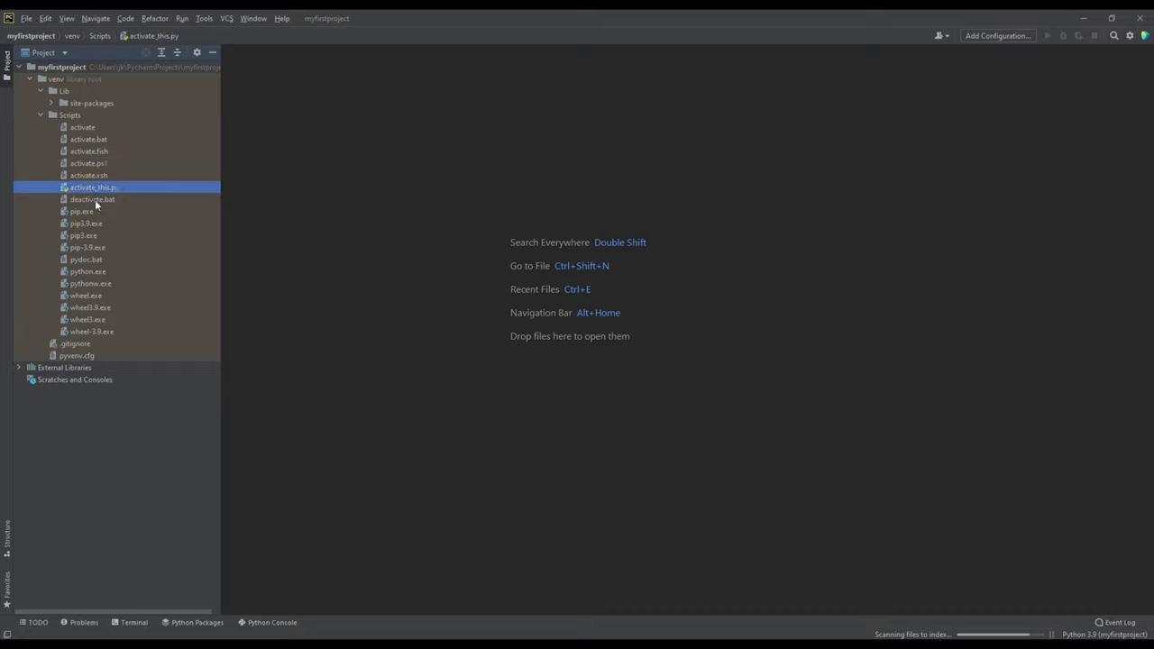
Step: Inspect deactivate.bat, pip, pip3.exe and pythonw.exe, then collapse Scripts and select .gitignore
click(93, 199)
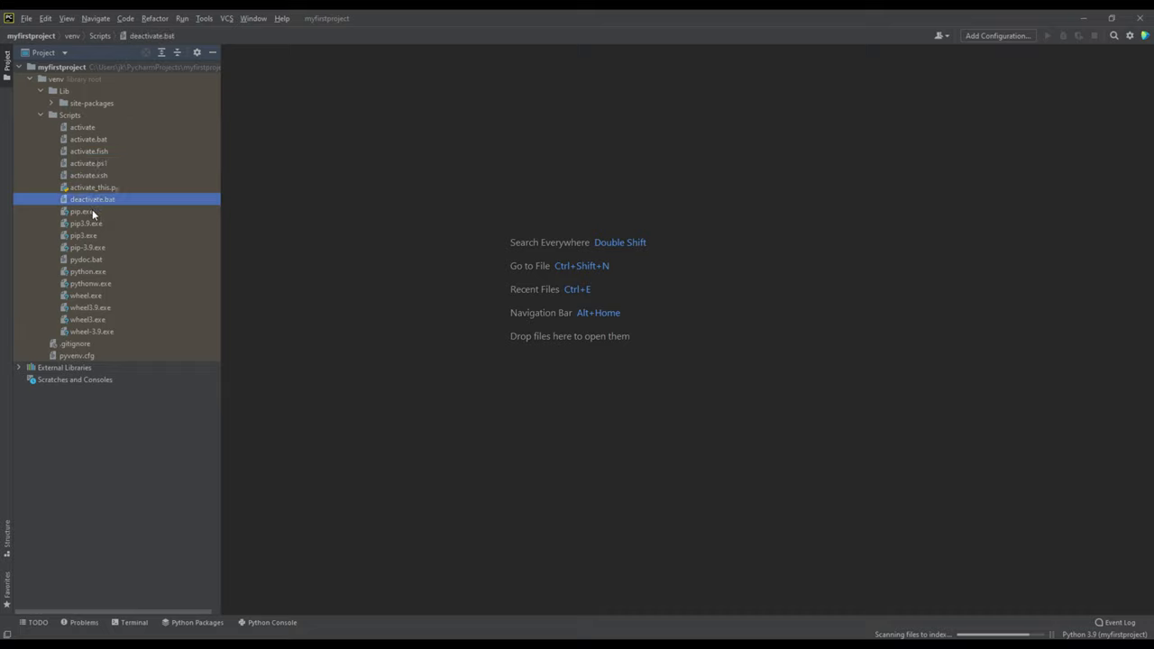
click(85, 223)
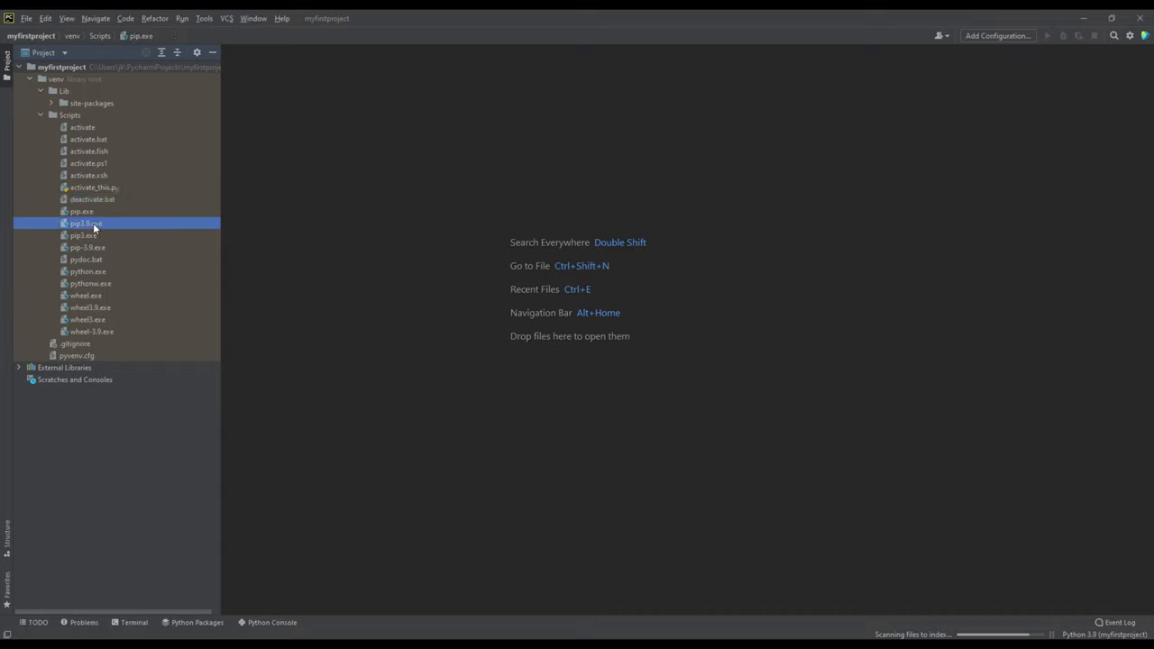
click(83, 236)
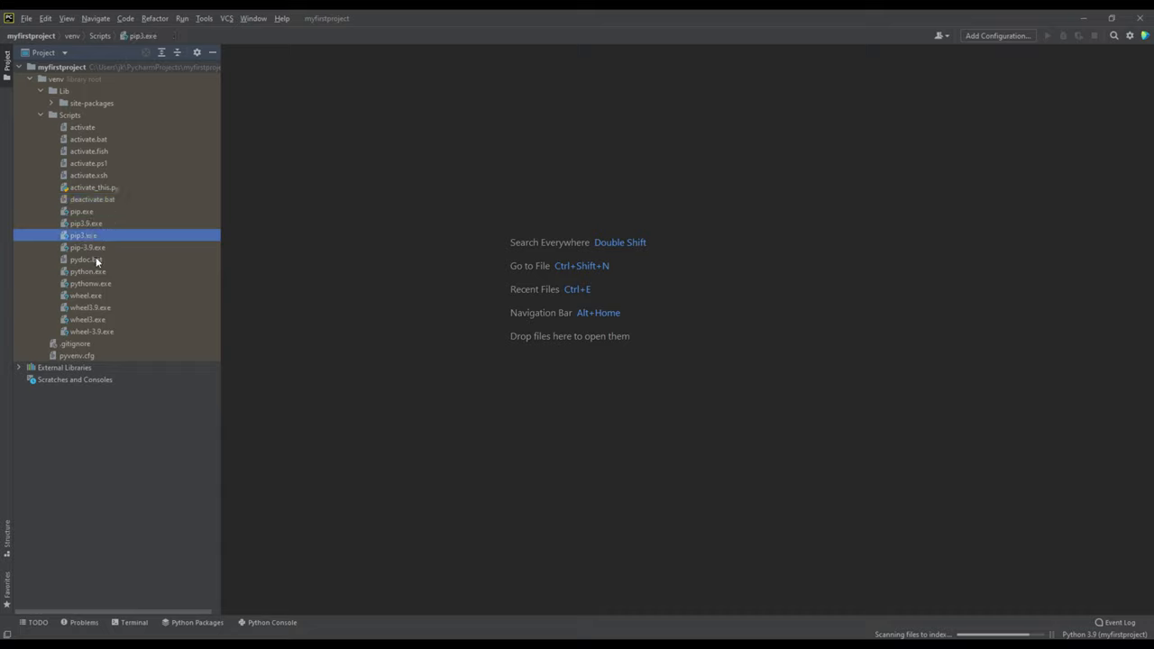
click(88, 283)
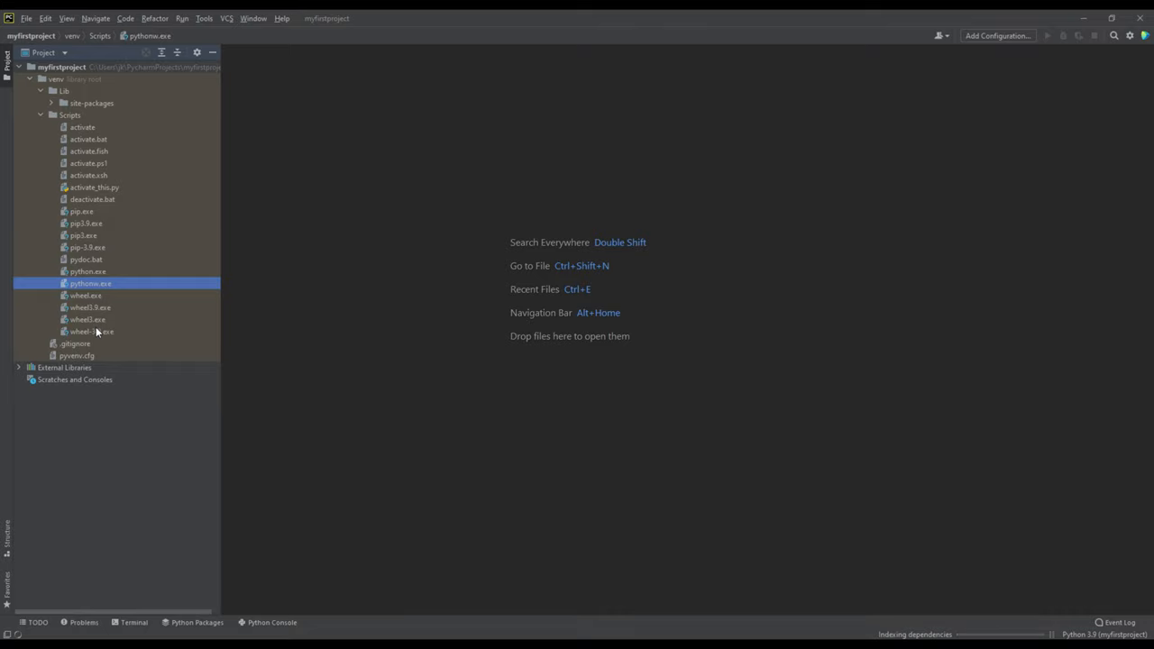
click(40, 114)
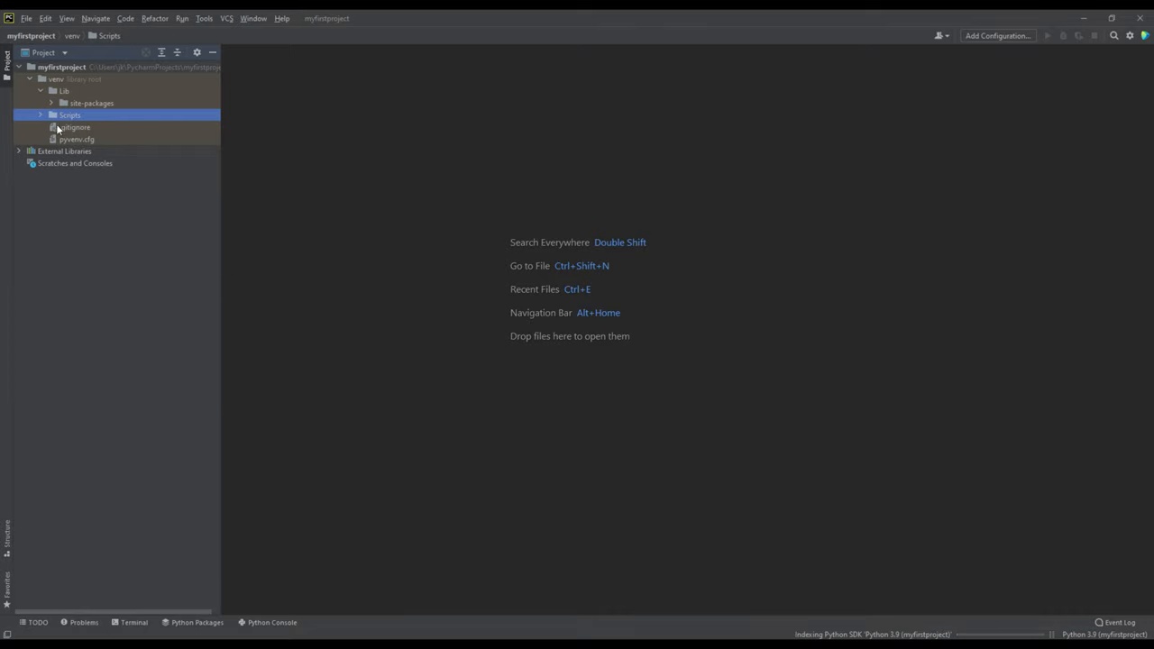
click(76, 128)
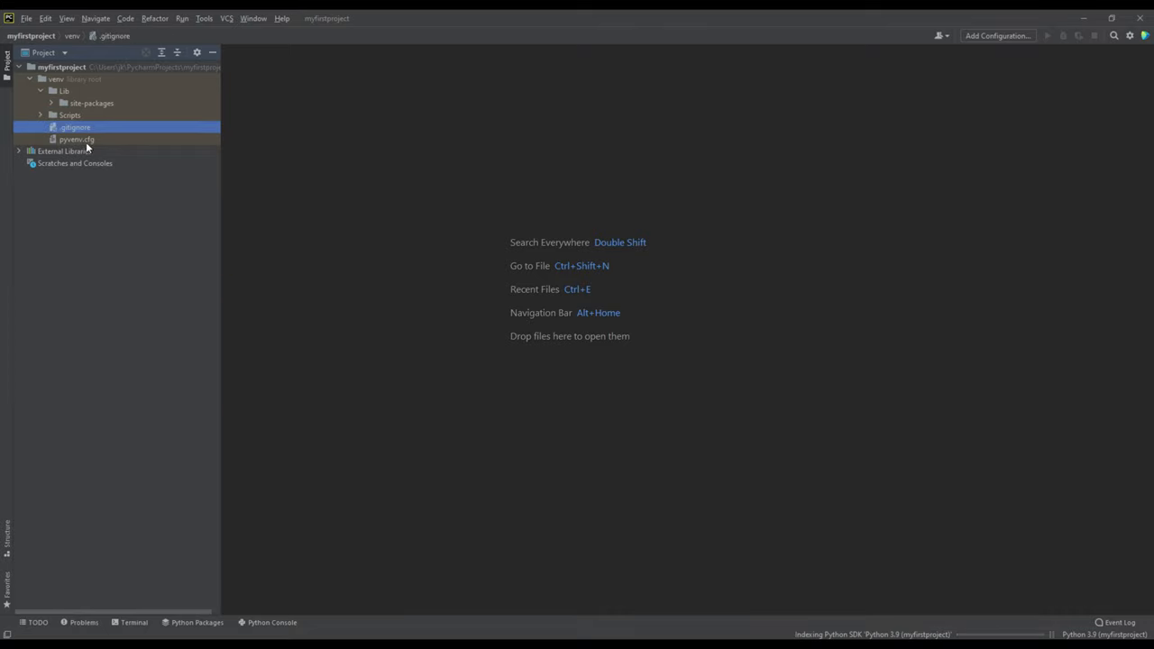
Step: Select pyvenv.cfg, collapse the venv folder, and open the File menu
click(76, 138)
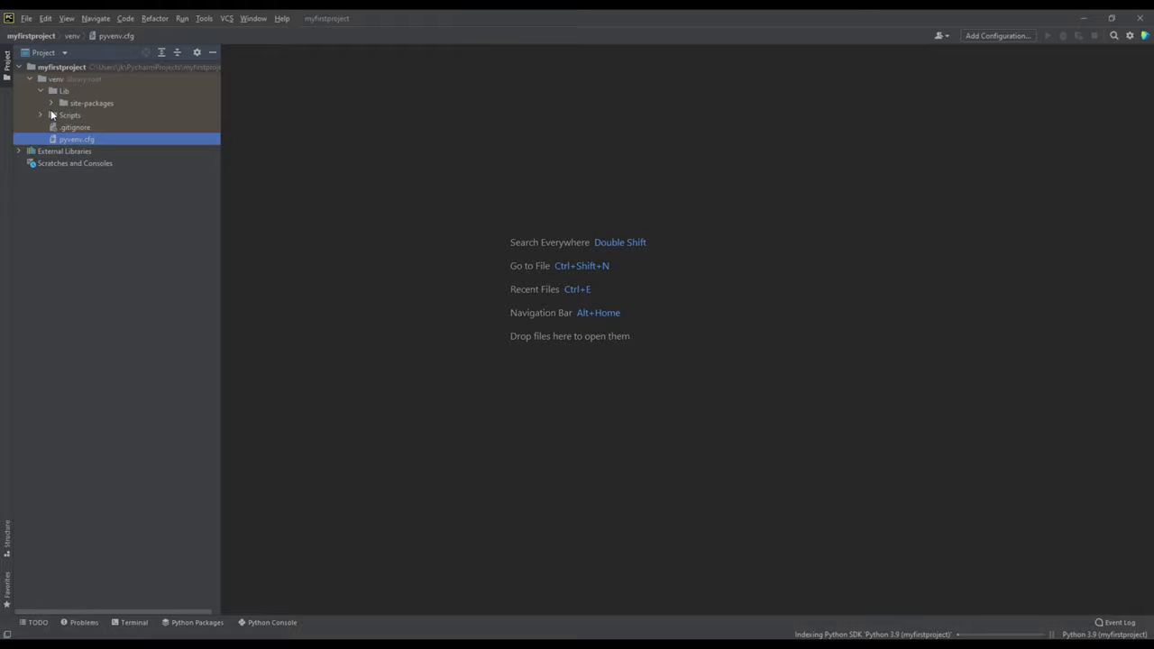
click(30, 78)
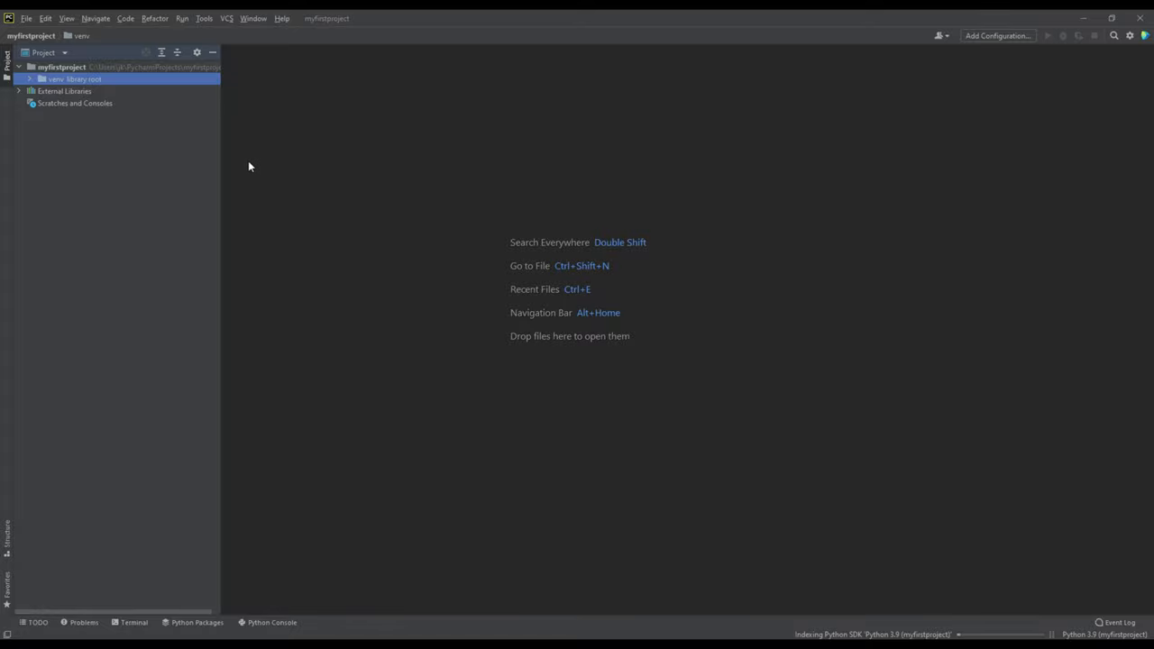
mouse_move(90, 81)
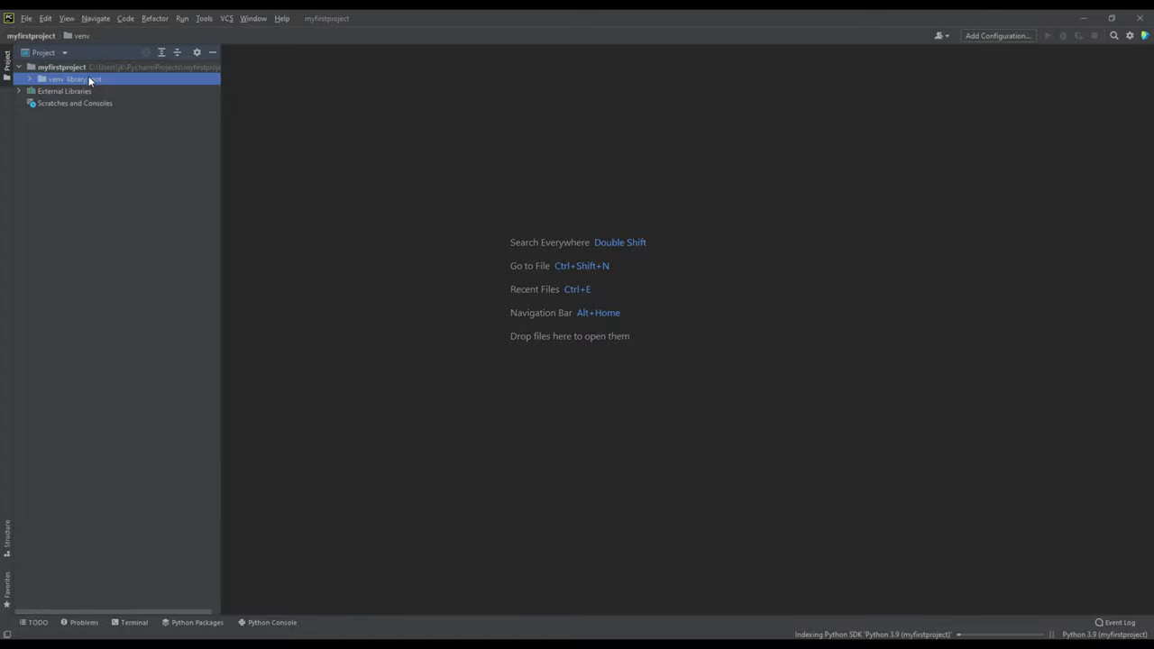
mouse_move(42, 37)
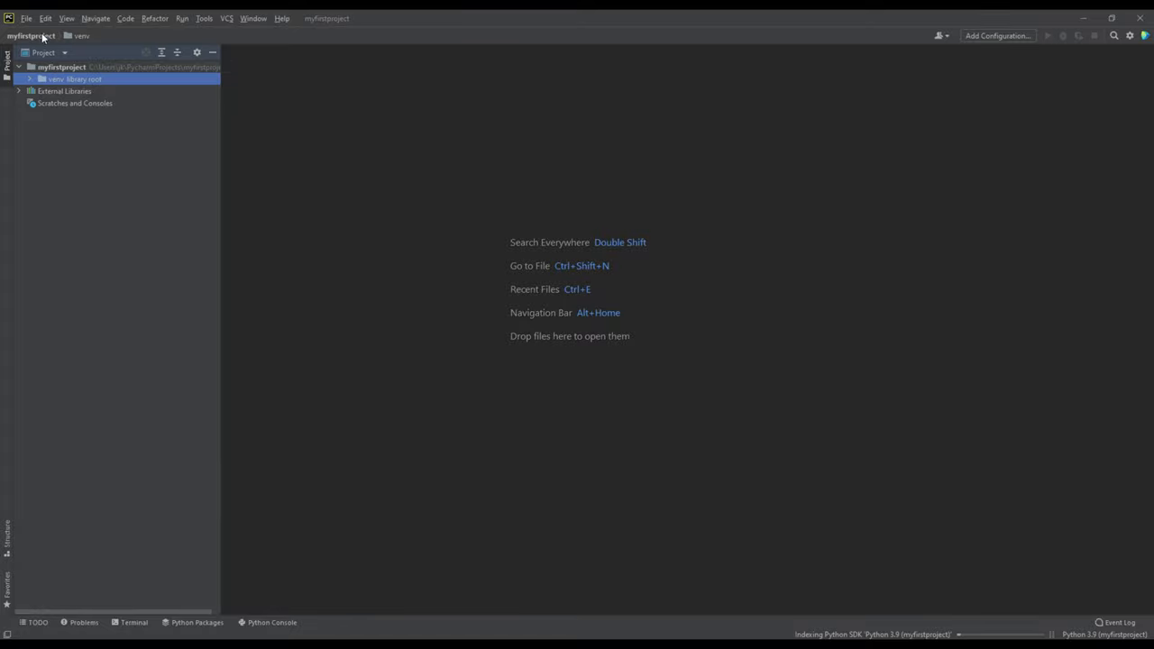
click(26, 18)
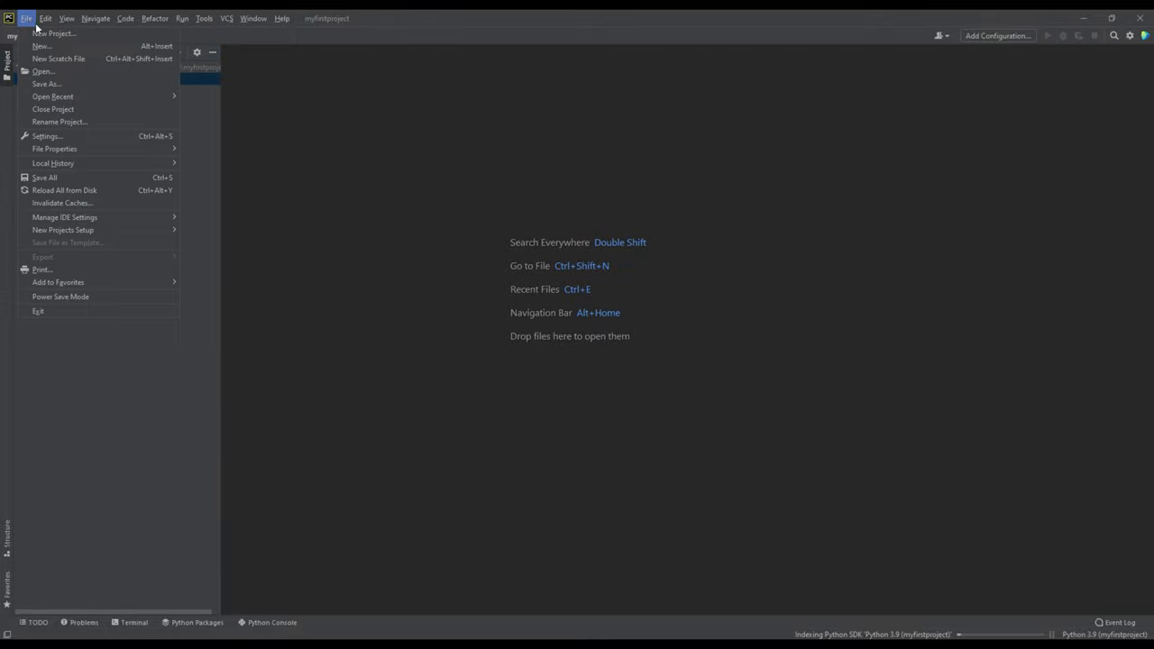
mouse_move(59, 59)
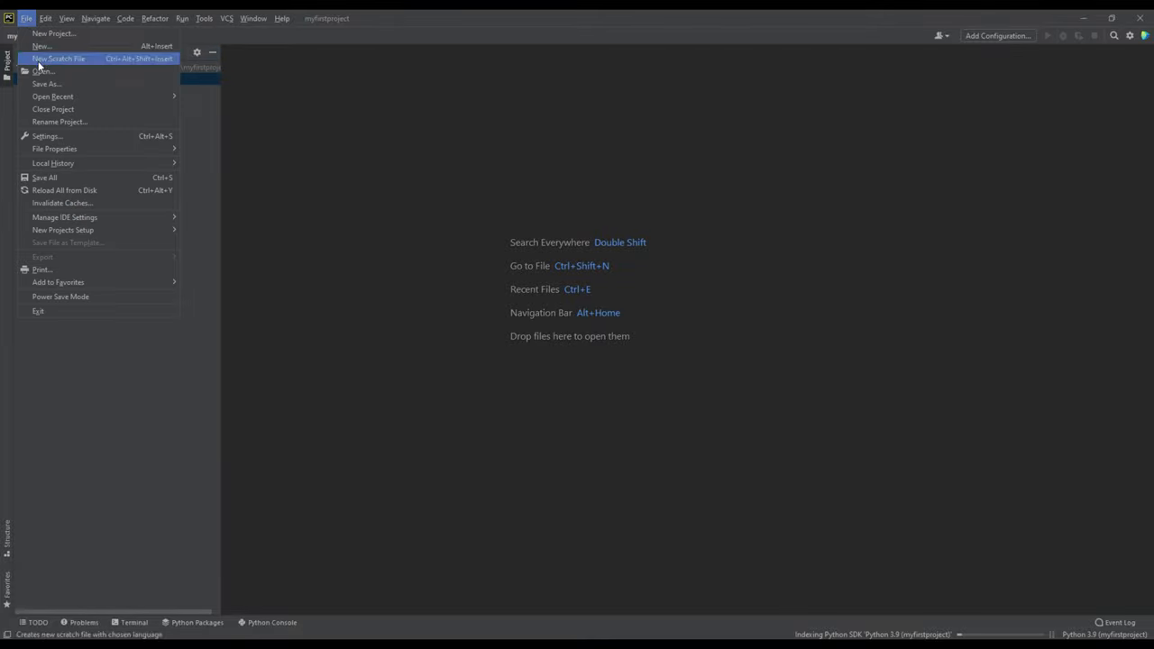
mouse_move(54, 34)
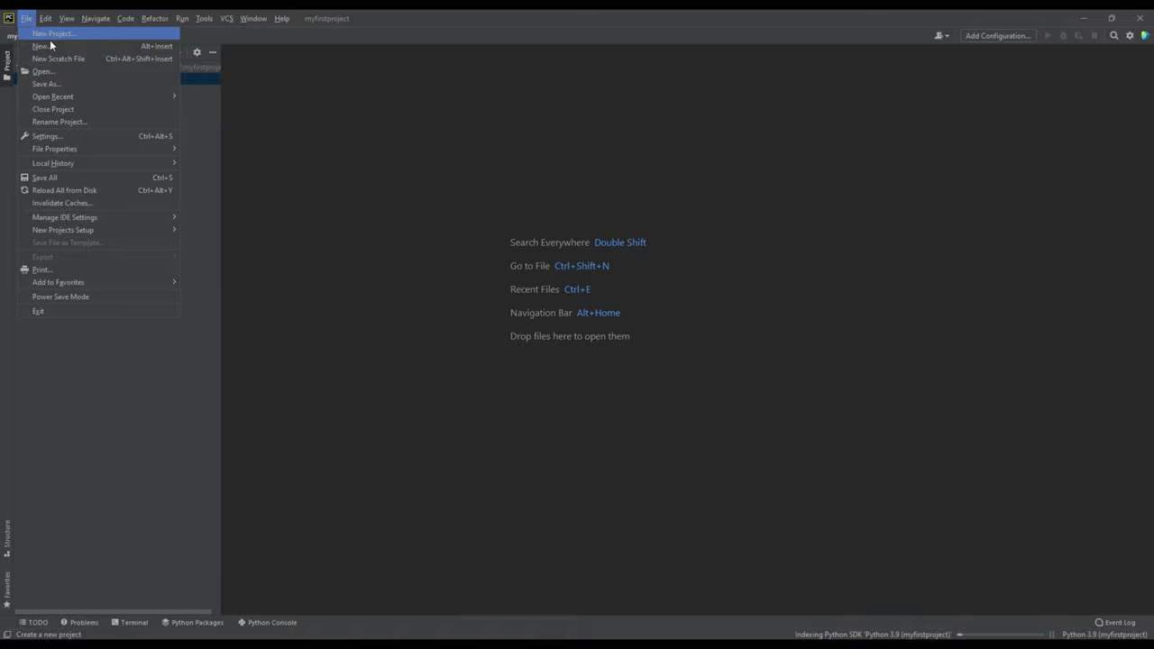
mouse_move(58, 121)
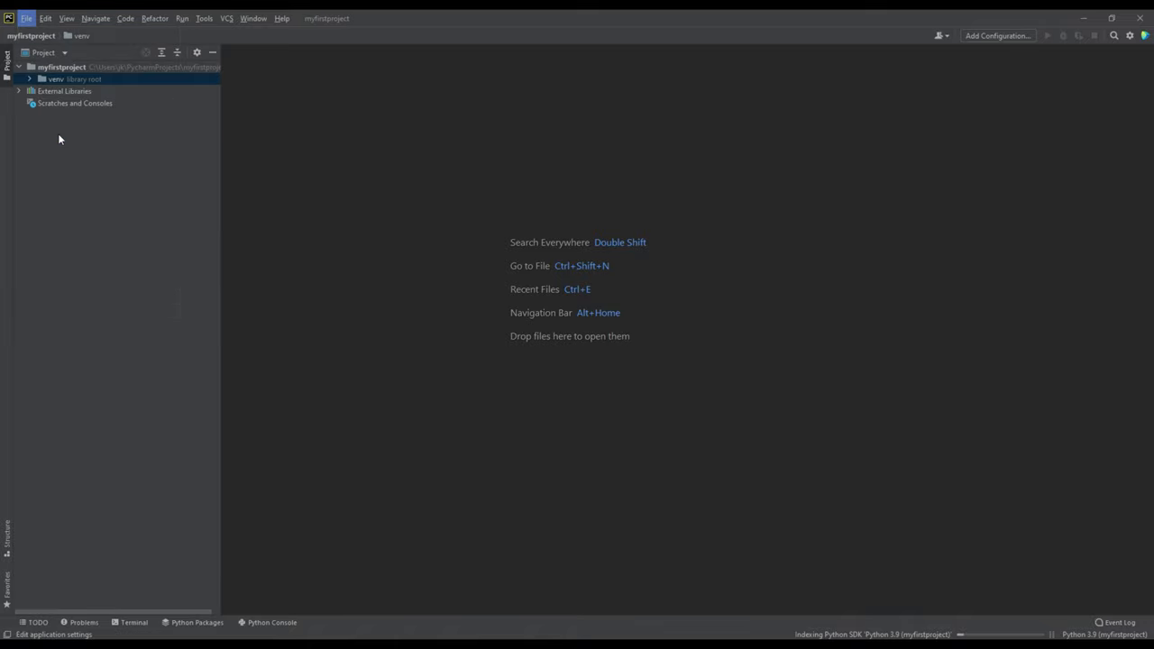
mouse_move(181, 181)
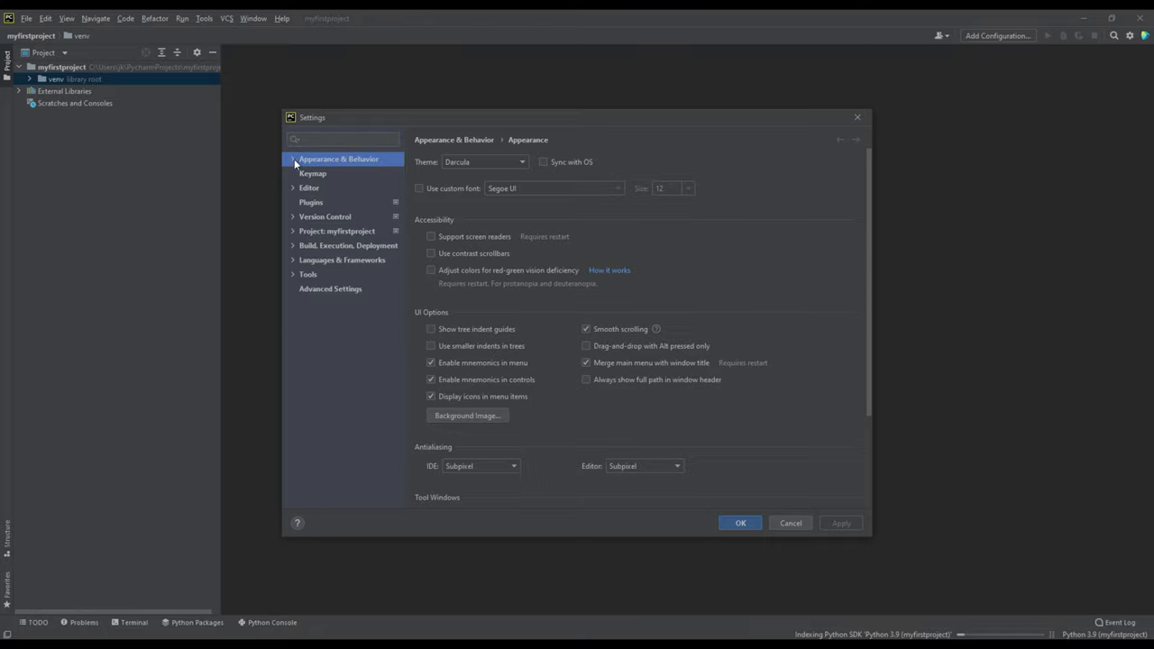
Step: In Settings, browse Version Control, the project's Python Interpreter and Project Structure pages
click(325, 217)
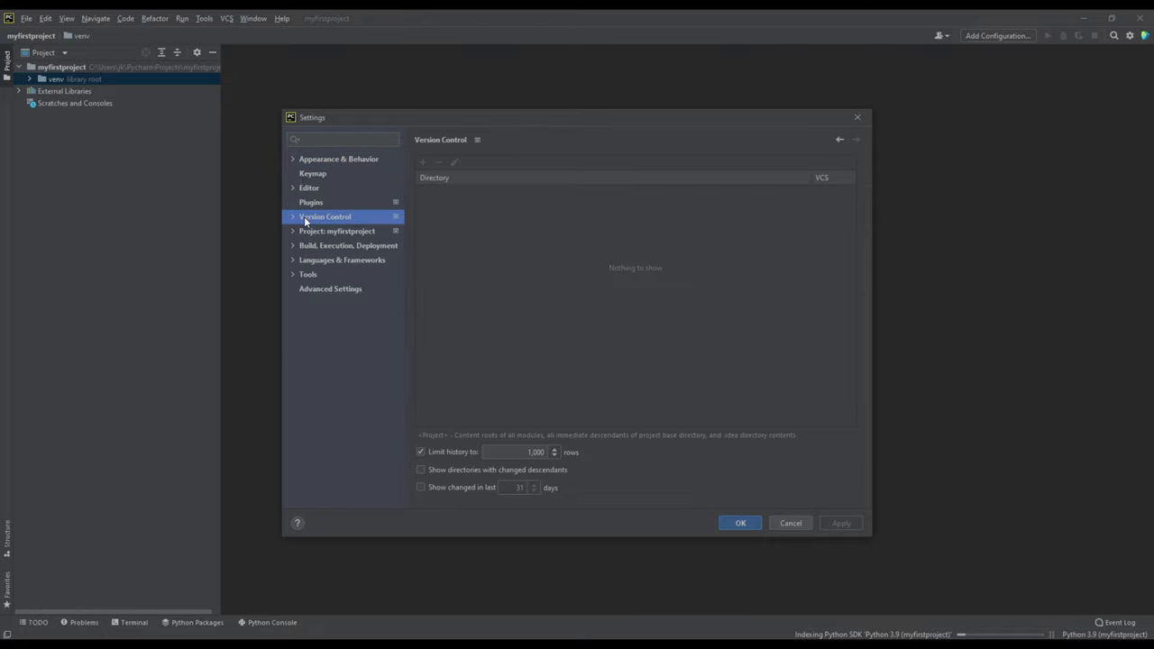
click(336, 231)
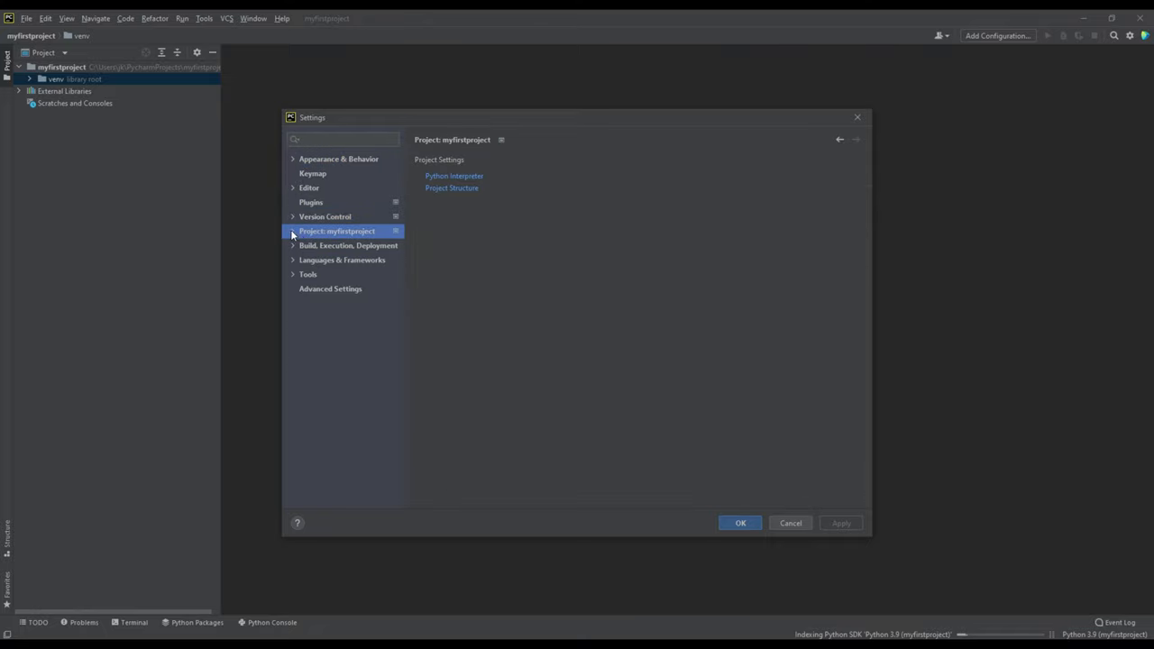
click(454, 176)
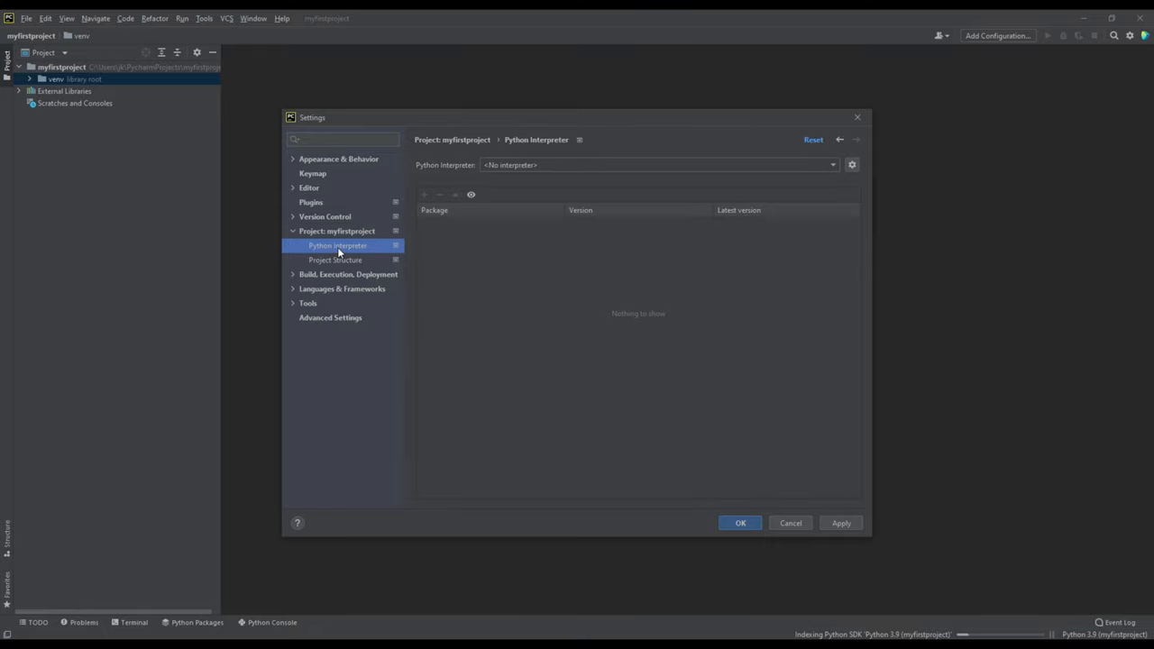
mouse_move(636, 196)
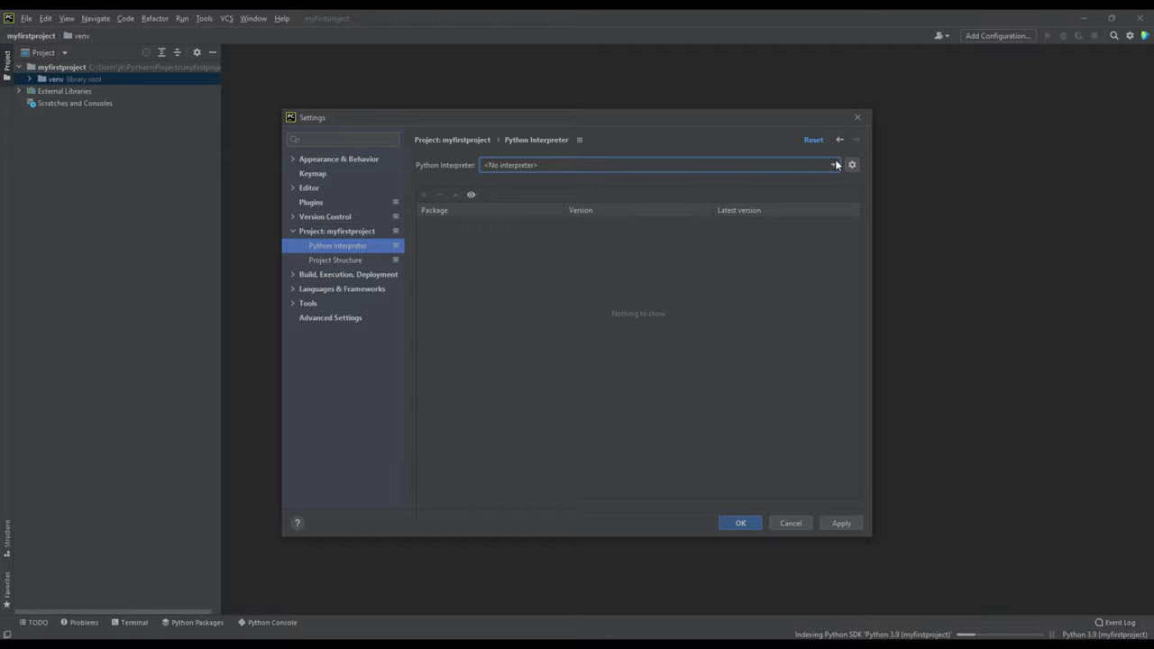
click(335, 259)
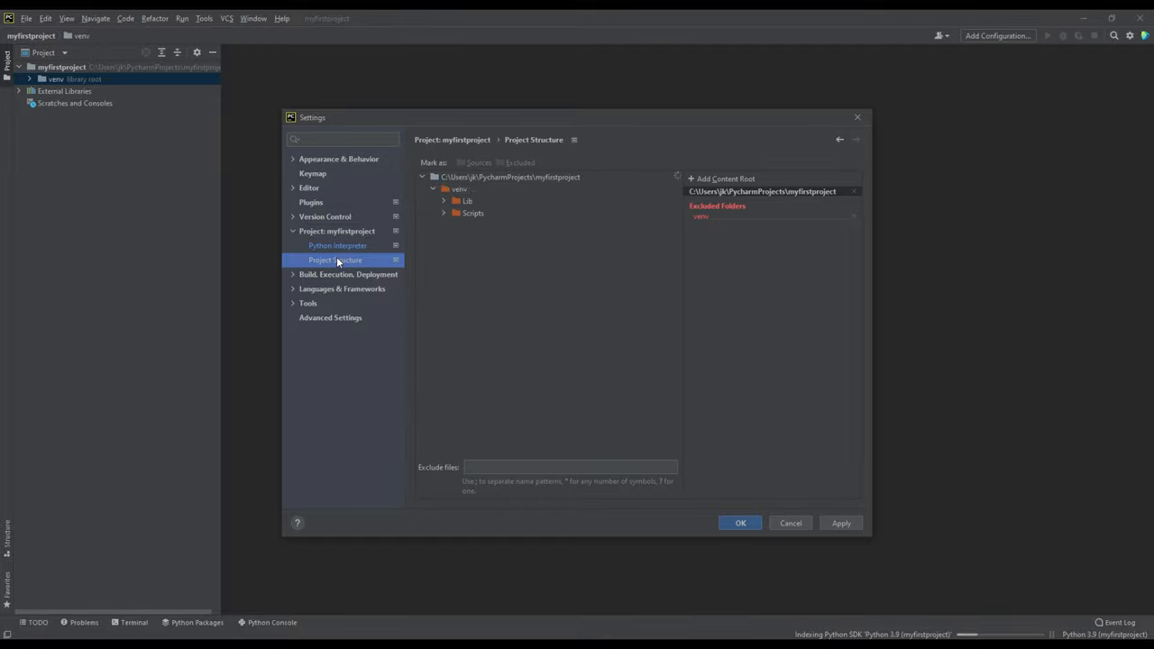
click(510, 177)
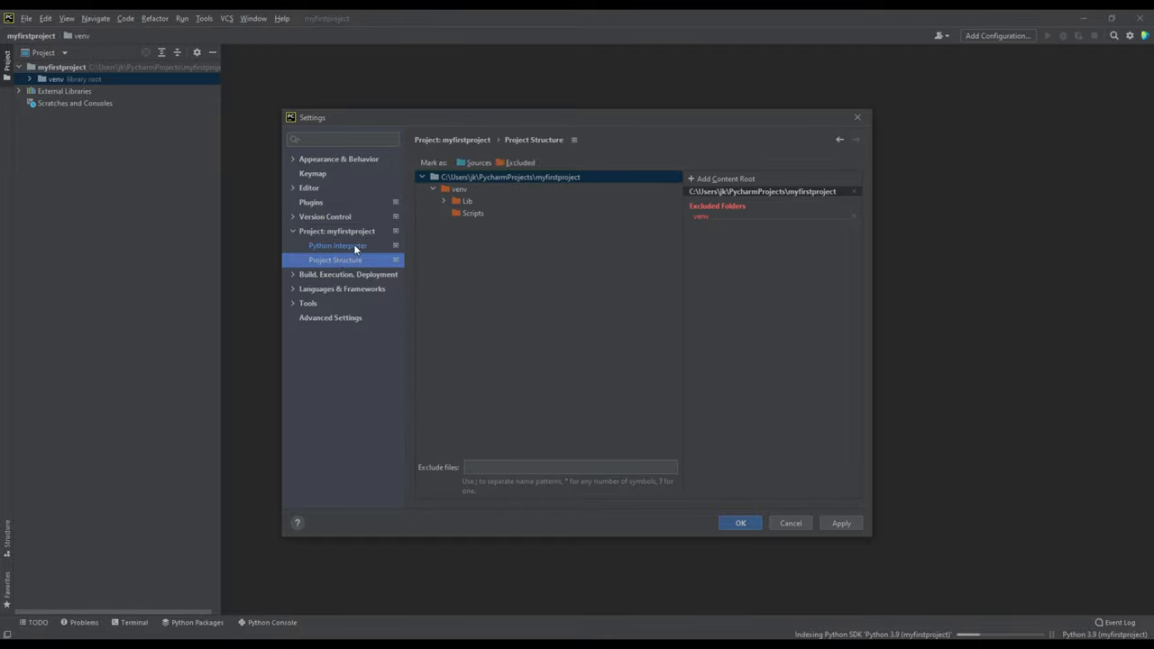
Step: Return to Python Interpreter, view the all-interpreters list, and close it unchanged
click(337, 245)
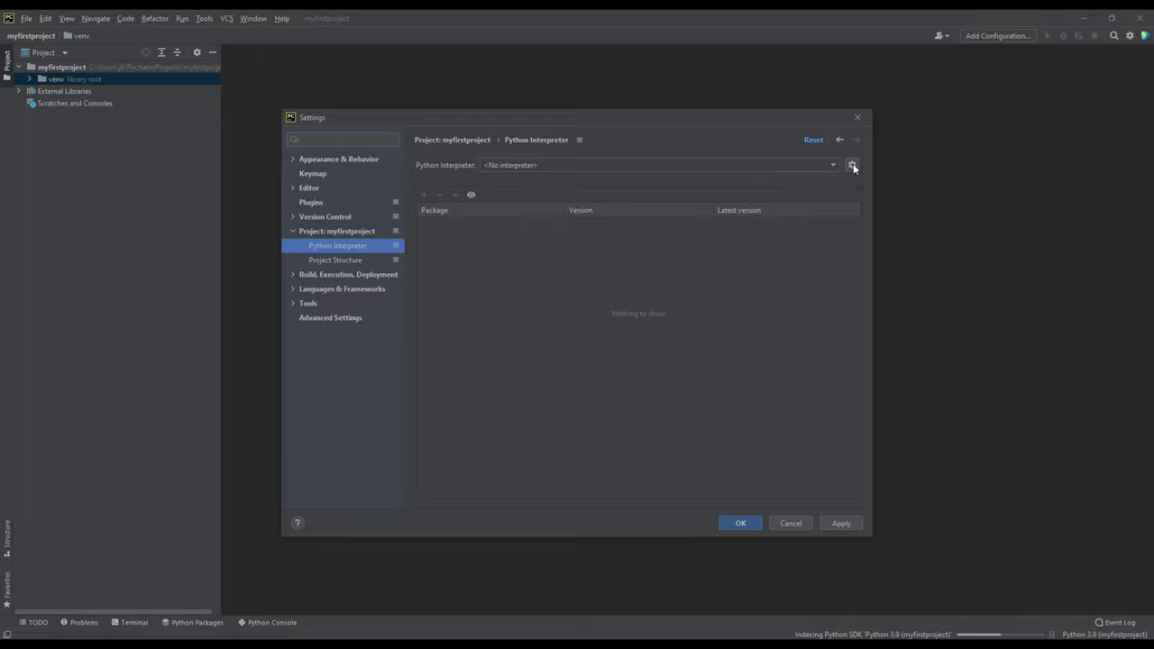
click(852, 165)
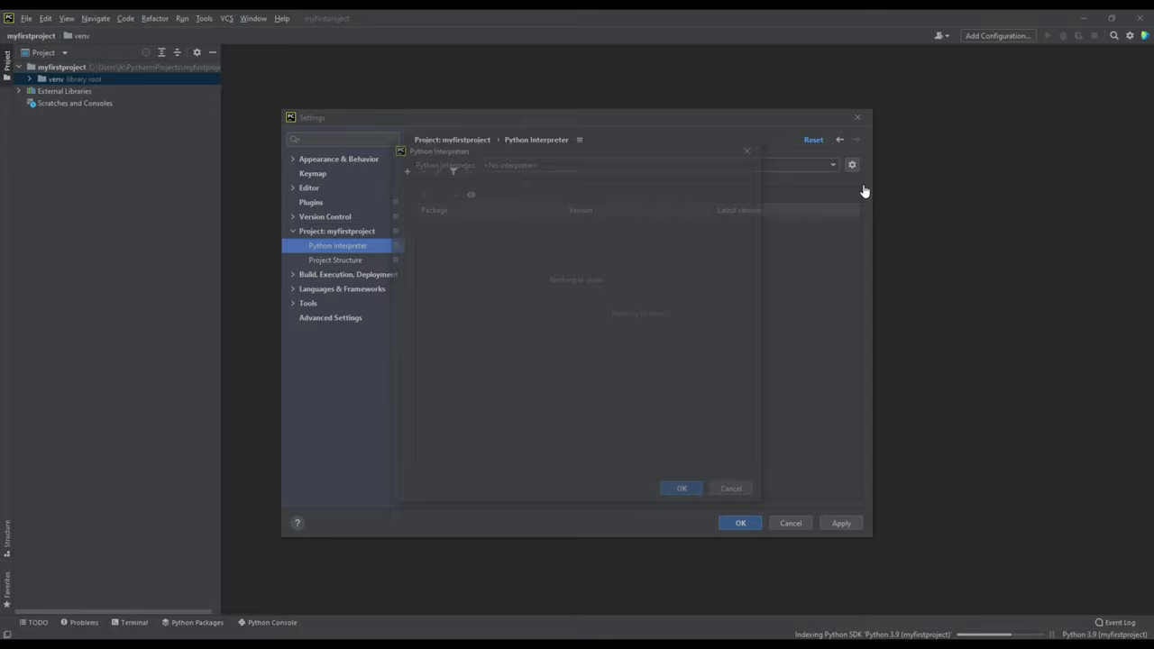
click(851, 165)
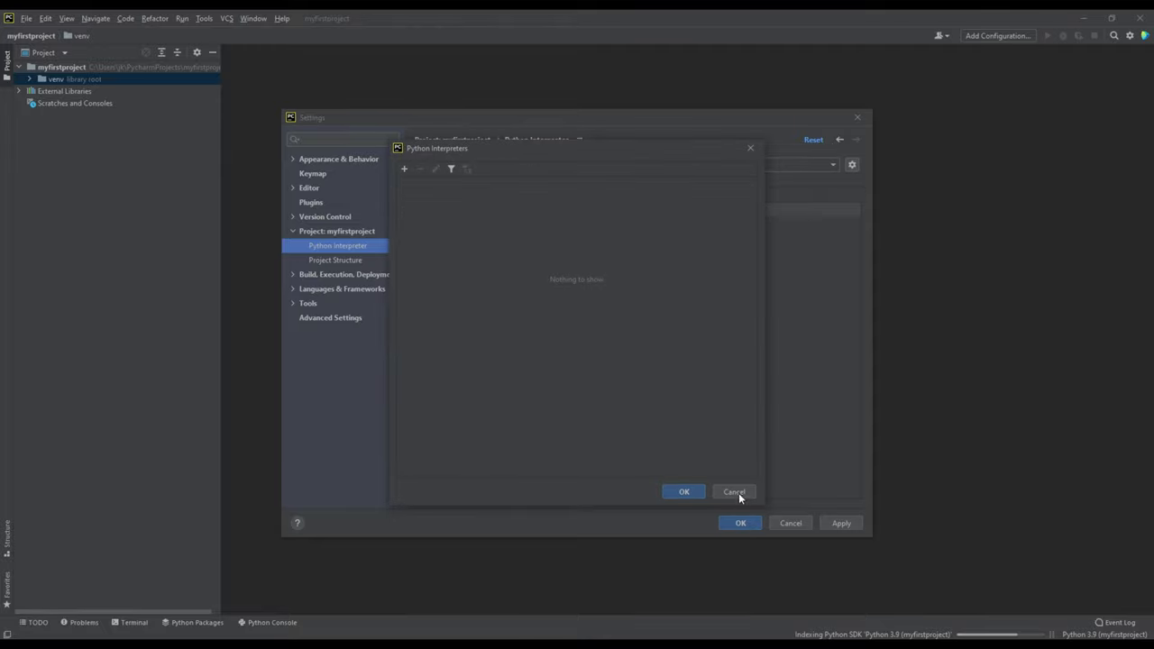
click(733, 491)
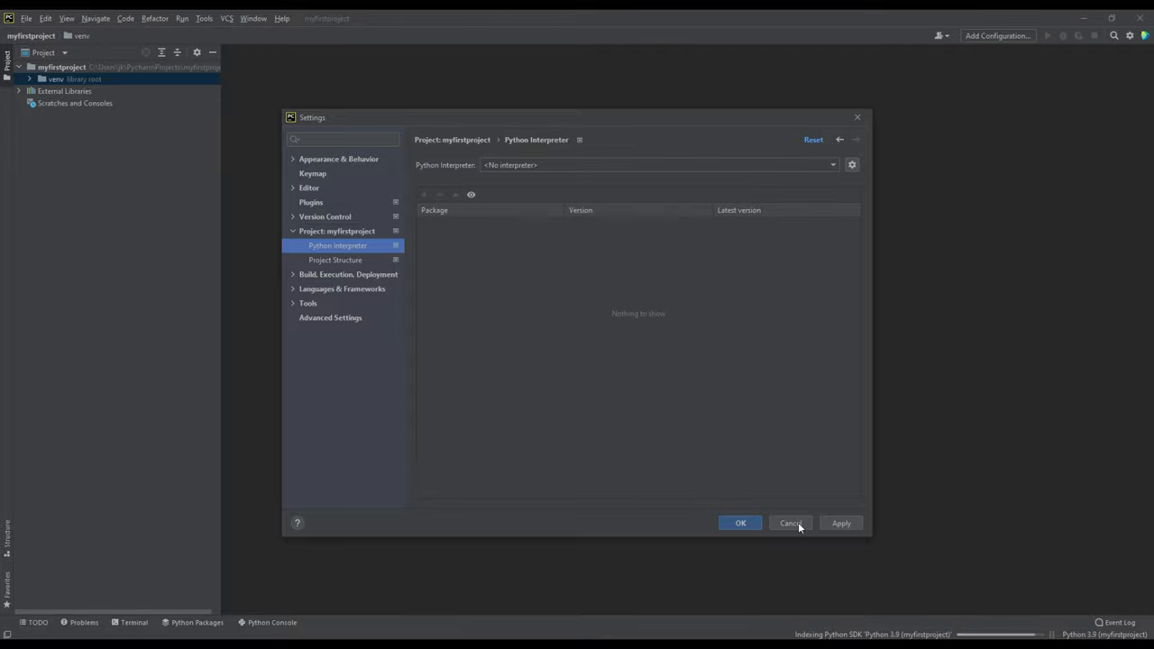
Step: Cancel Settings and check the status-bar interpreter showing Python 3.9 (myfirstproject)
click(789, 523)
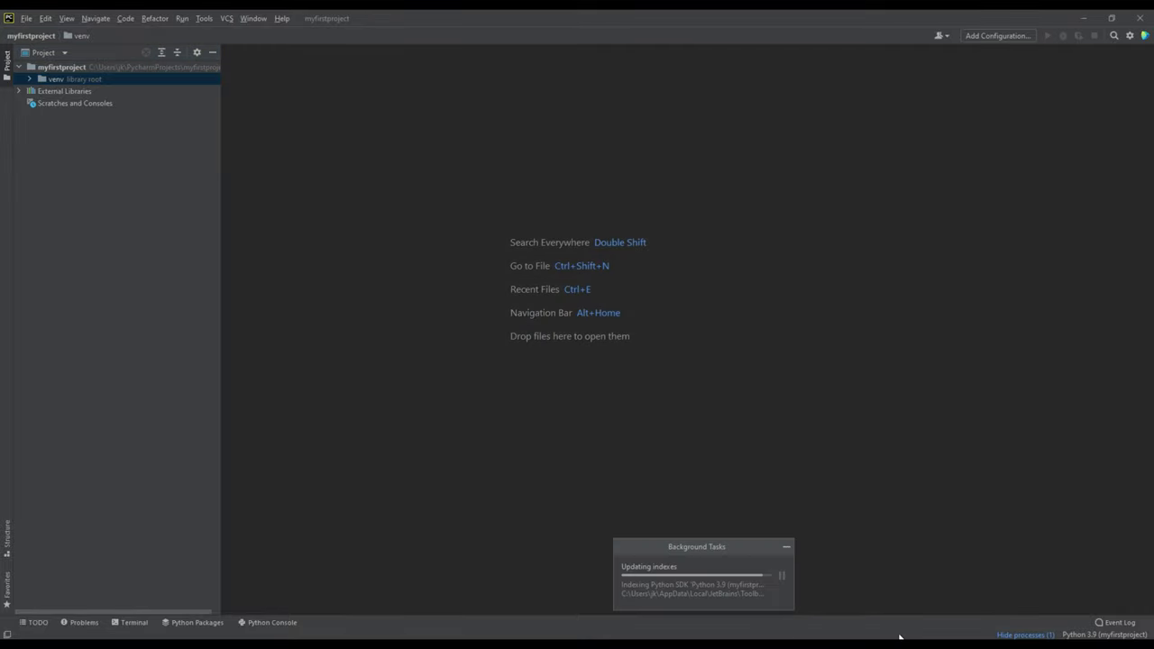
mouse_move(653, 541)
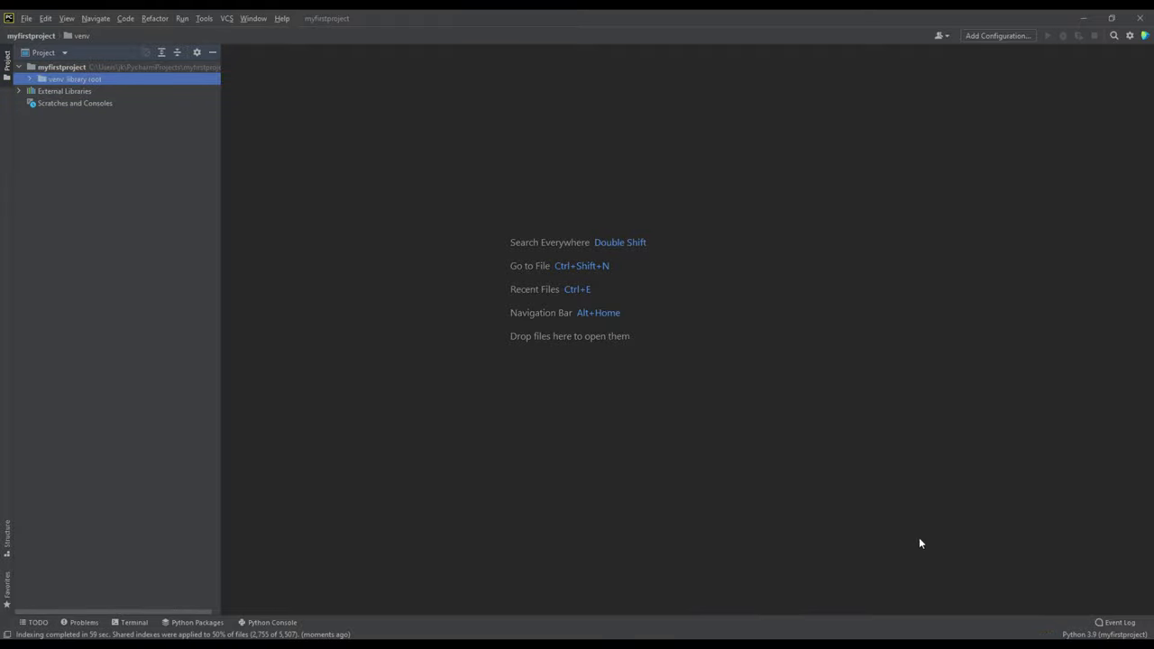
click(1104, 634)
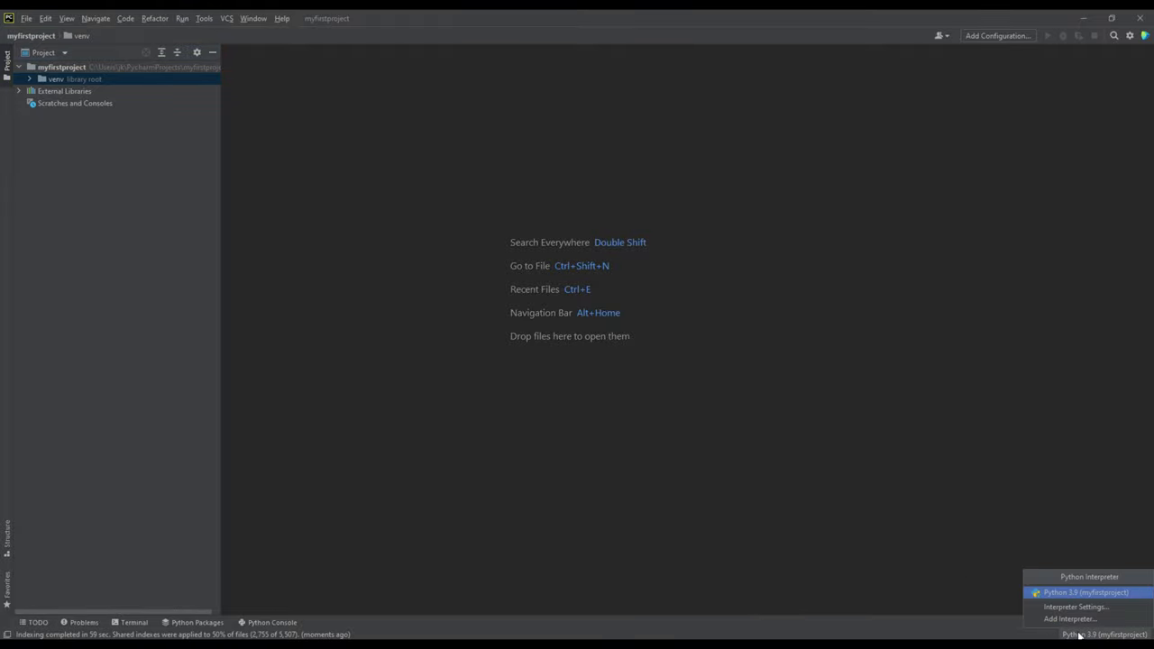
mouse_move(1073, 607)
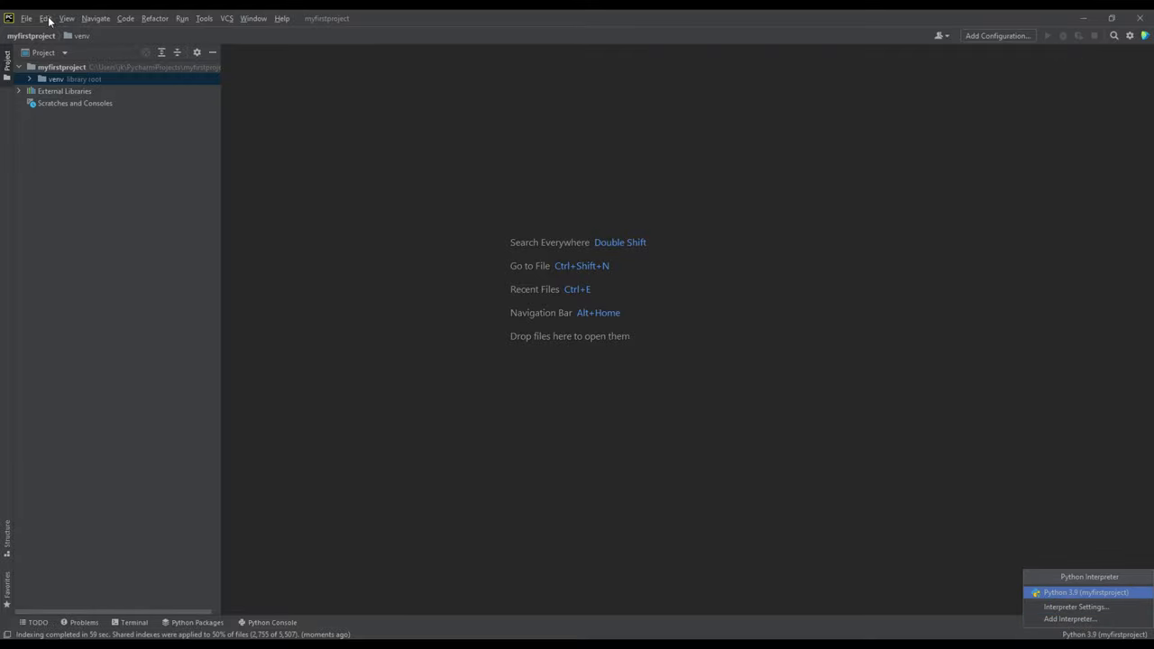
Step: Review the Python 3.9 (myfirstproject) packages, search available packages for django, then close Settings
click(27, 18)
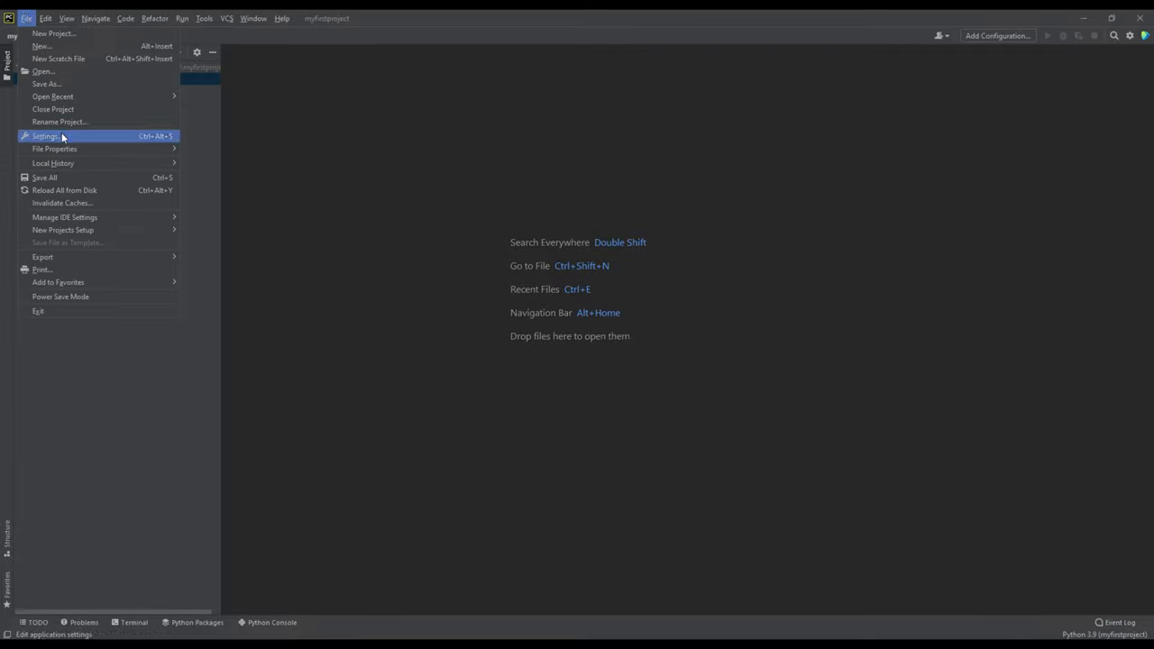
click(45, 136)
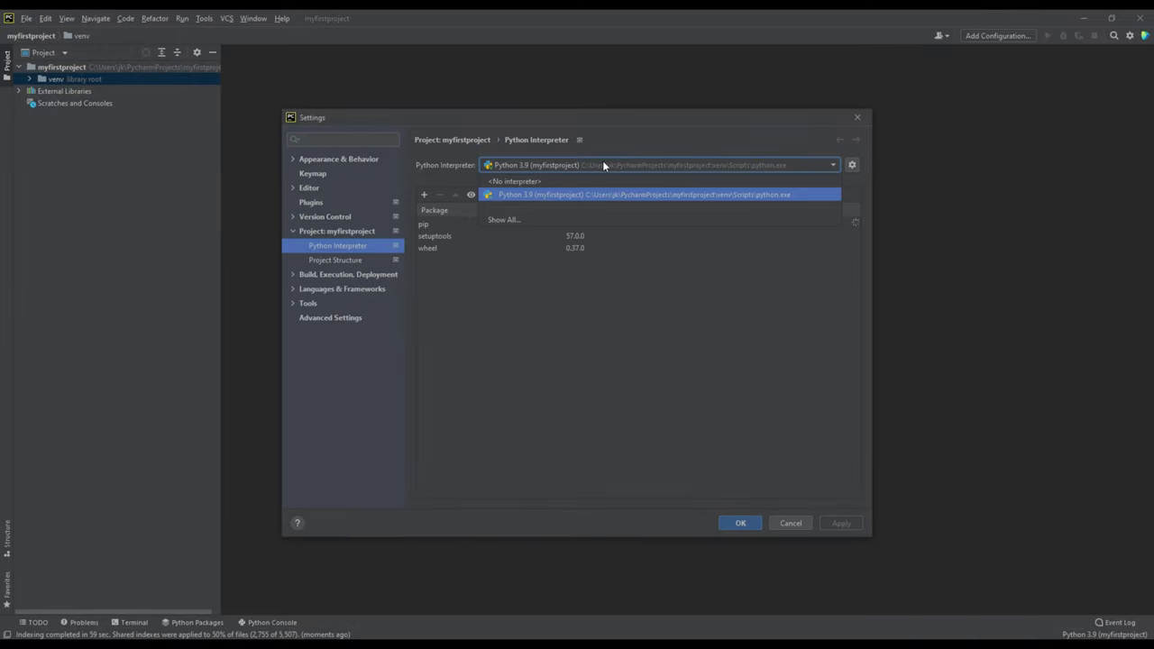
click(643, 195)
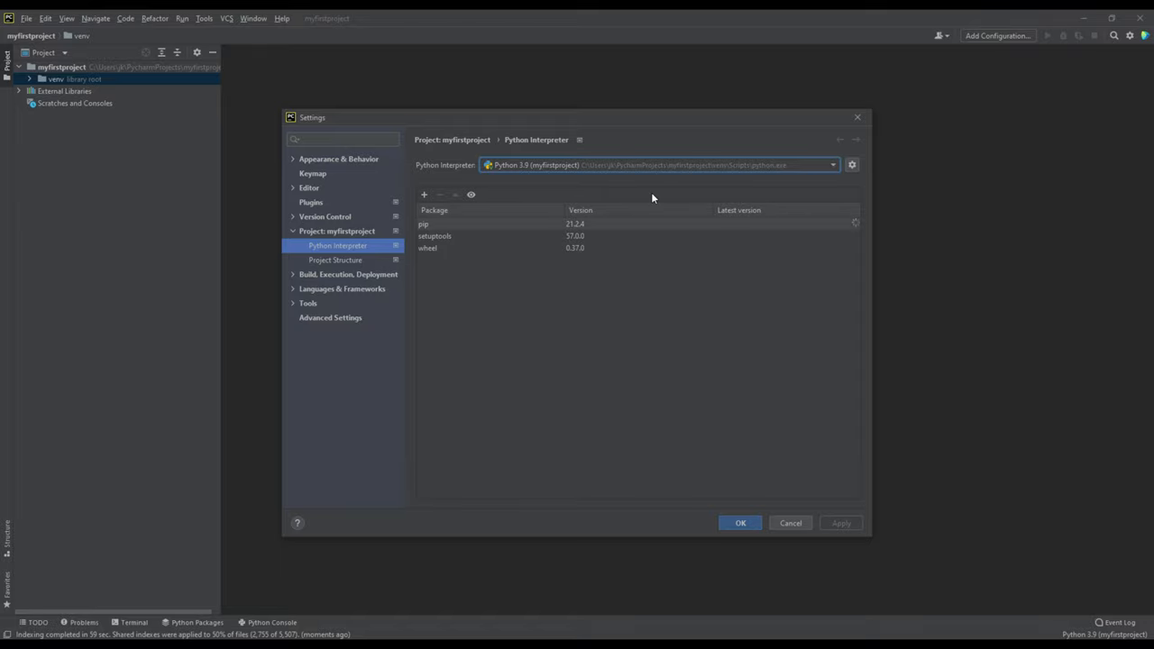
mouse_move(482, 266)
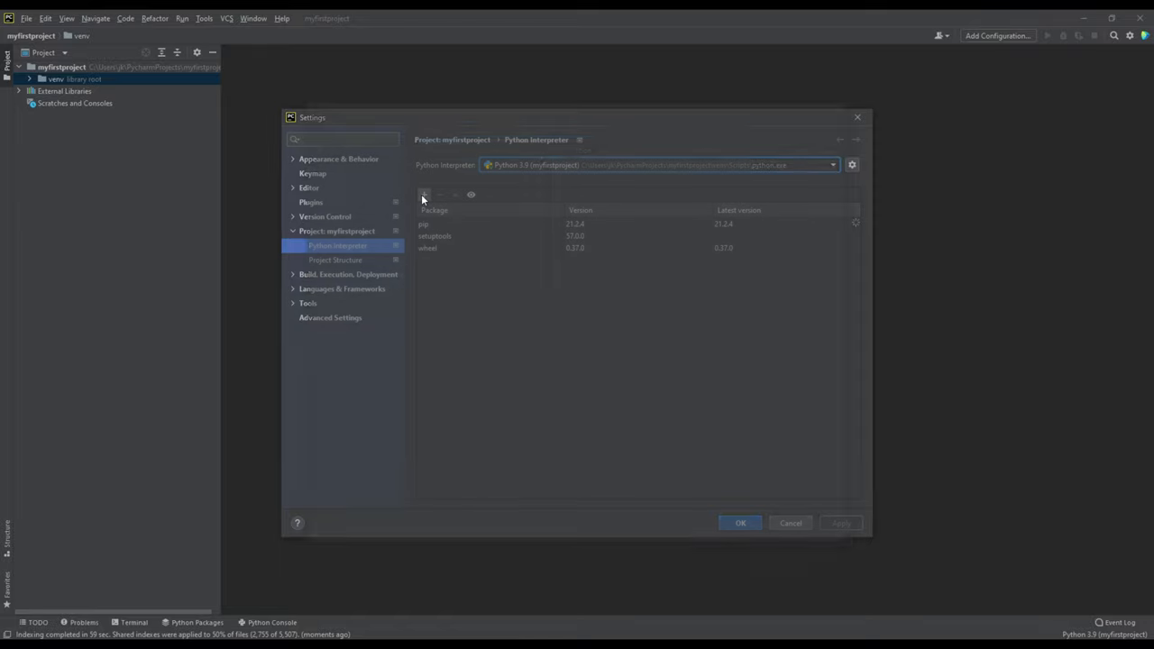
click(423, 195)
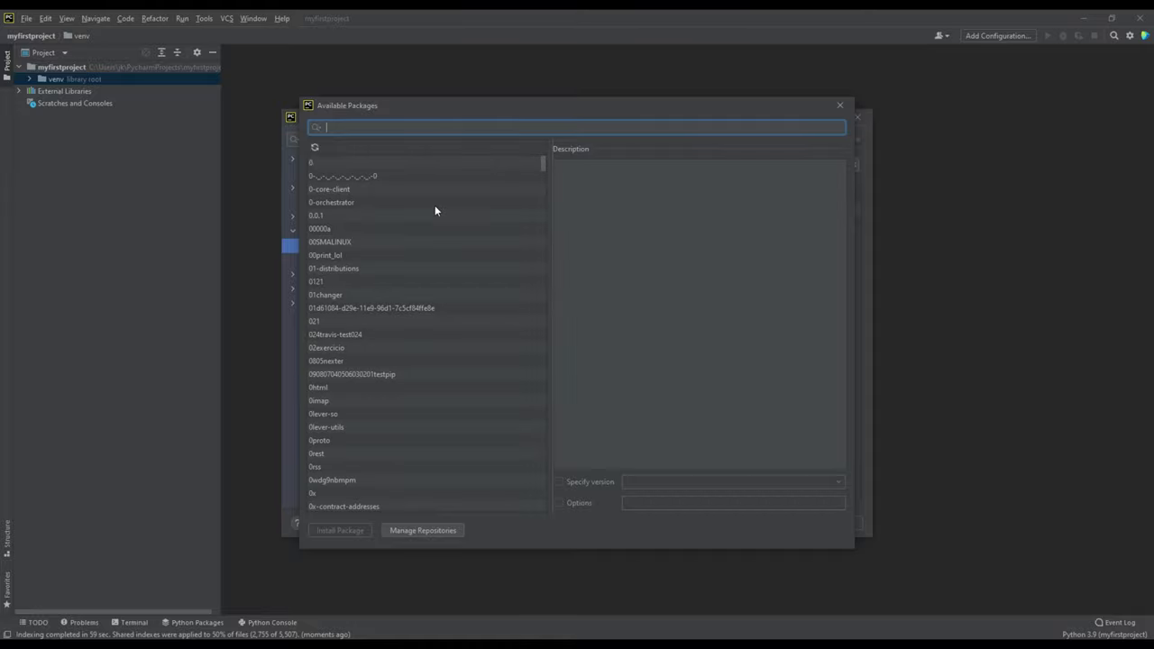
text(django)
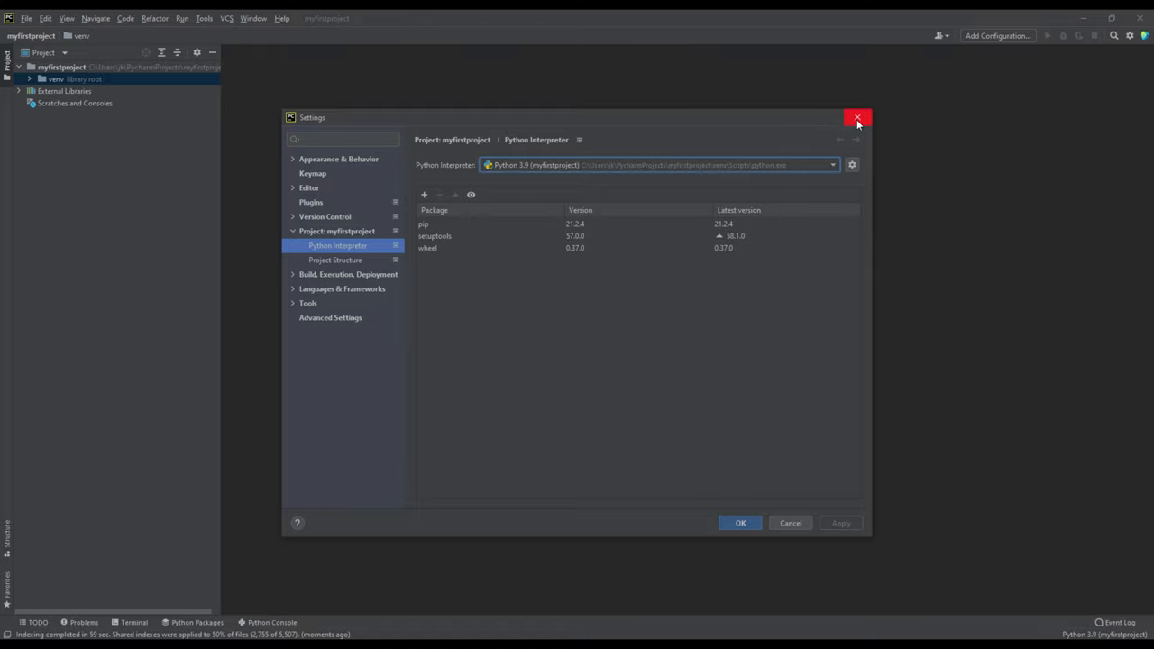
click(857, 118)
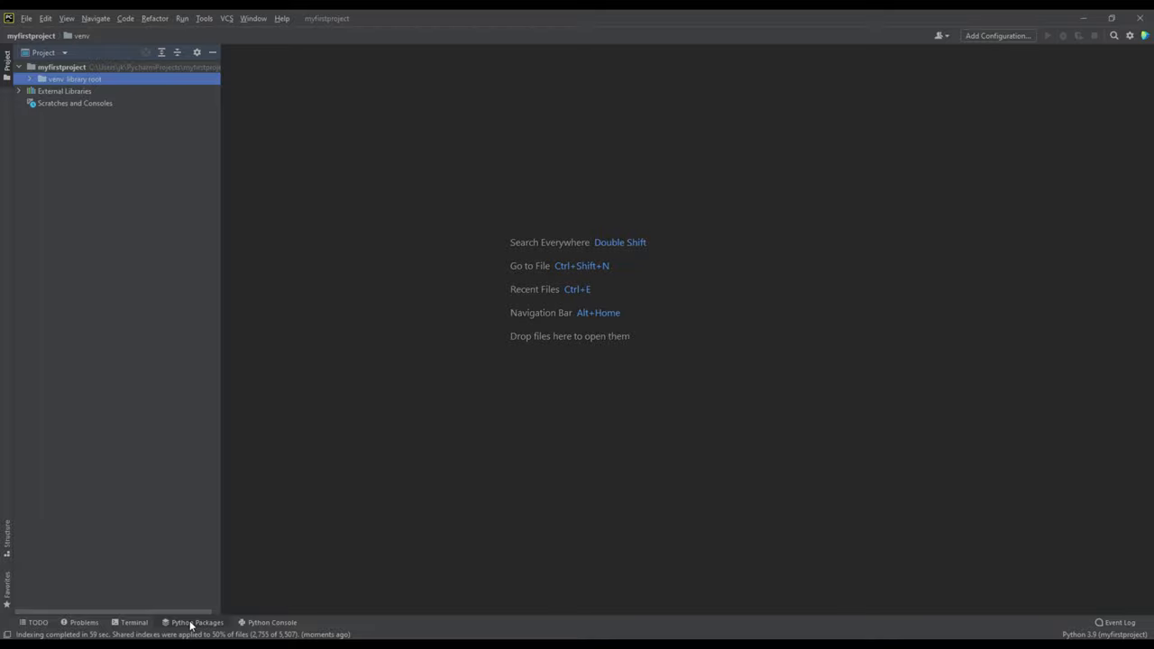
mouse_move(298, 407)
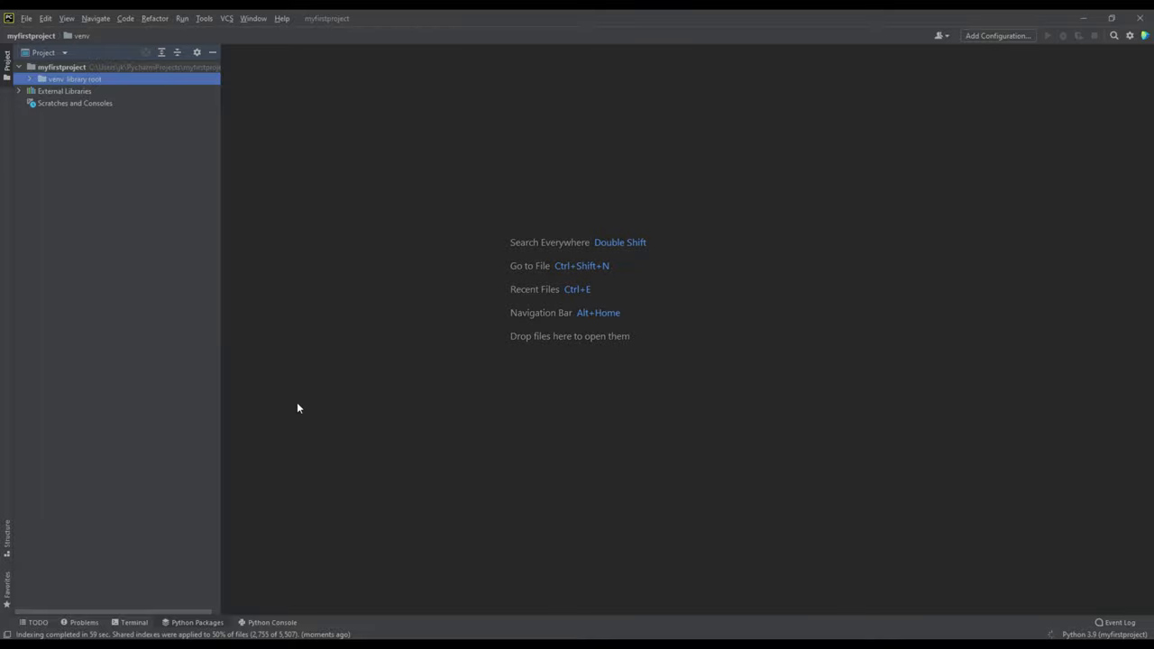
click(195, 622)
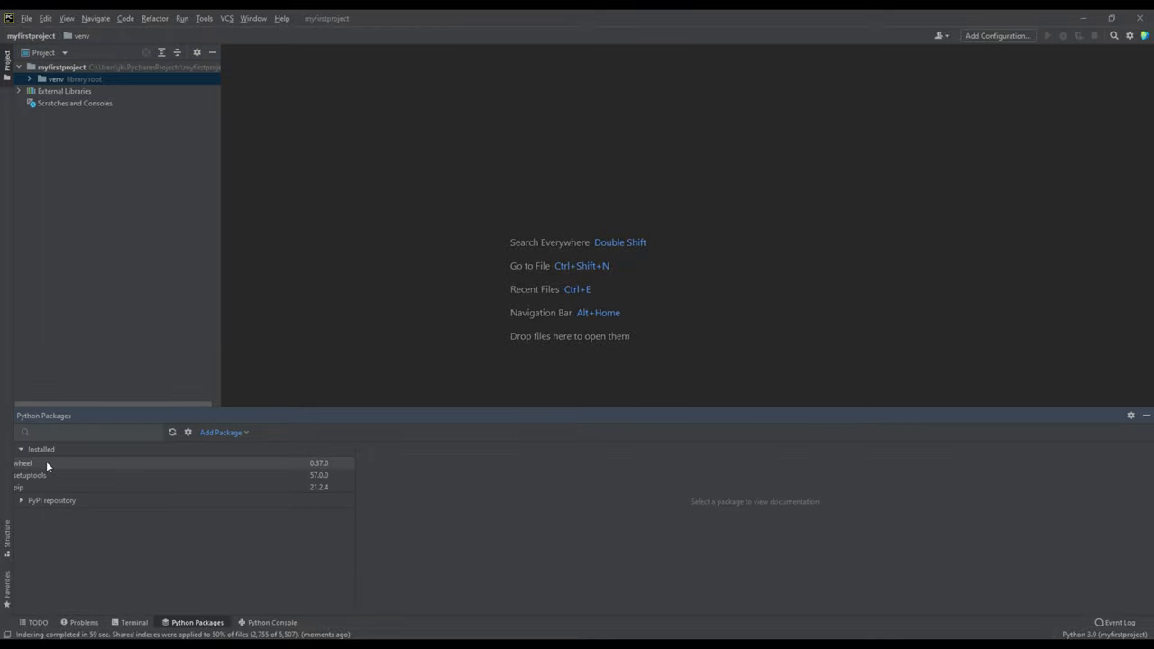
click(18, 487)
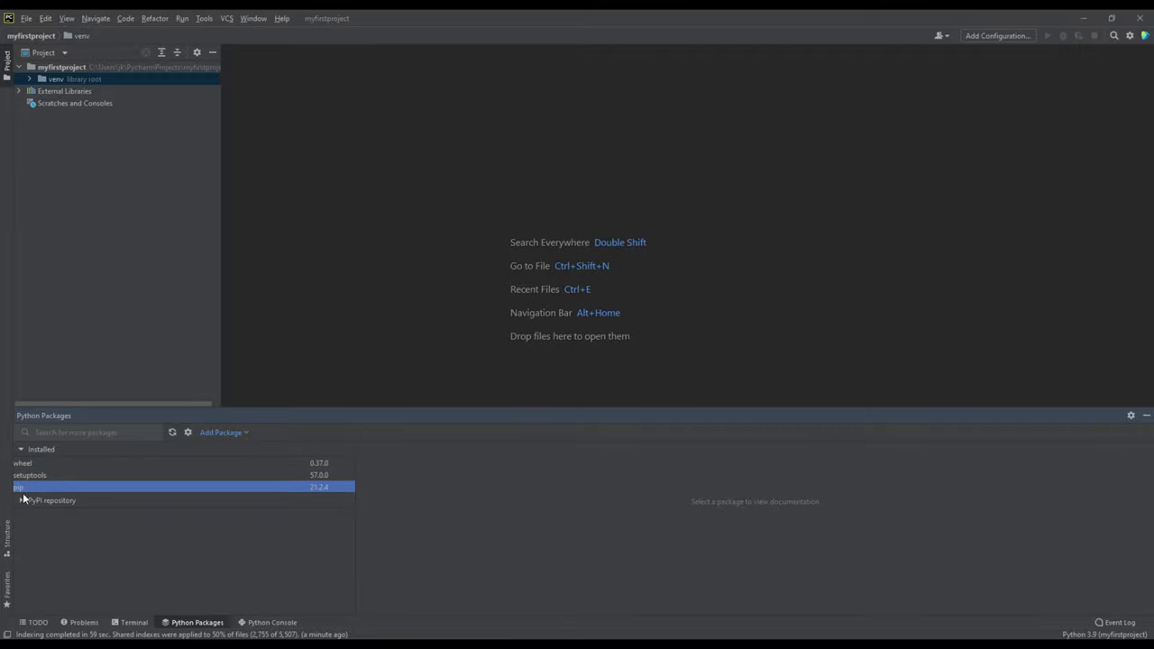
click(24, 500)
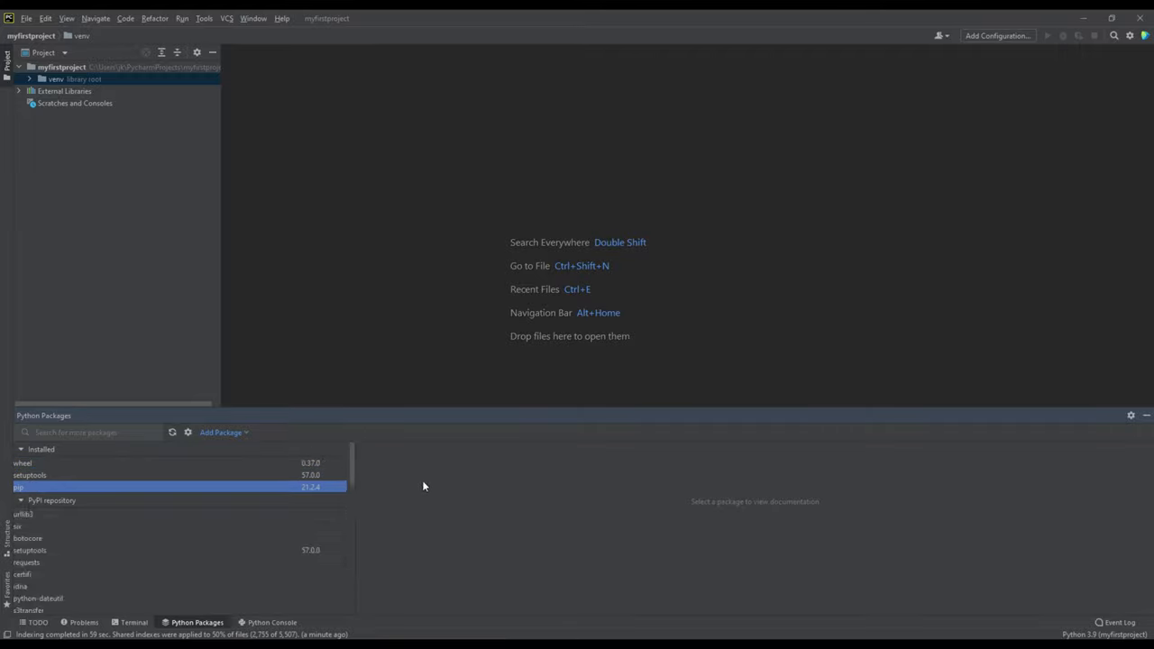
click(18, 487)
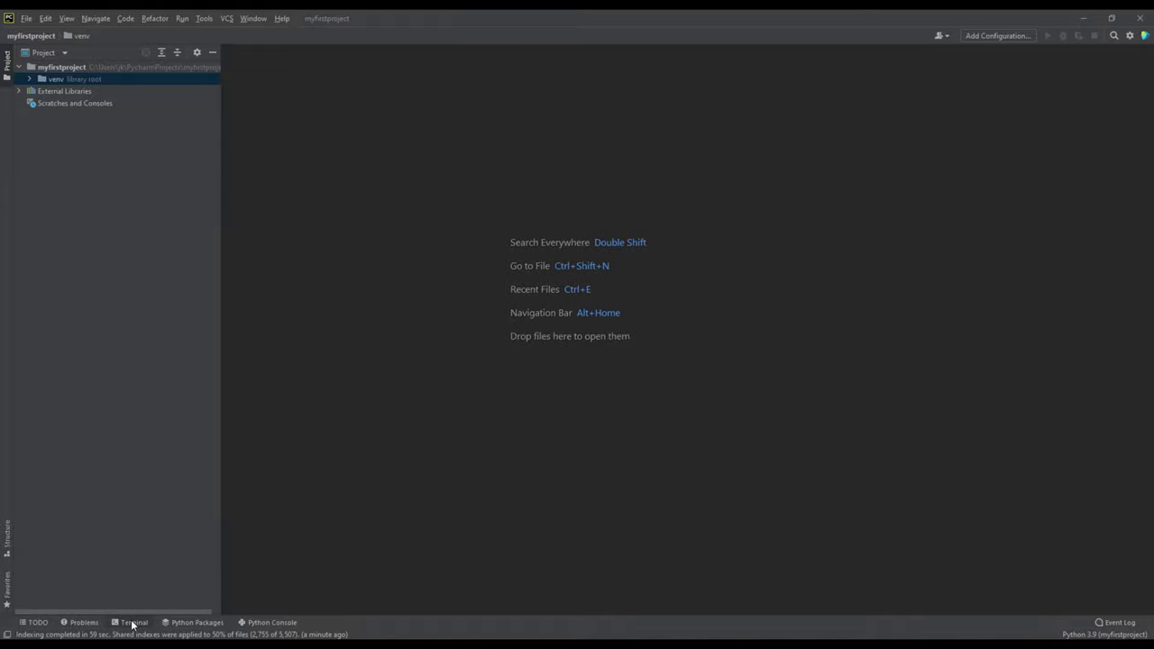
Step: Open the project terminal, run clear, then hide and reopen the terminal panel
click(133, 622)
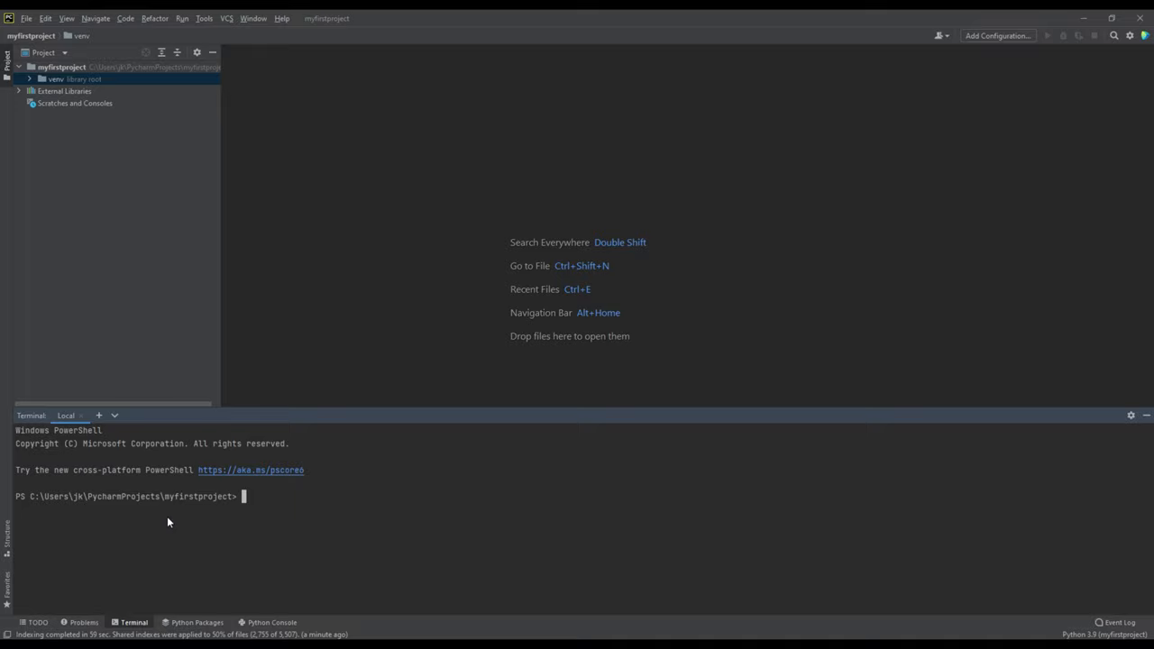
text(clear)
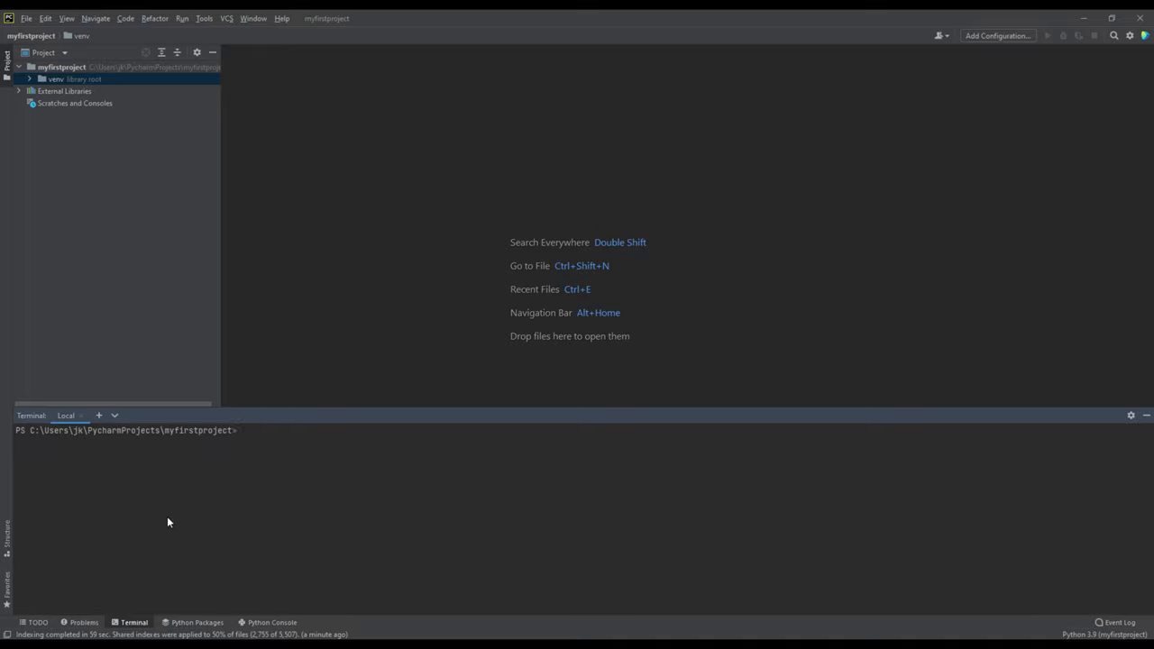
mouse_move(112, 425)
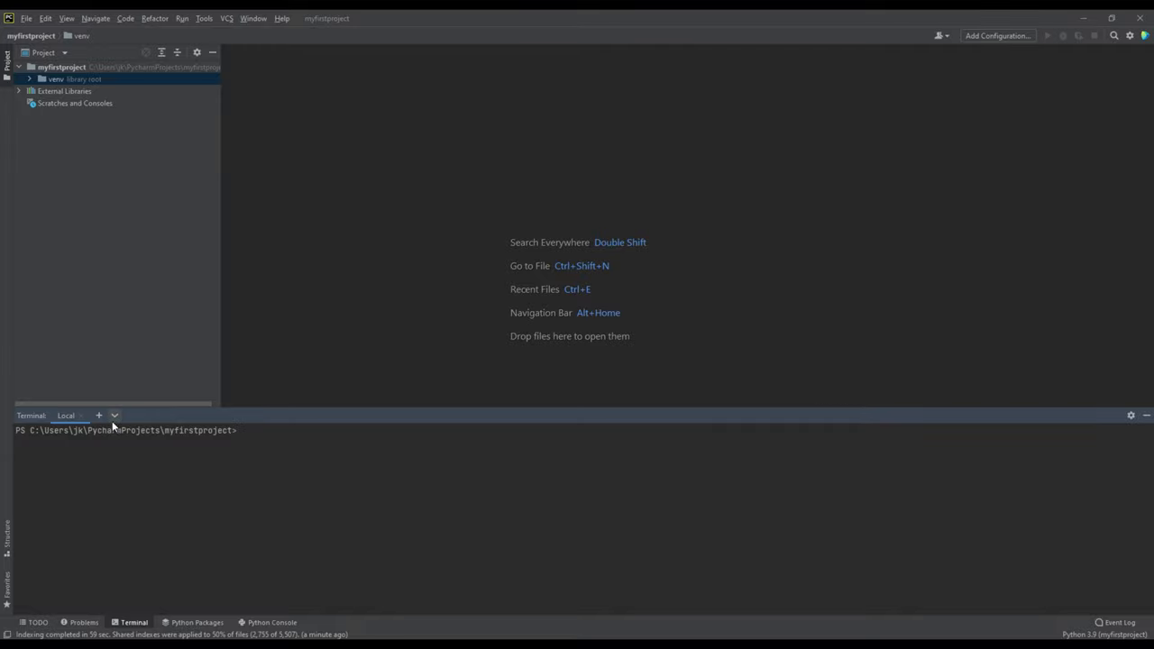
click(133, 622)
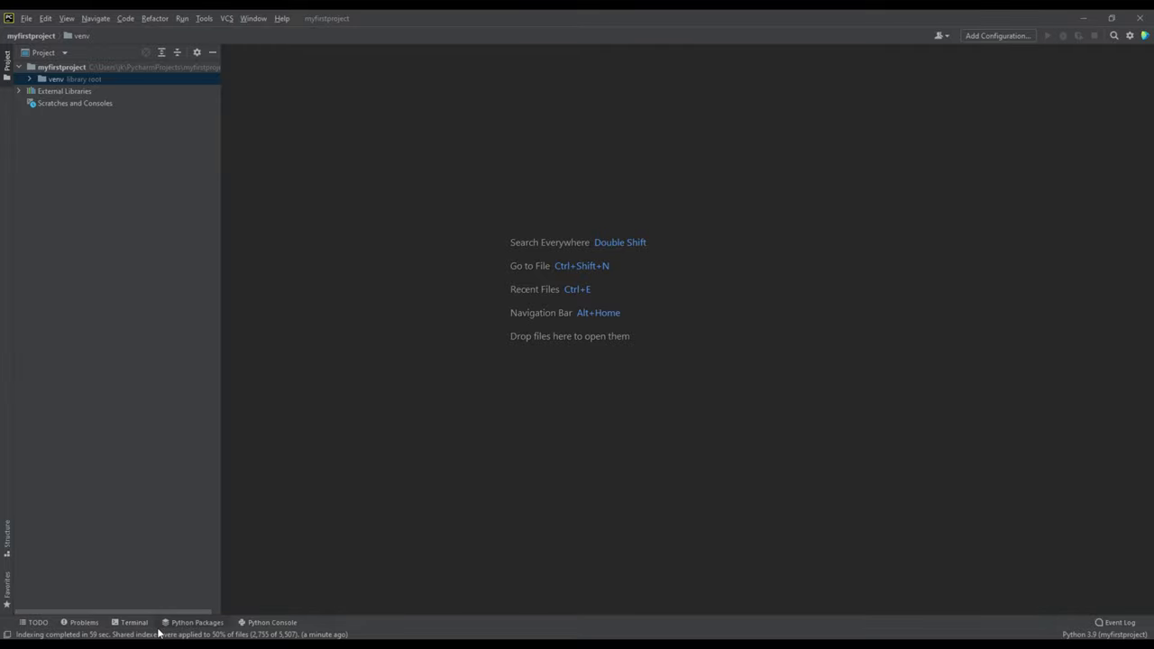
click(133, 622)
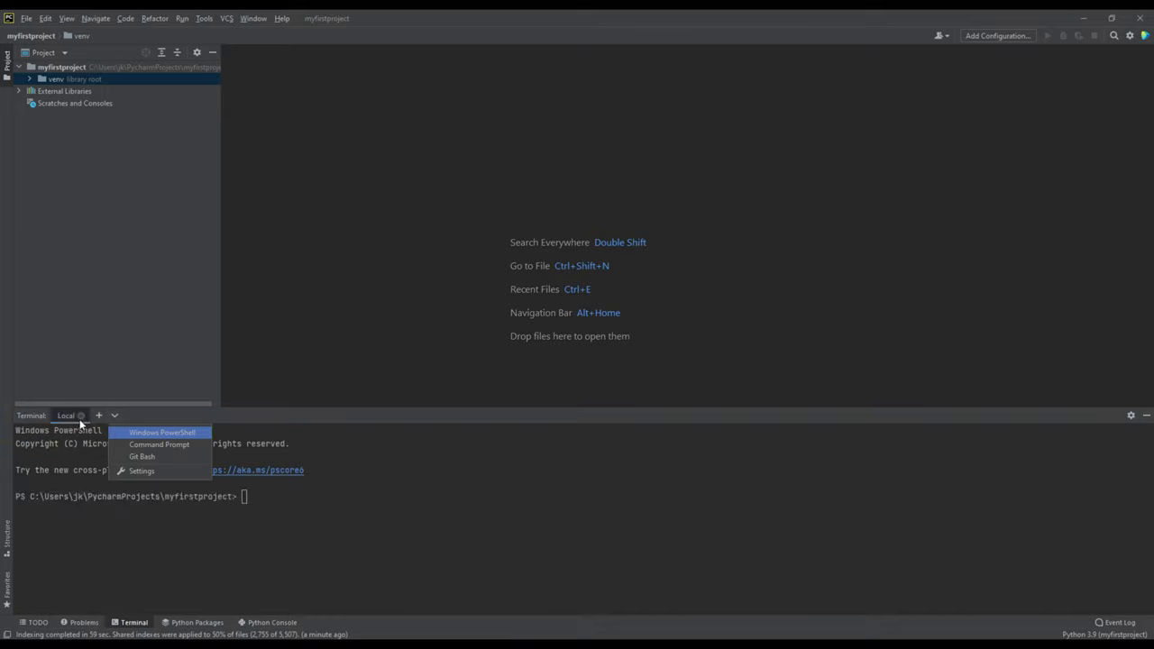
mouse_move(159, 444)
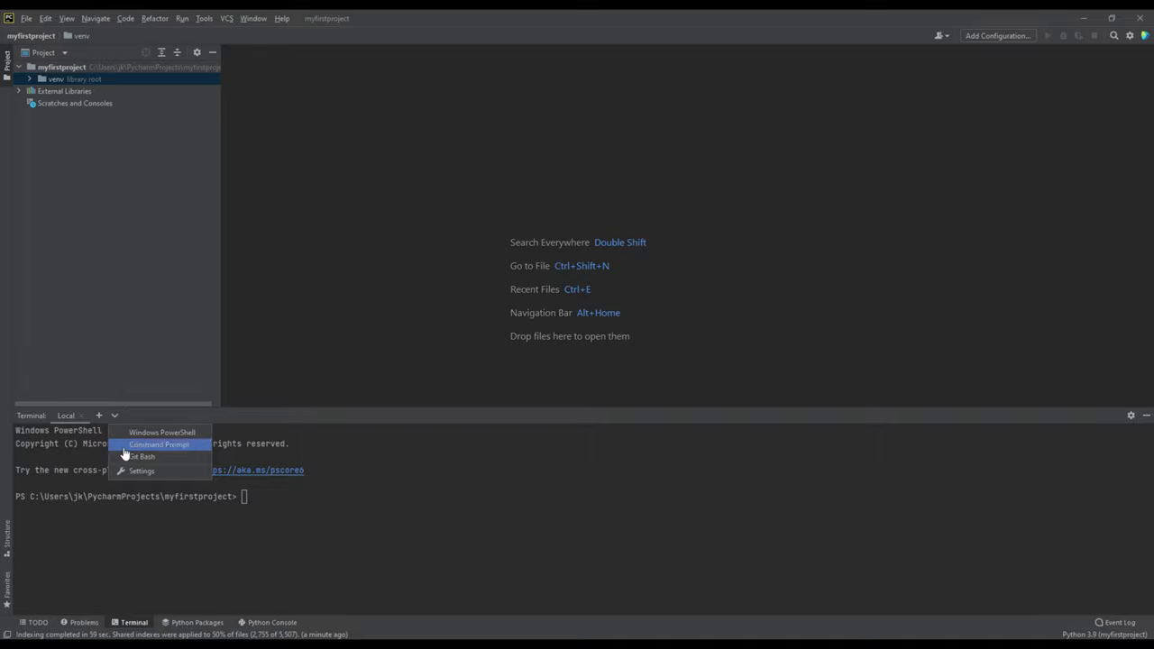
Step: Add Command Prompt, a second PowerShell and Git Bash terminal tabs
click(159, 443)
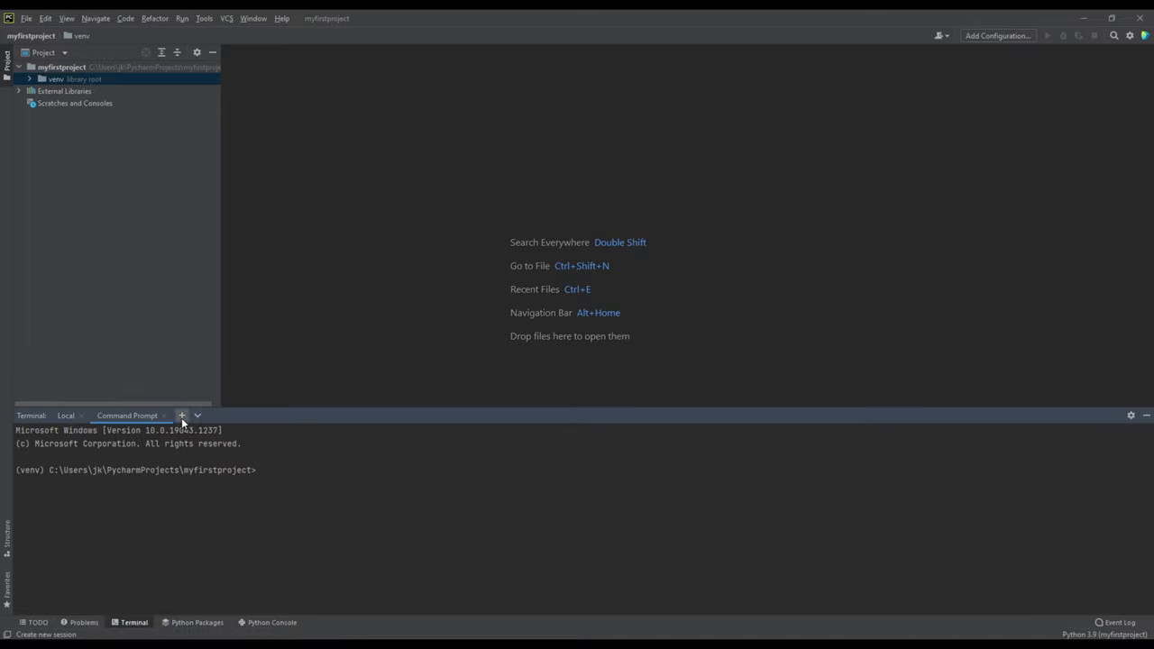
click(181, 416)
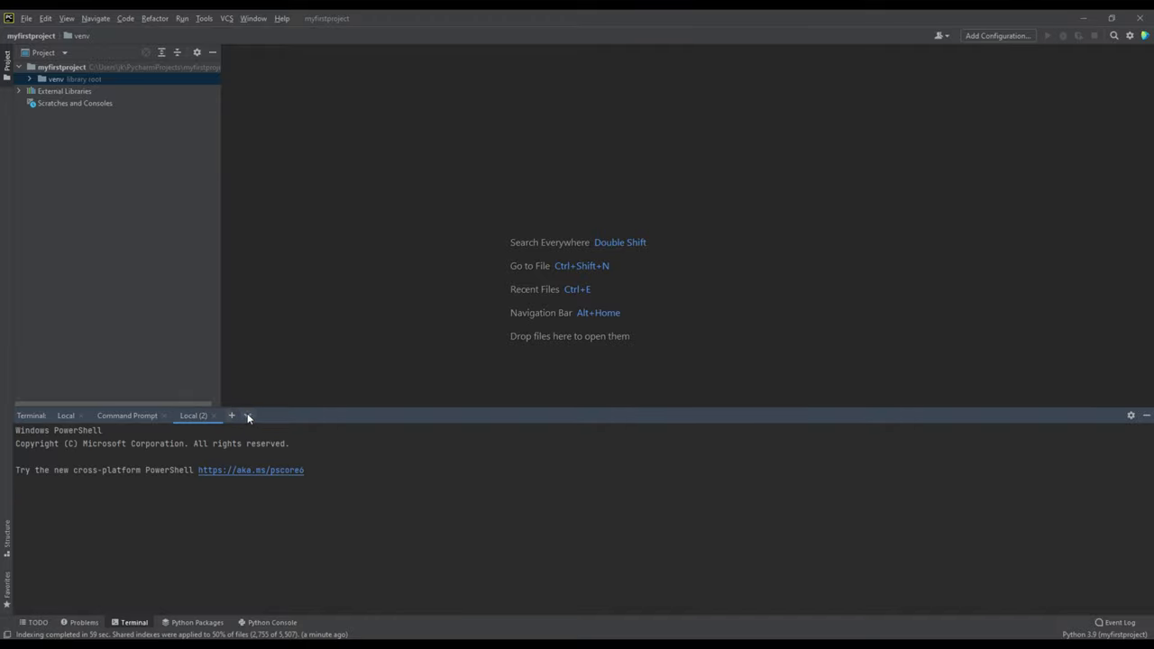
click(247, 416)
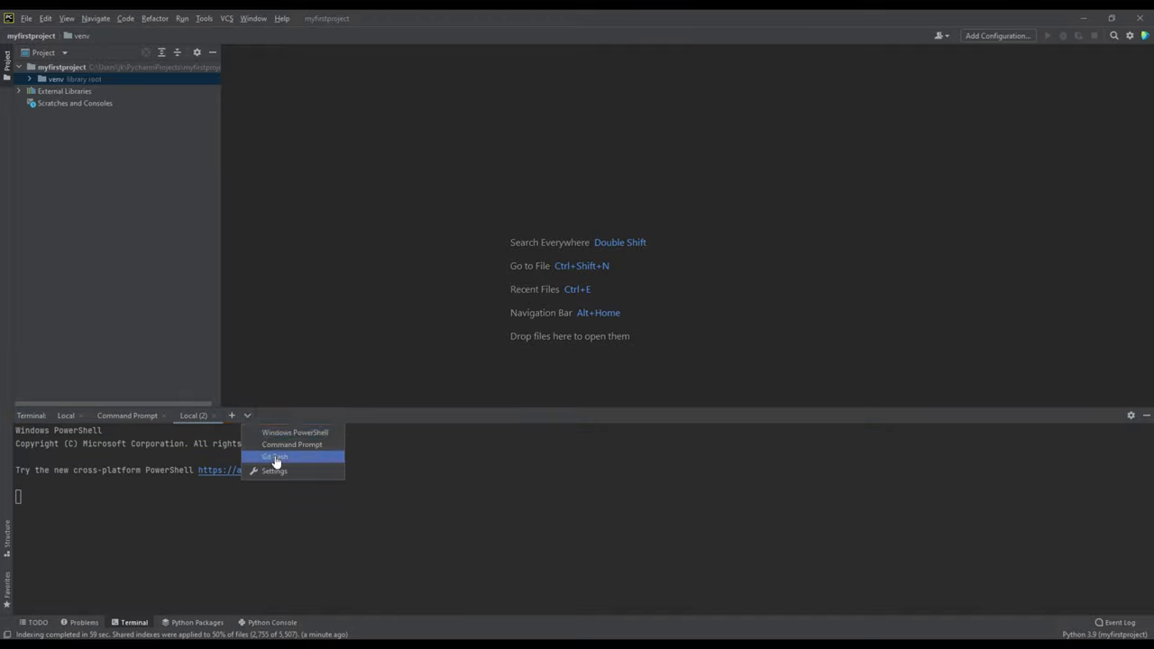
click(275, 456)
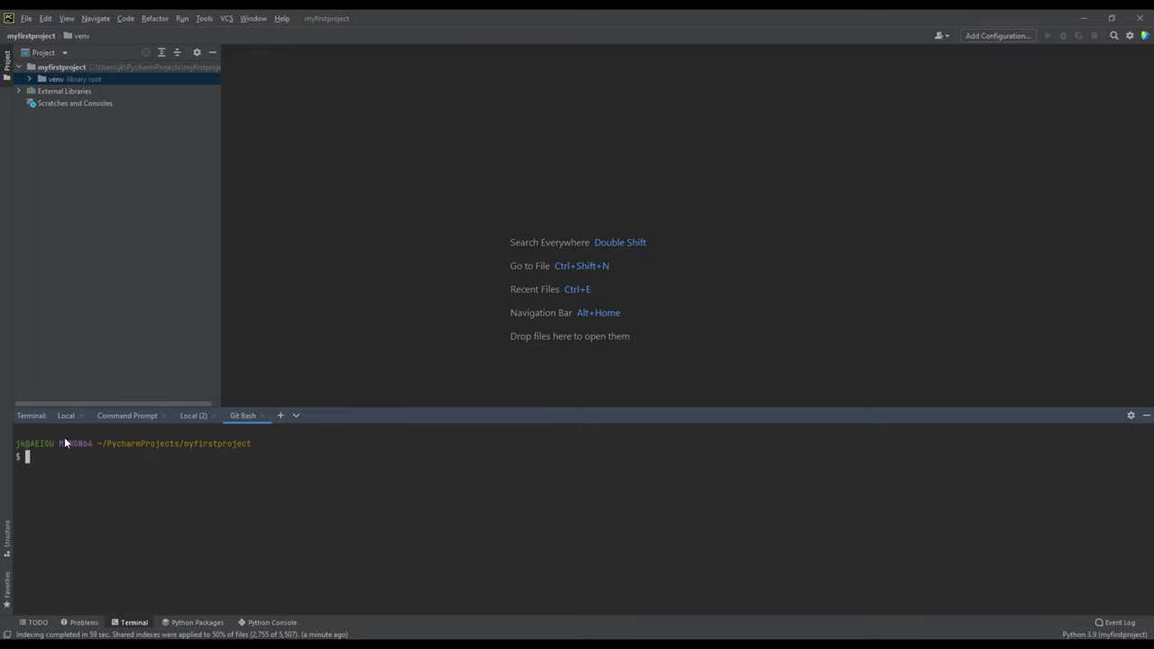
mouse_move(202, 496)
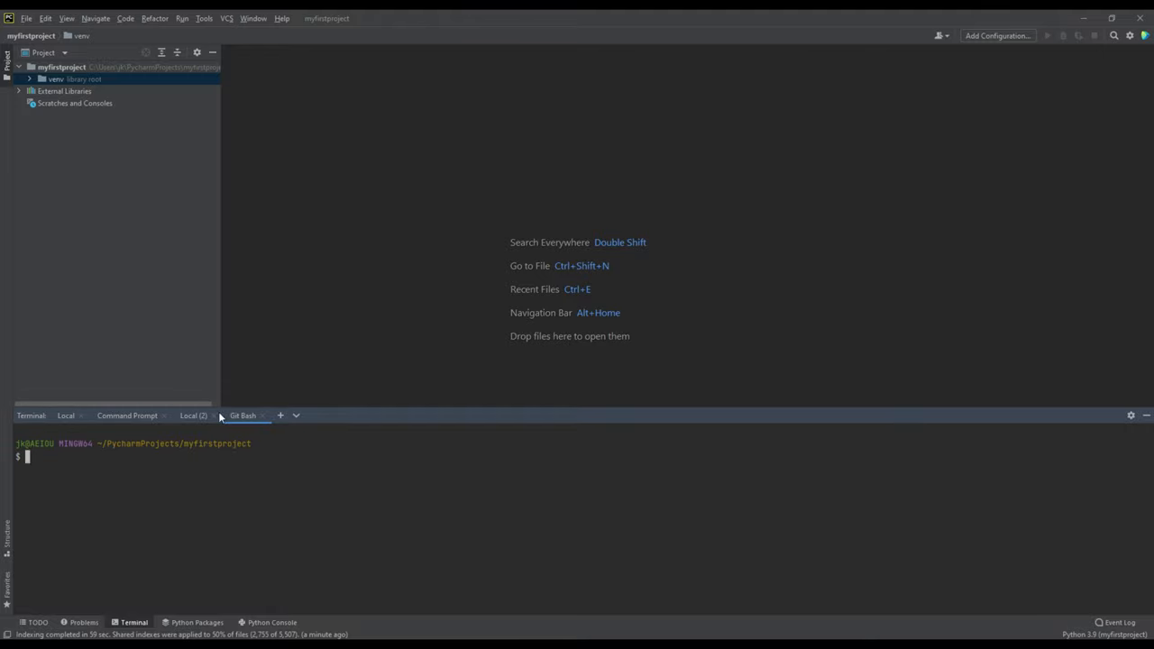
Step: Close the extra terminal tabs, reopen the Terminal, and start a Command Prompt session
click(193, 415)
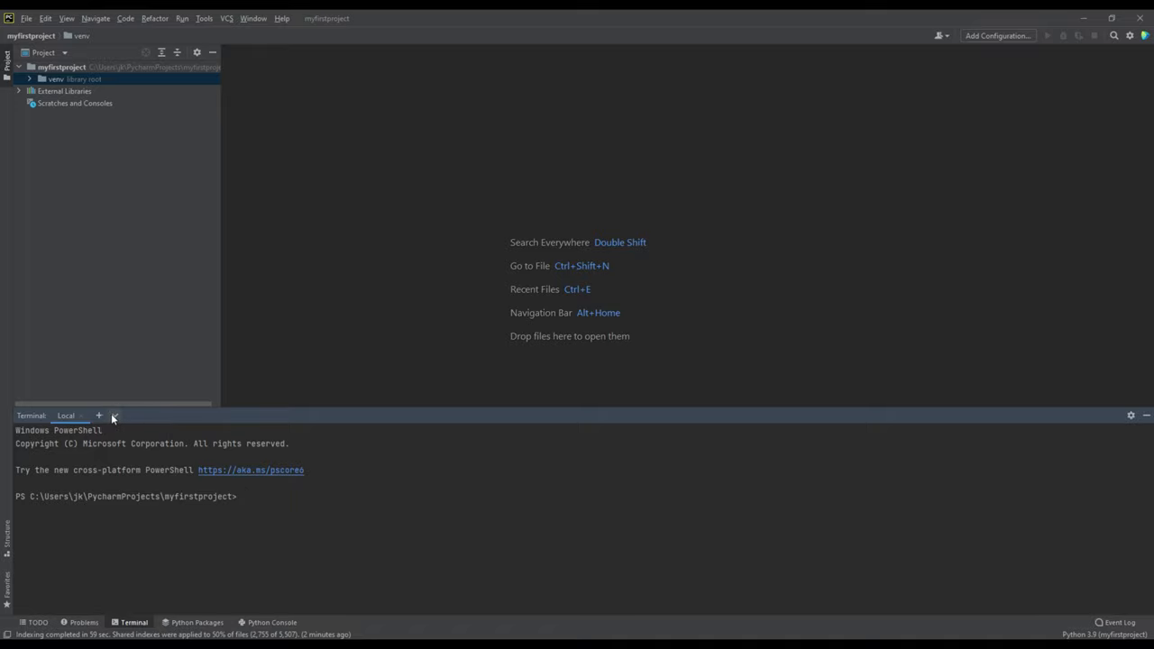
click(99, 415)
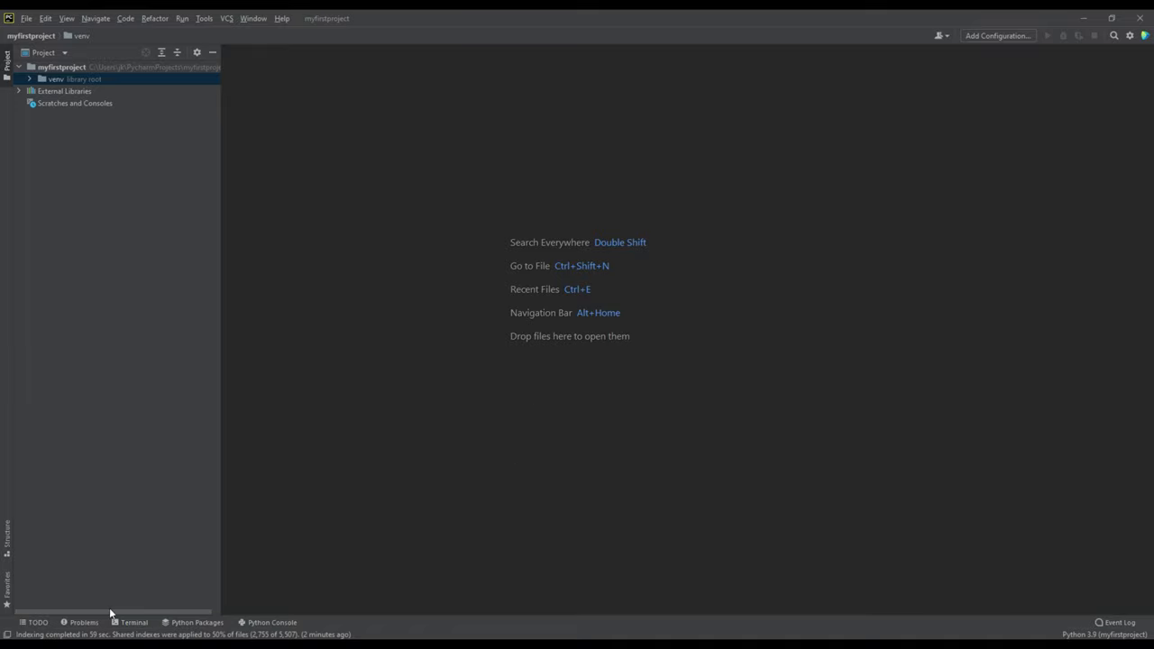
click(133, 622)
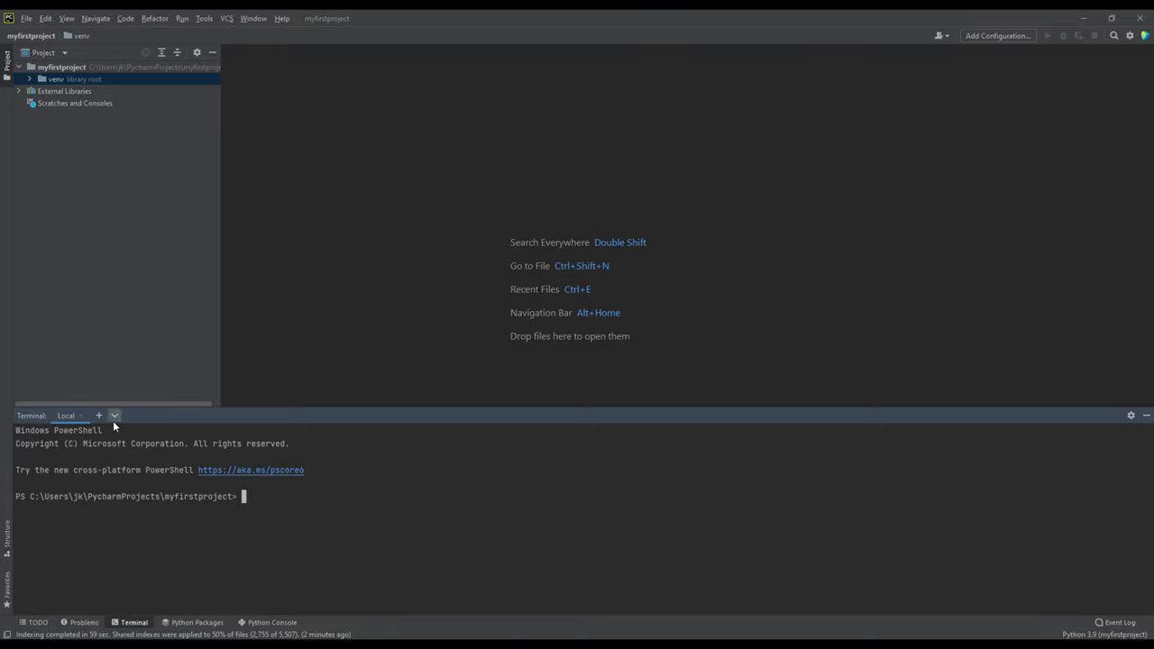
click(115, 415)
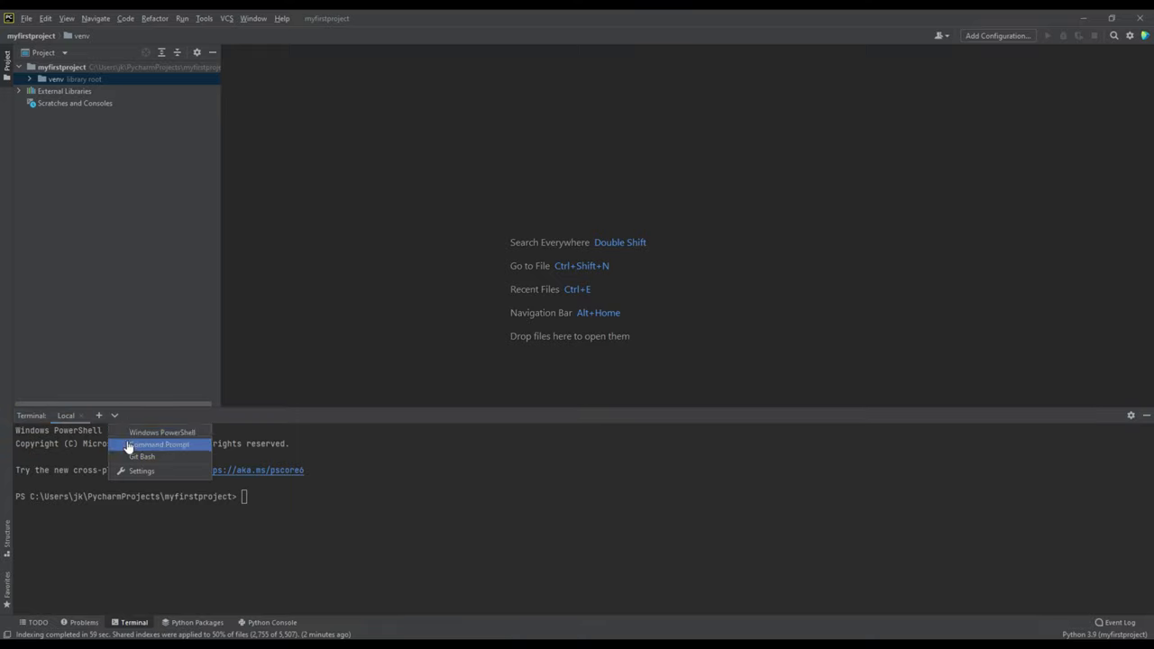
click(159, 444)
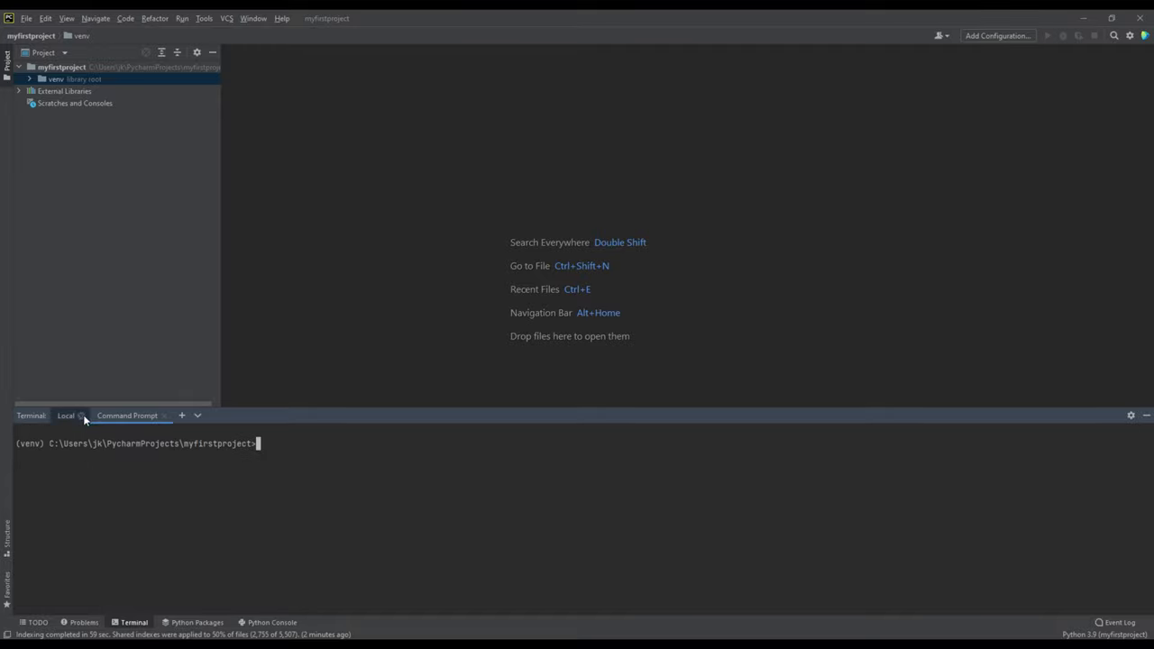
Step: Run pip list, then pip install django to add Django 3.2.7 and its dependencies
text(pip)
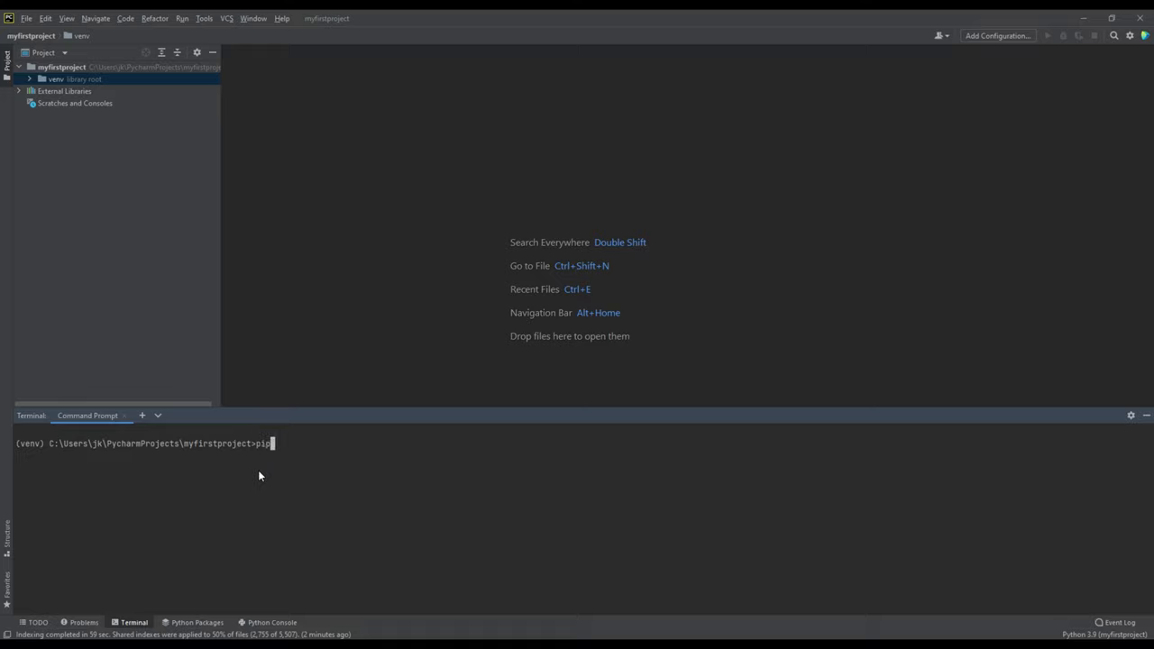
text(list)
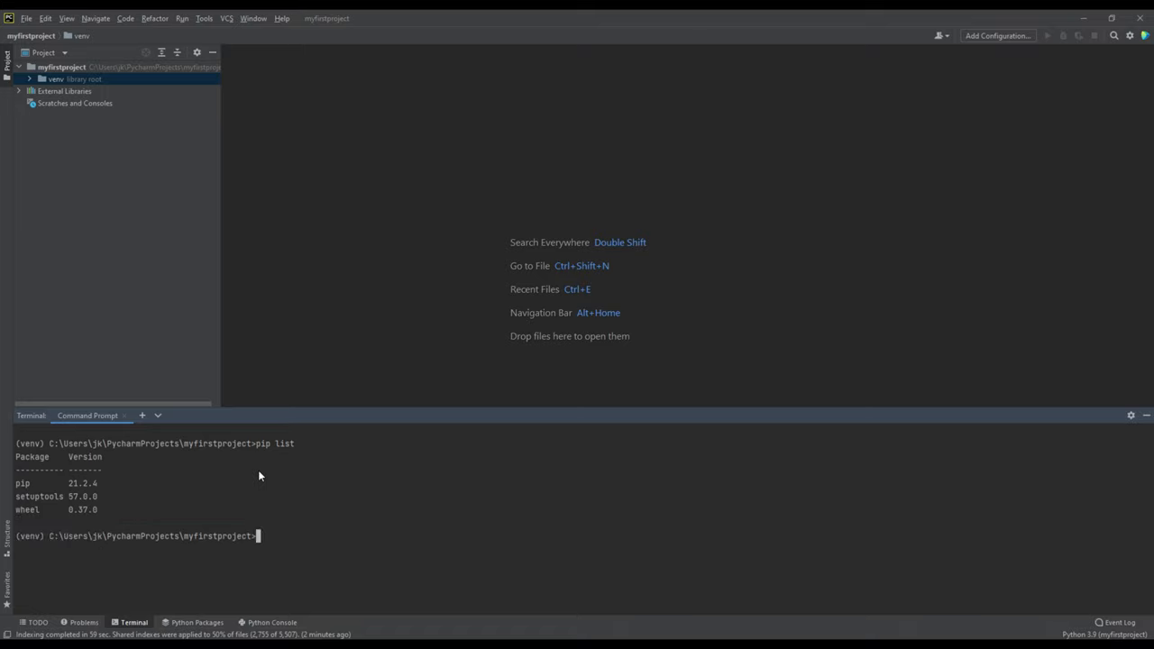
text(pip)
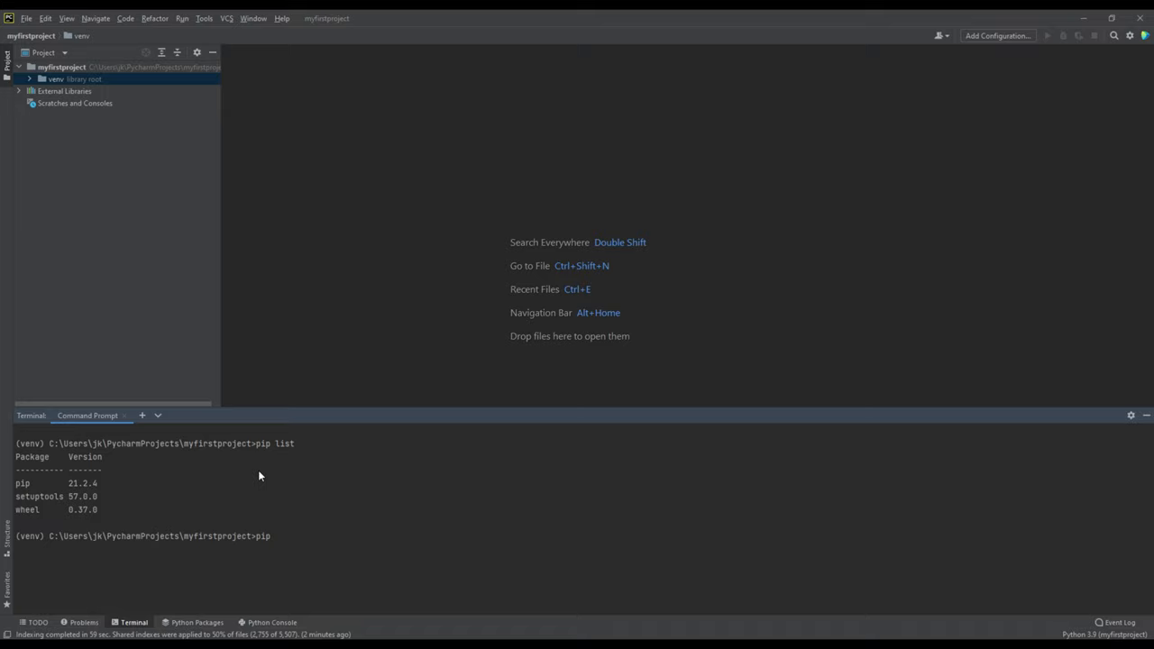
text(install django)
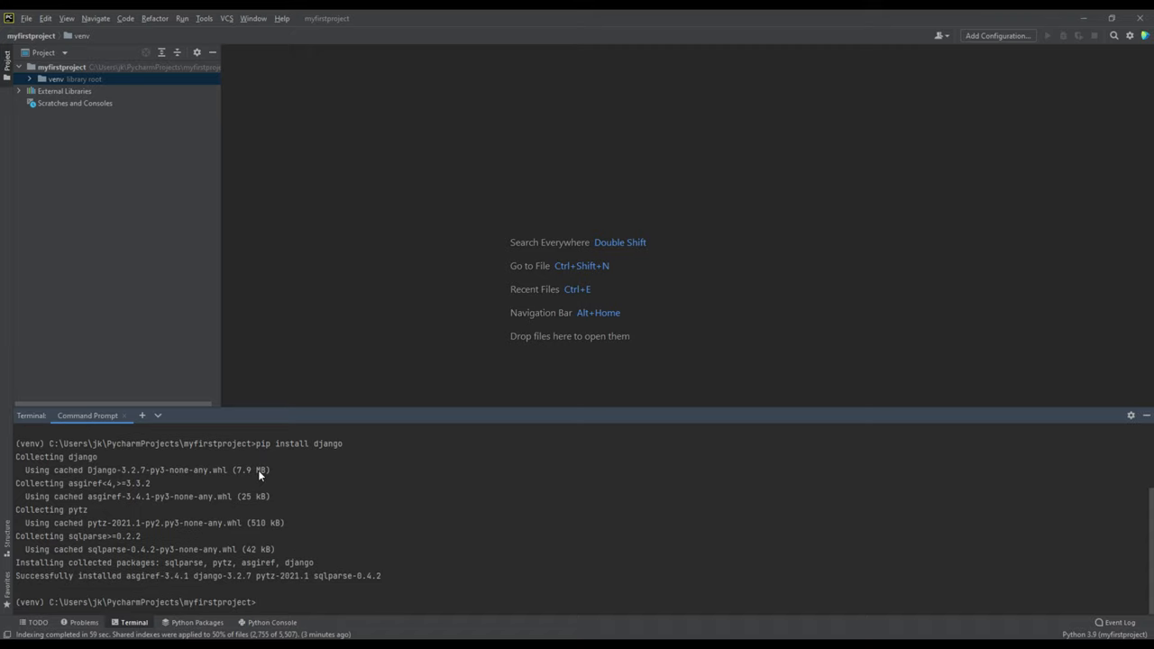
Step: Confirm Django 3.2.7 with pip list, clear the terminal, and begin typing django-admin startproject
text(pip list)
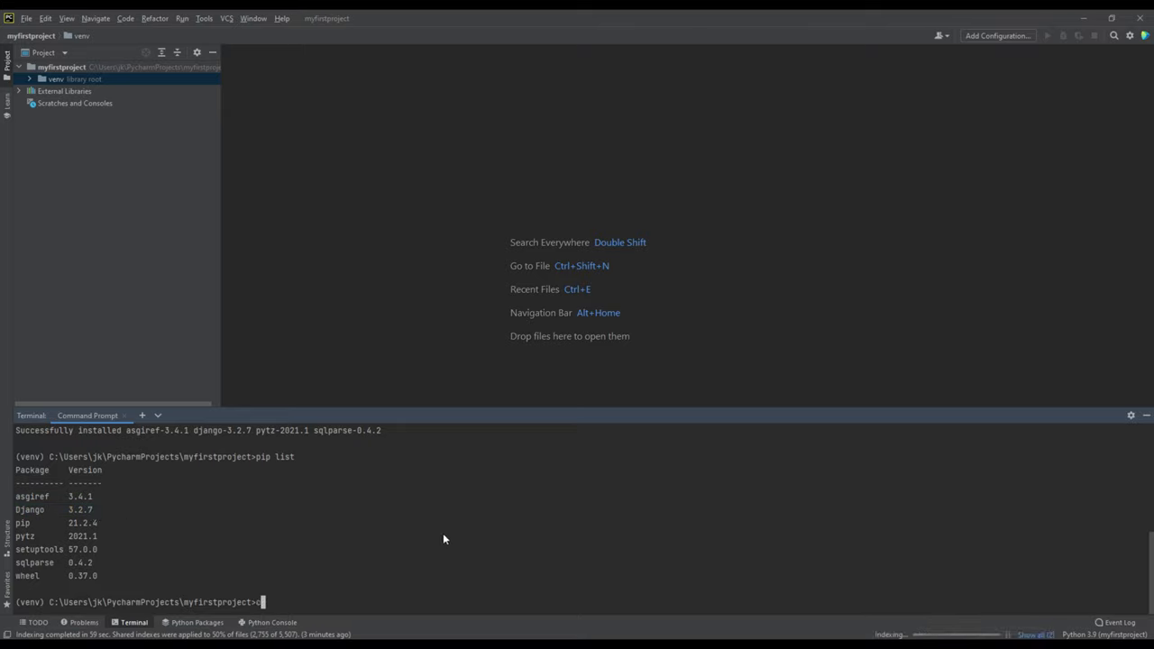
text(clear)
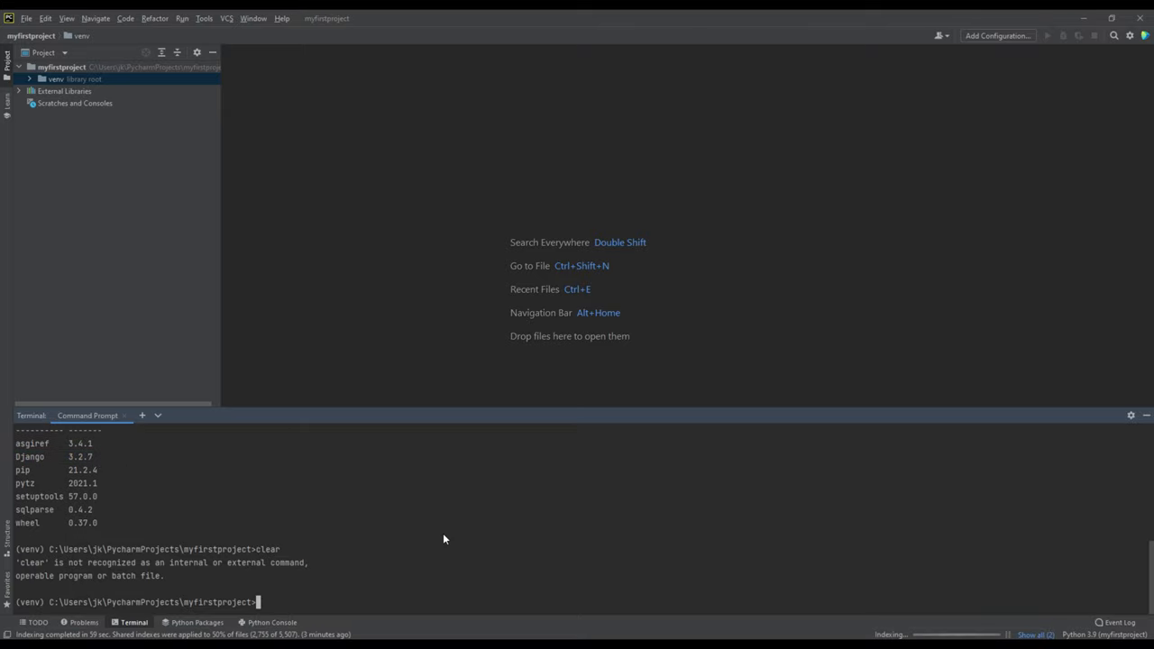
text(clear)
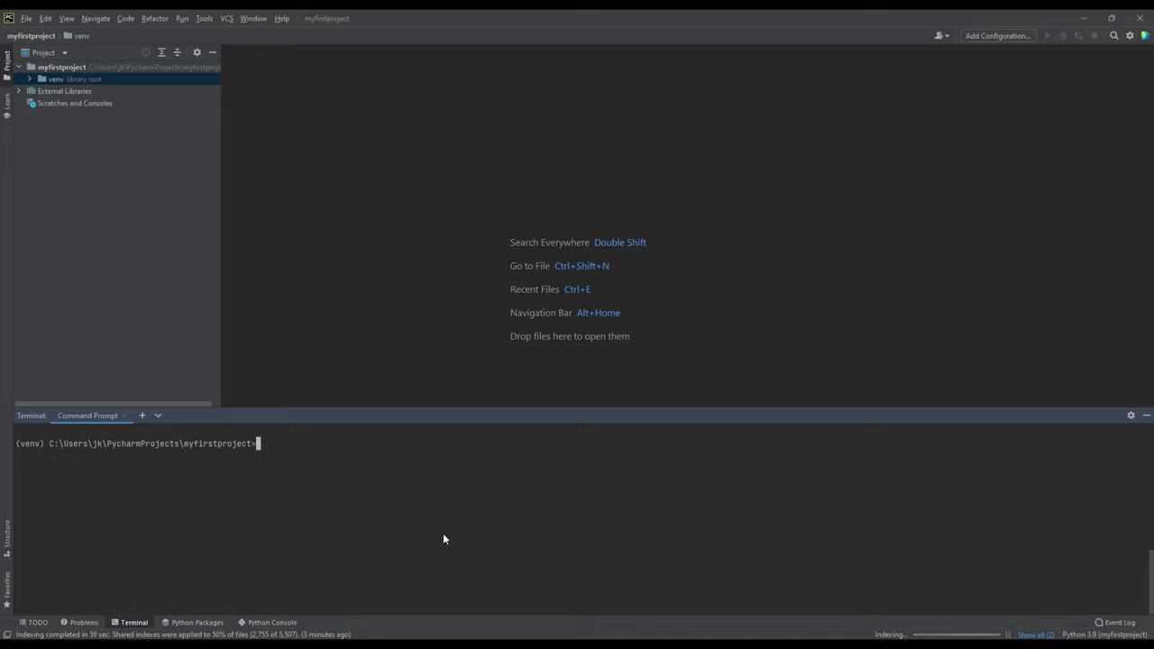
text(django)
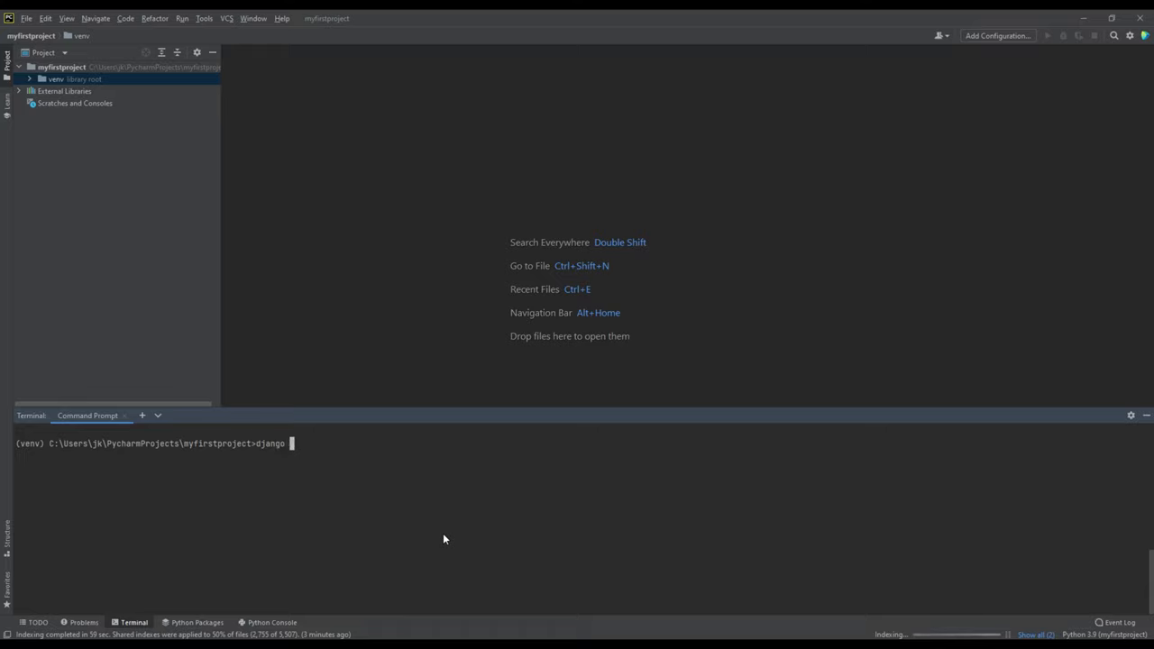
text(-admin start)
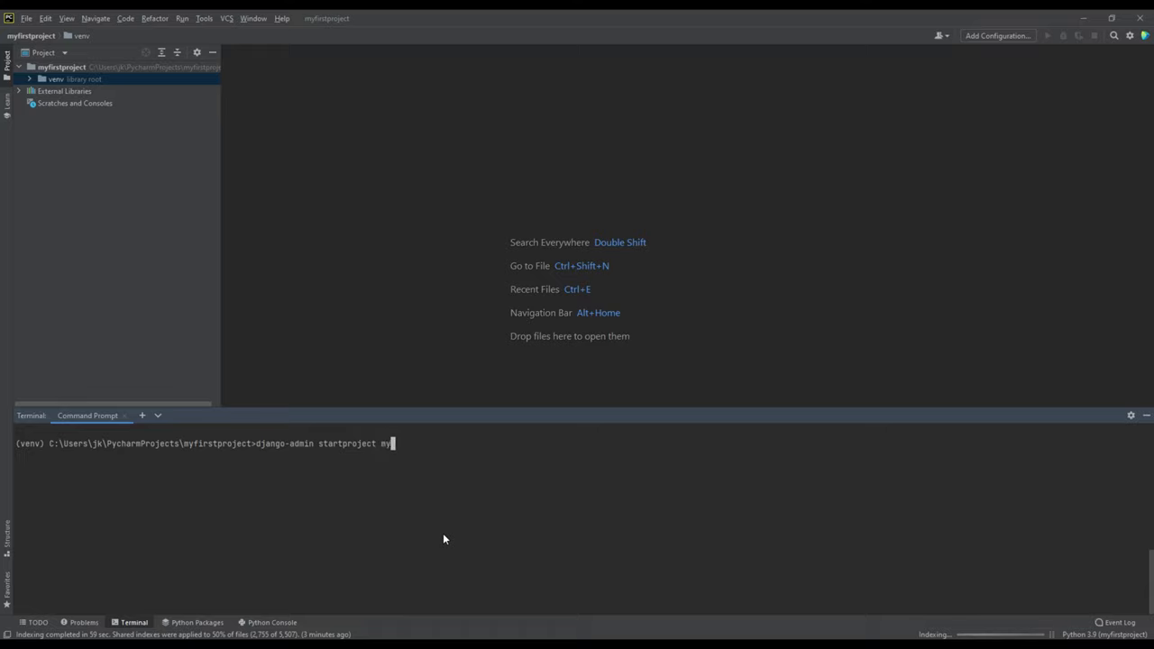
Step: Finish and run 'django-admin startproject myproject .', then highlight parts of the command
text(project)
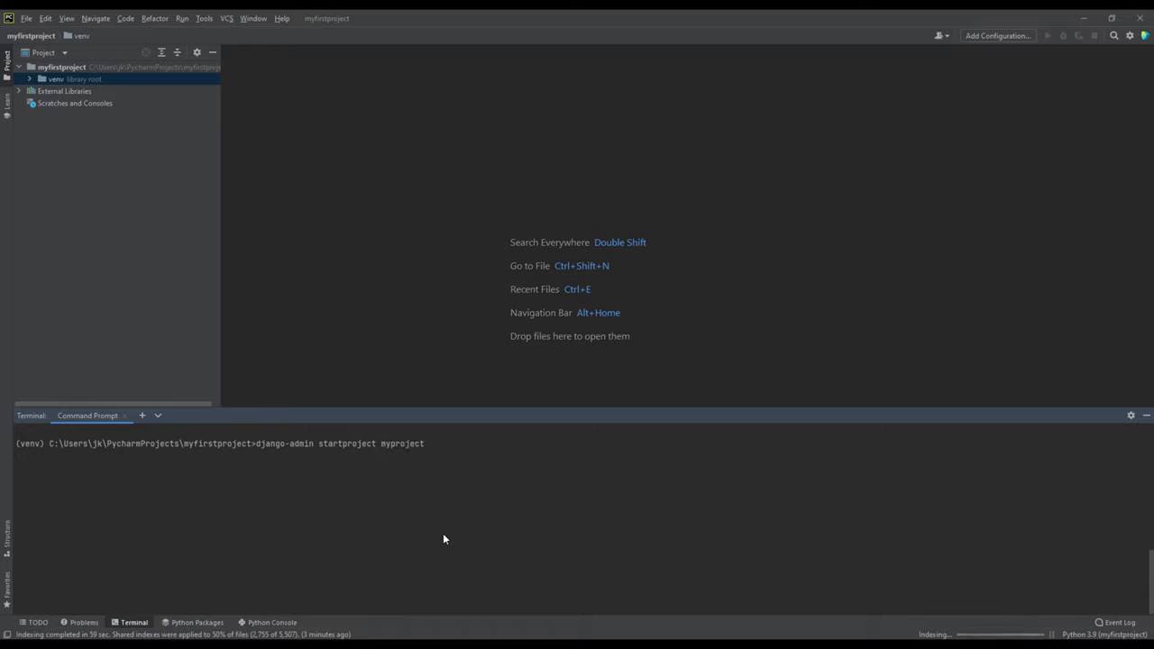
key(Backspace)
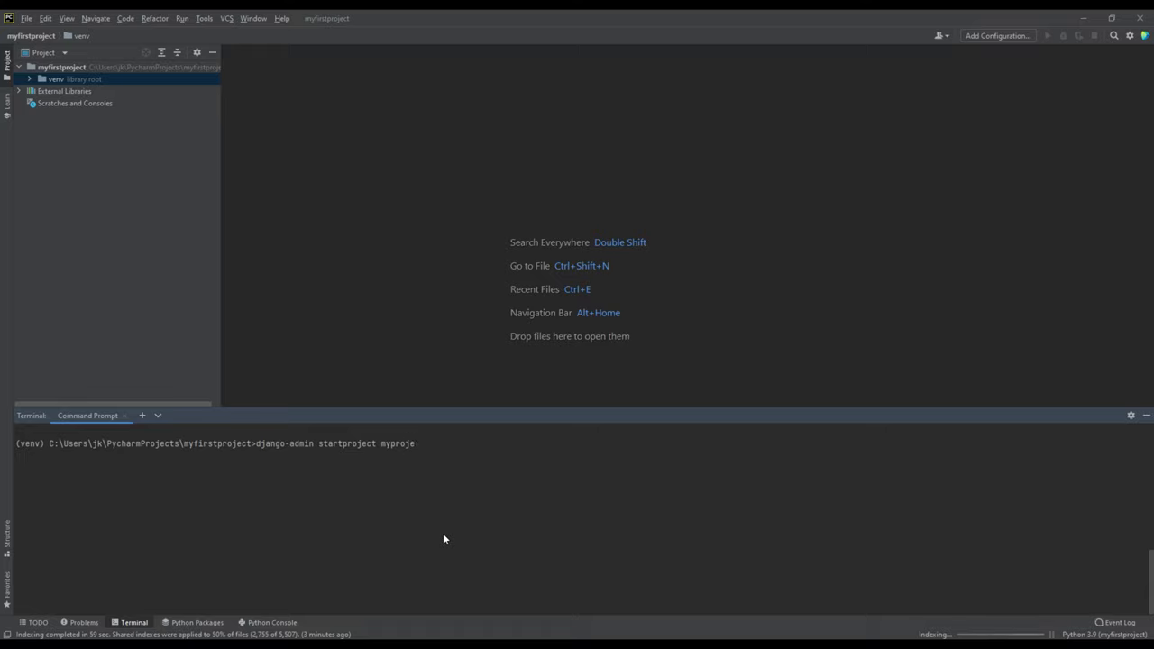
text(ct)
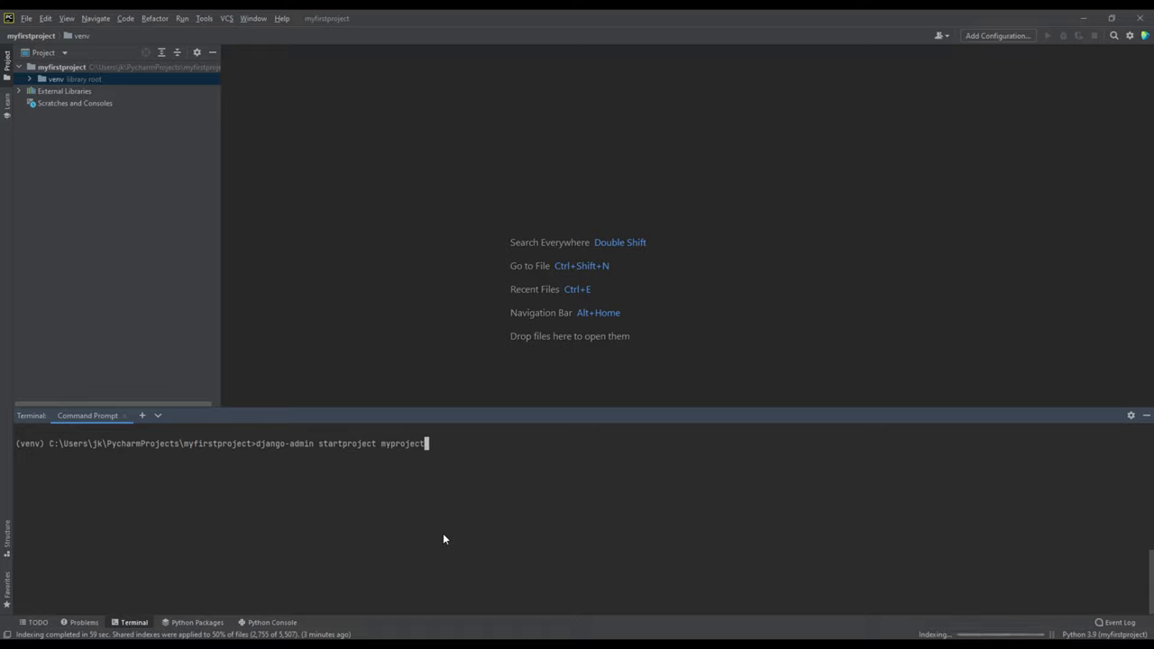
text(.)
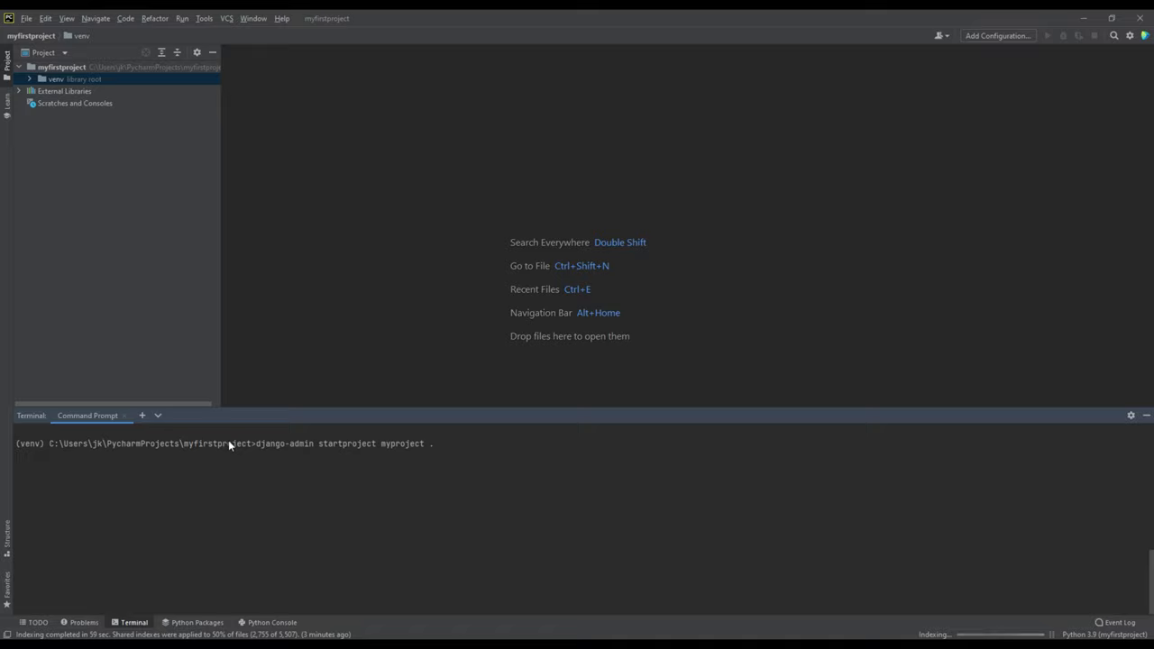
double_click(278, 442)
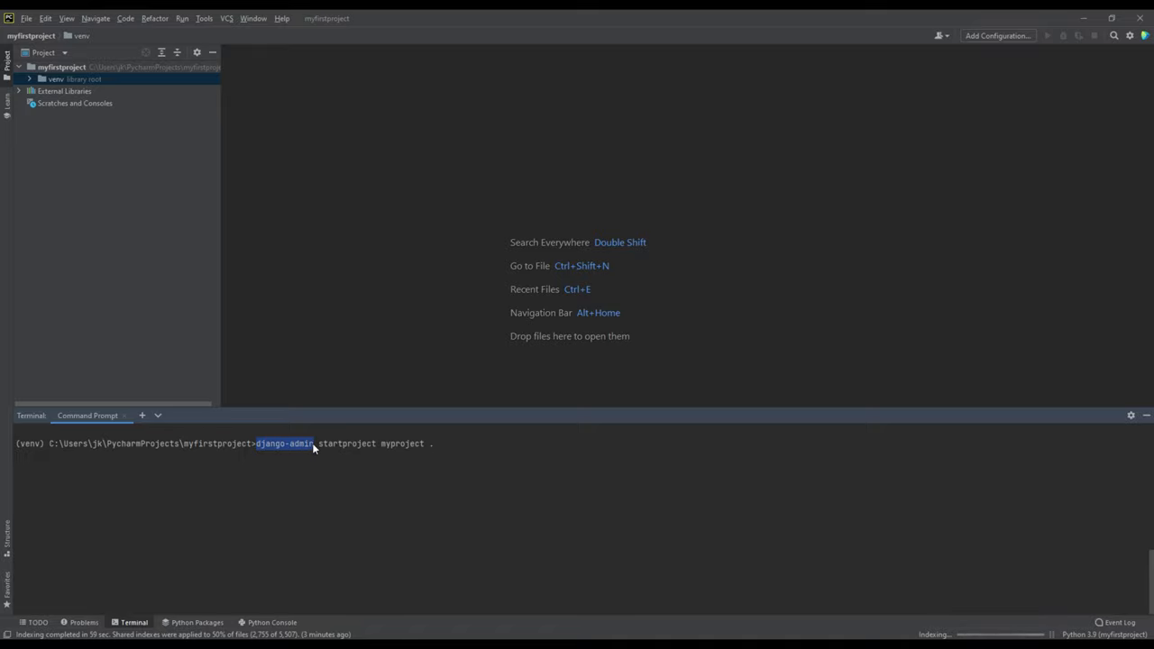
double_click(346, 442)
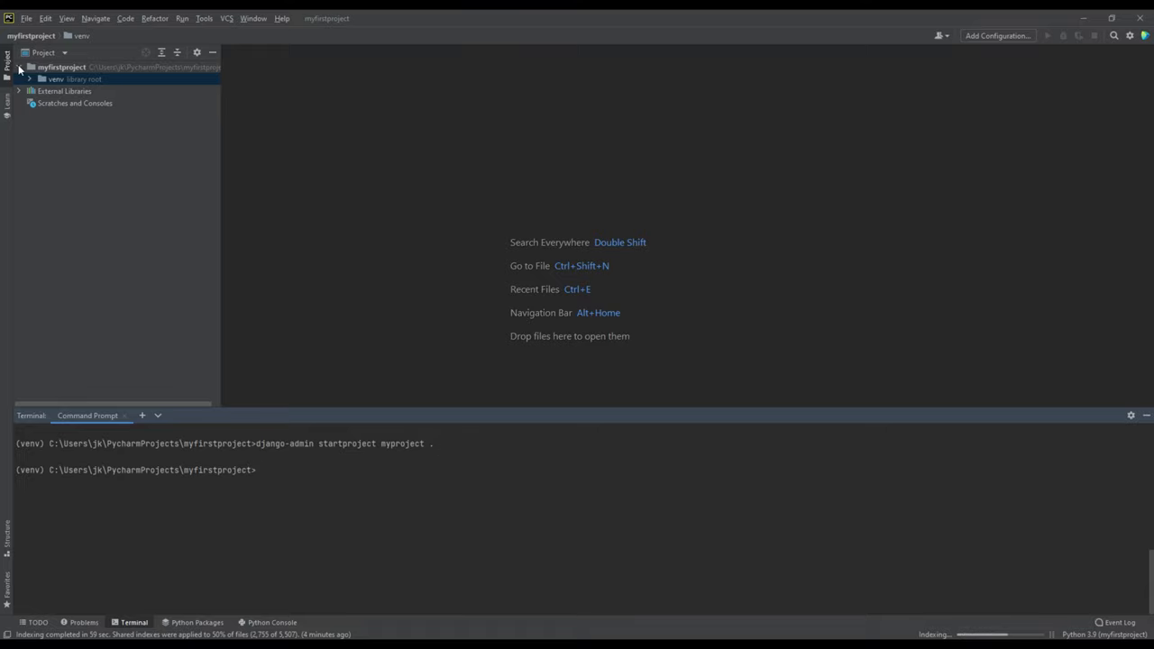
Step: Reload the myfirstproject folder from disk so the generated files appear
click(20, 66)
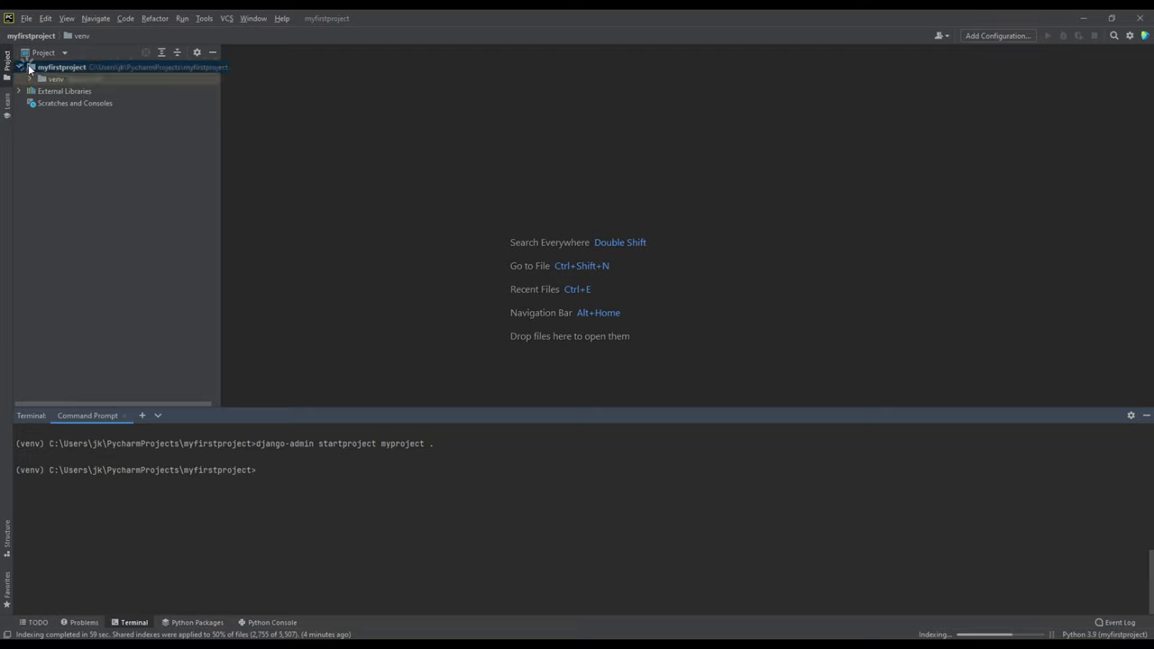
right_click(61, 66)
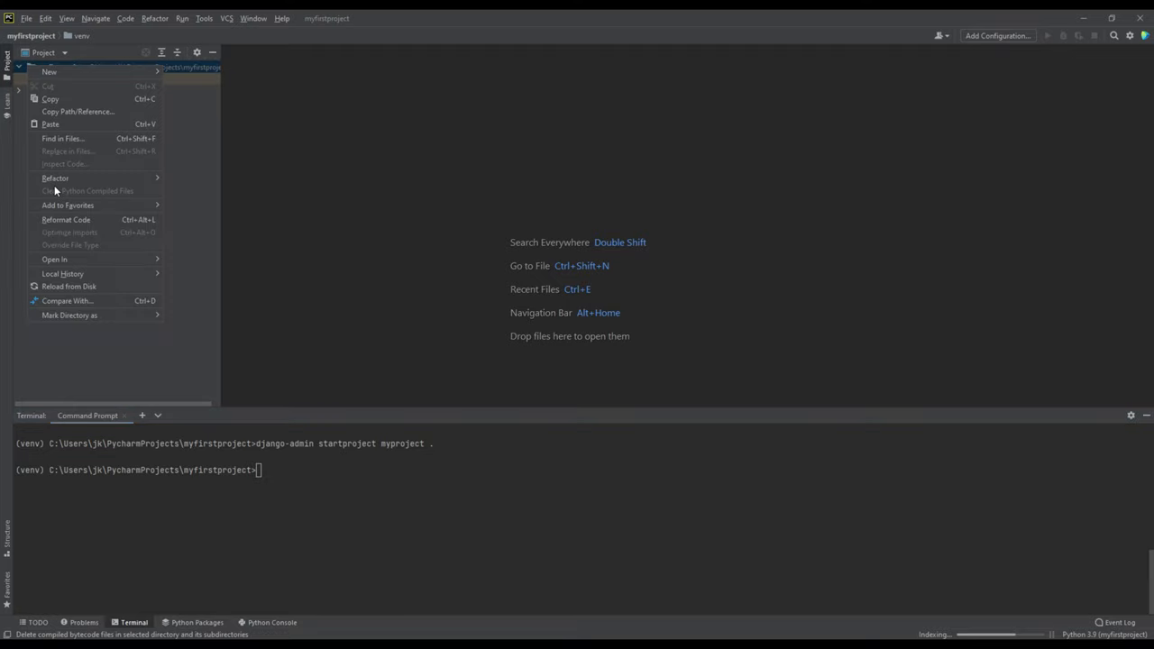
mouse_move(68, 285)
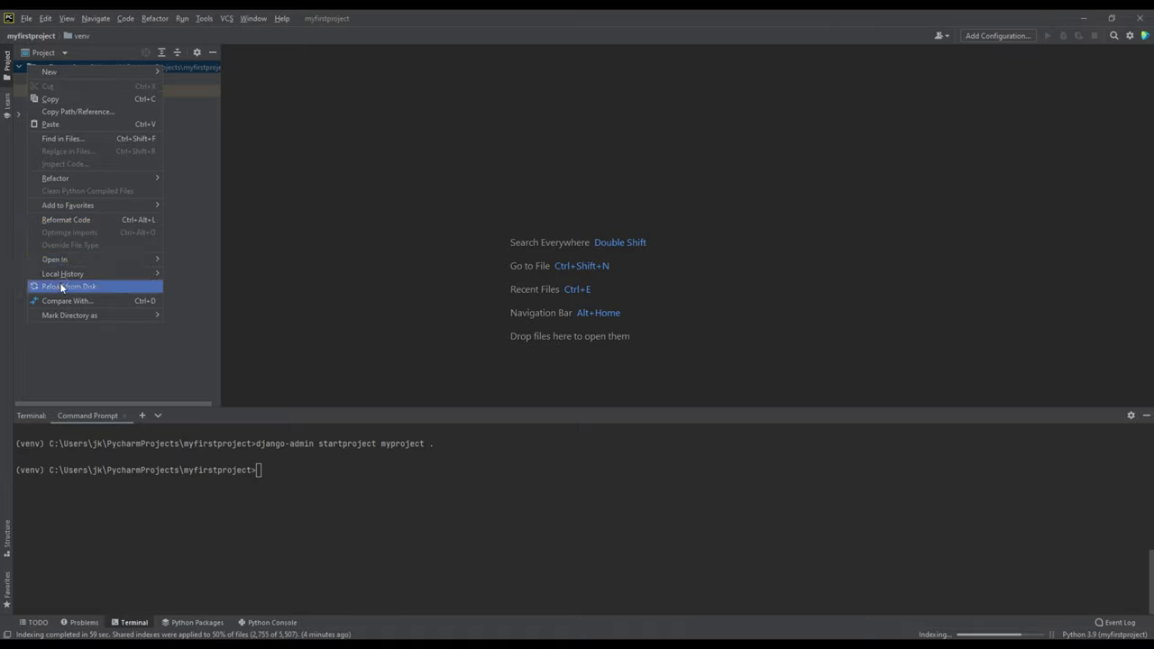
click(68, 286)
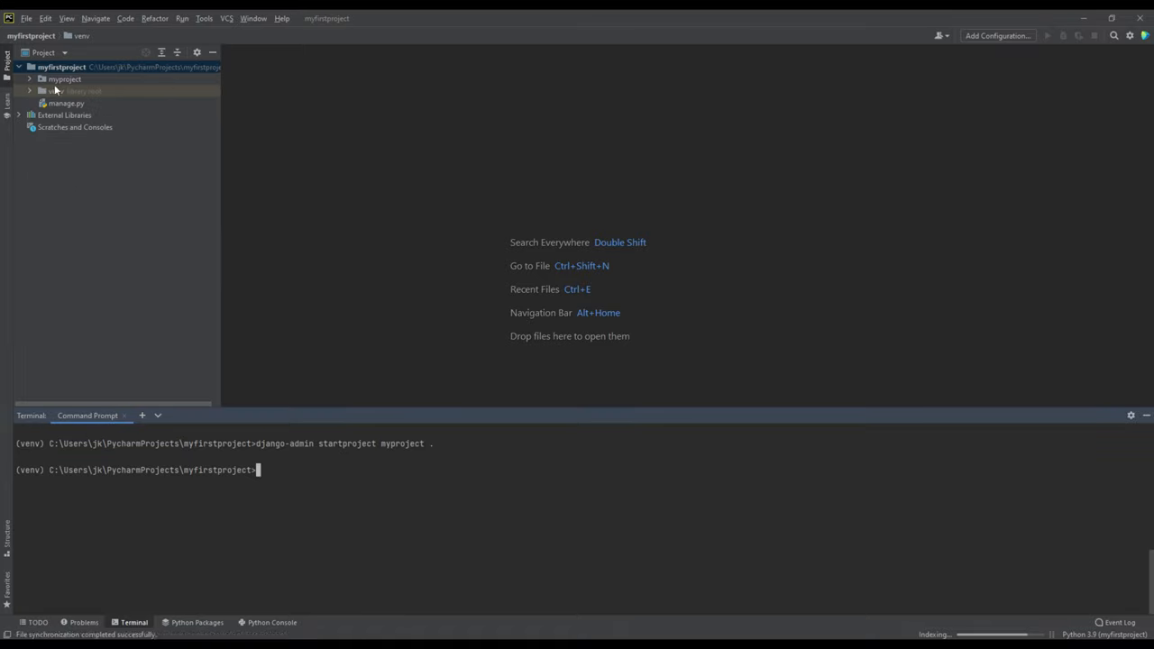
Step: Expand the myproject package and open __init__.py and asgi.py in the editor
click(30, 79)
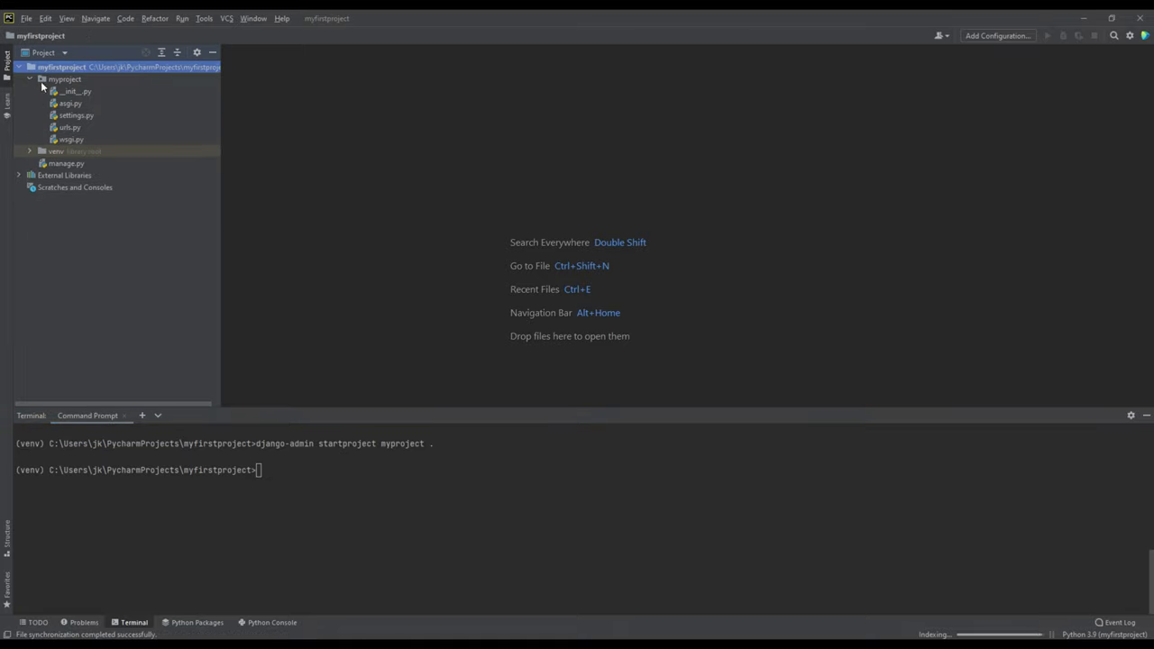
click(76, 91)
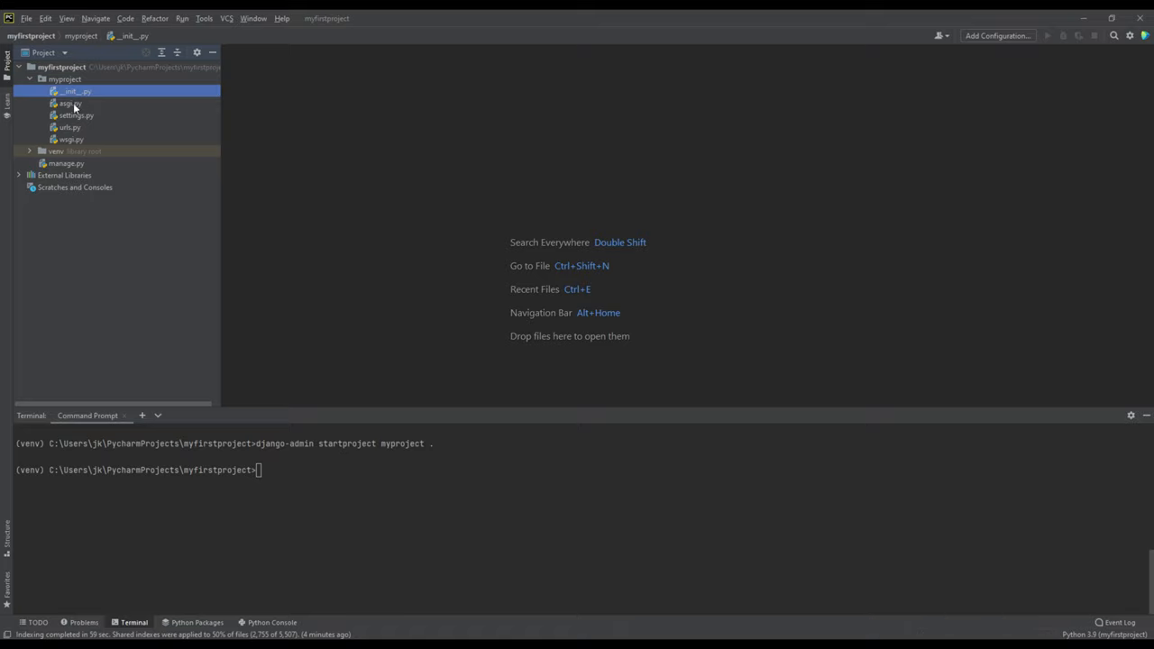
double_click(76, 91)
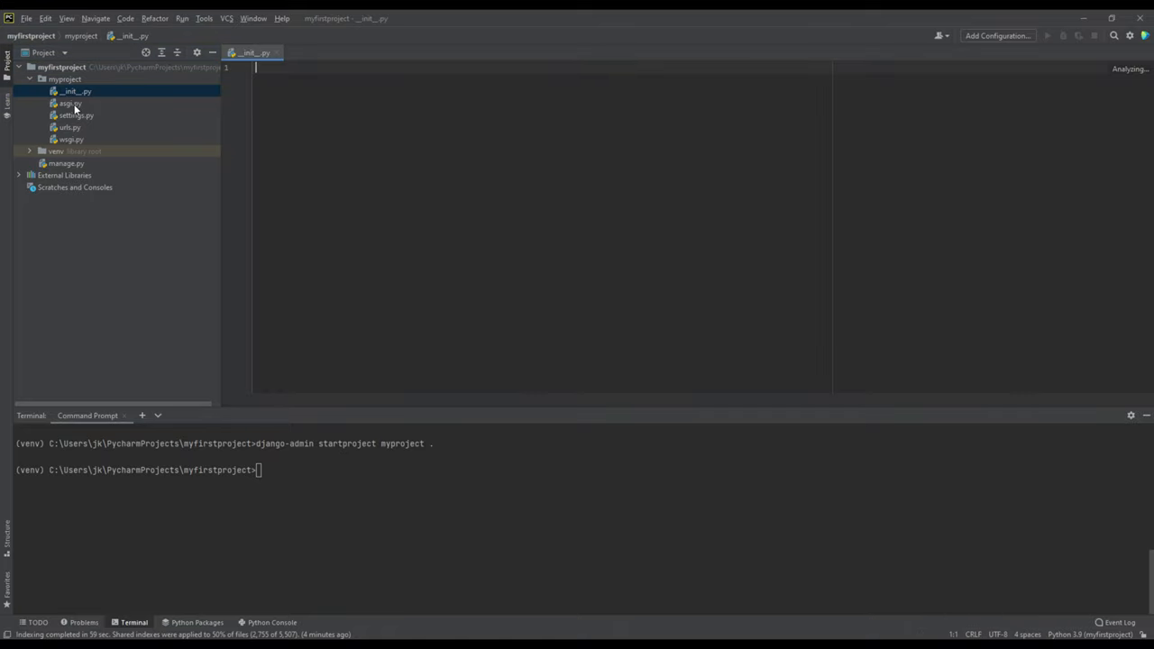
double_click(69, 103)
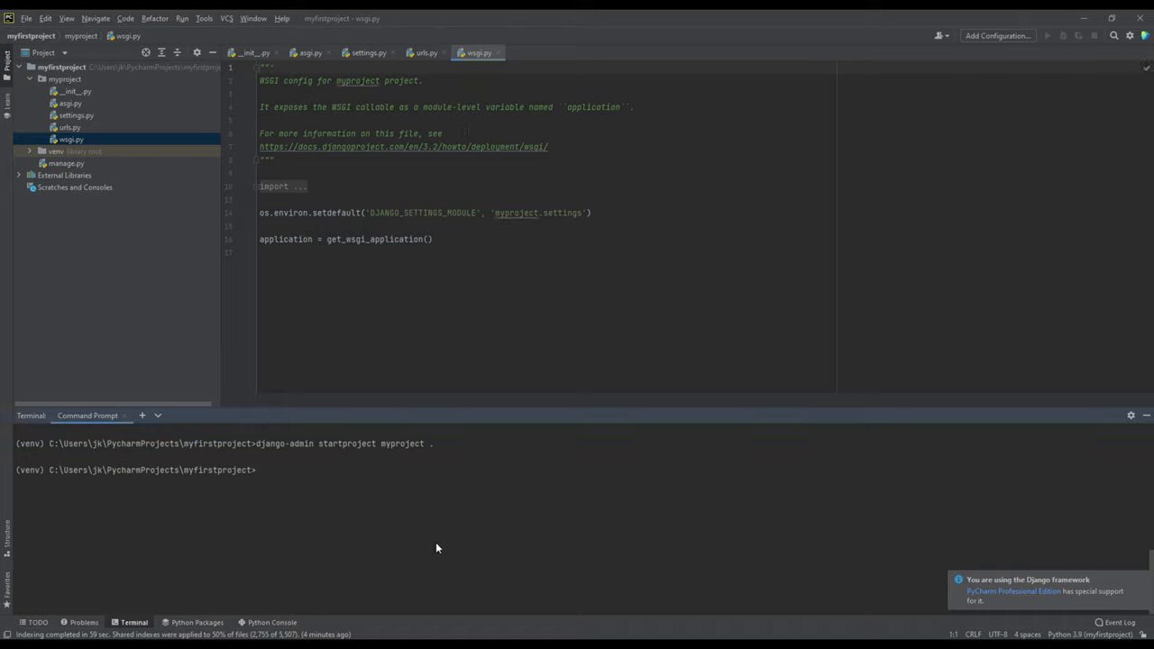
Step: Run the manage.py server command to serve myproject at 127.0.0.1:8000
text(py manage.py st)
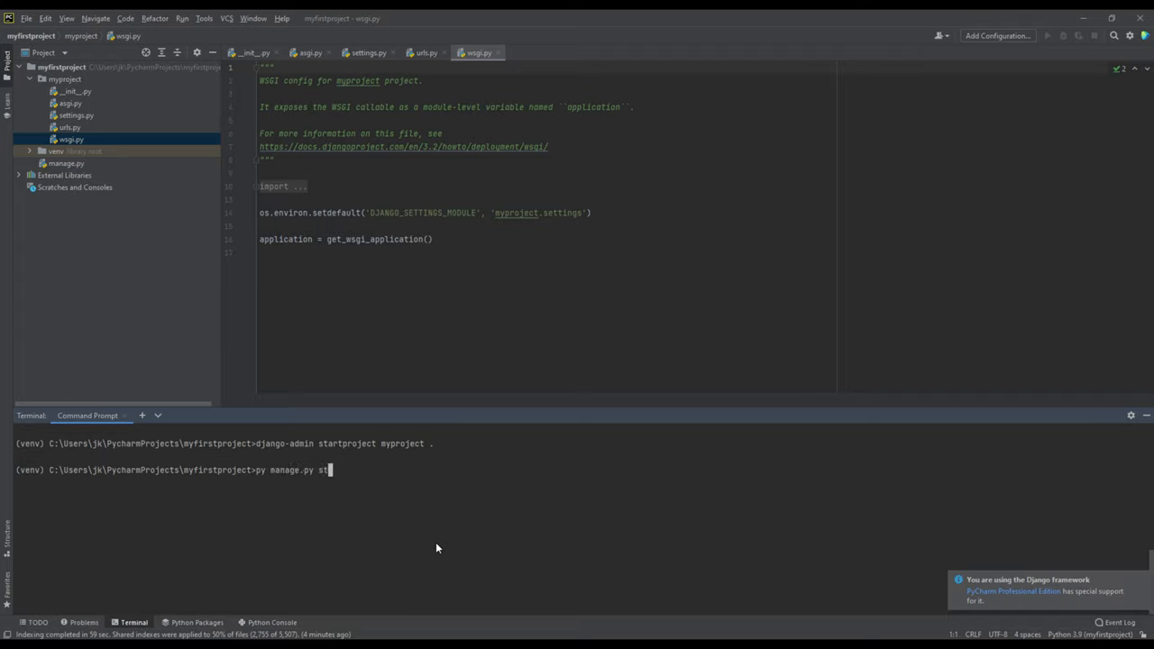
text(art)
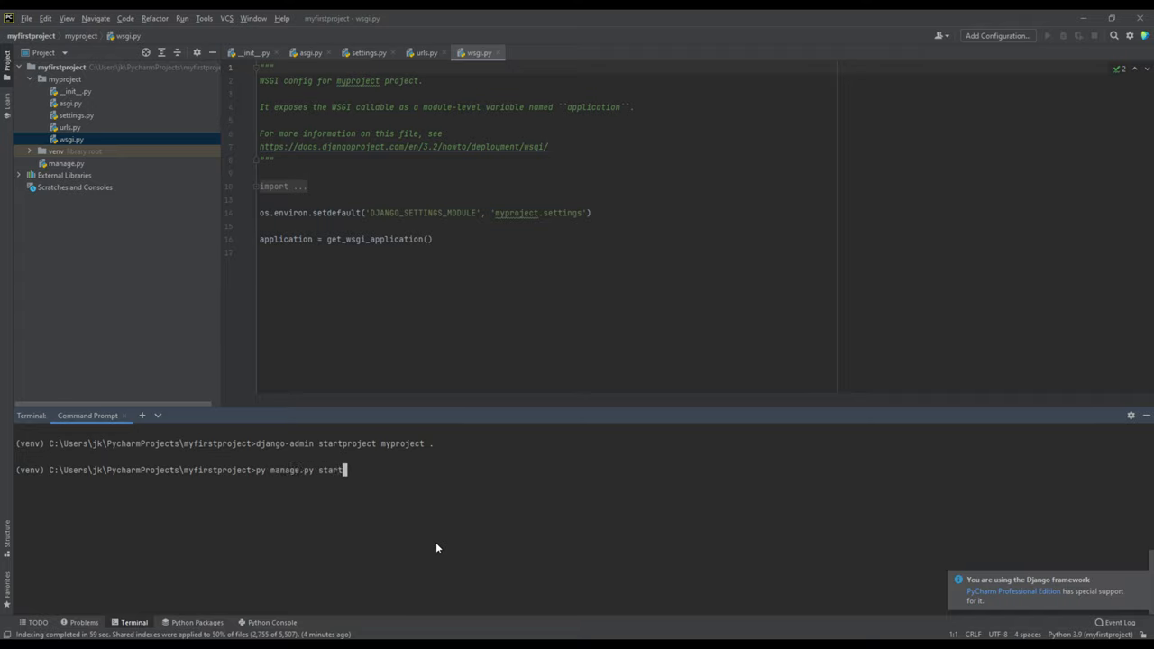
text(server)
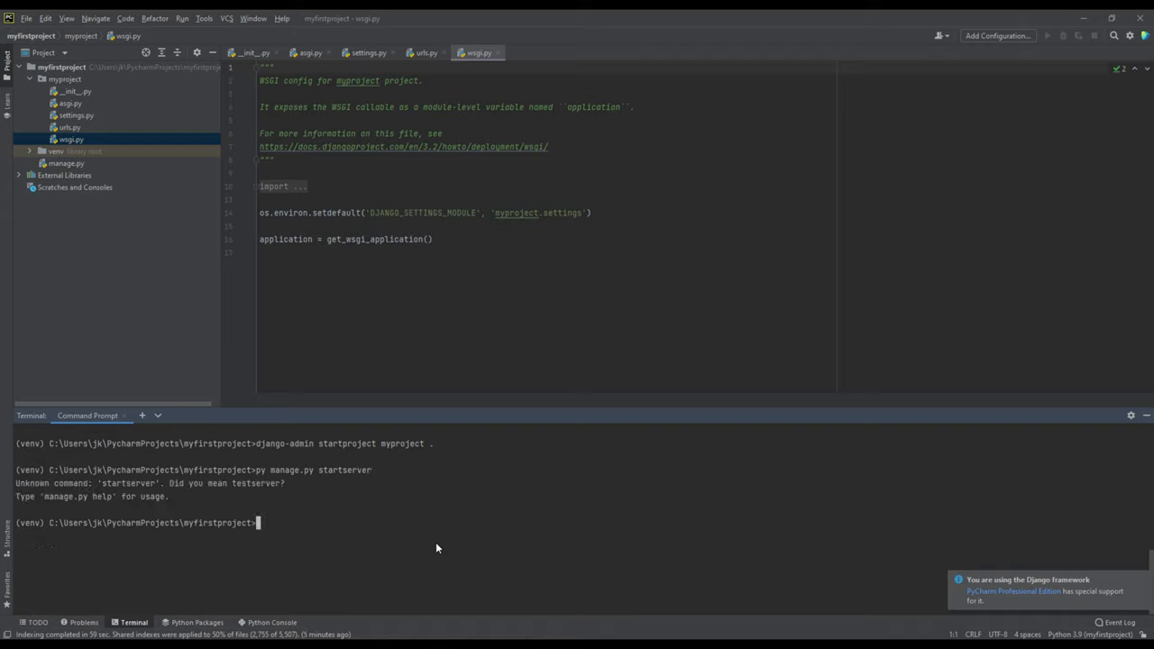
text(py manage.py startserver)
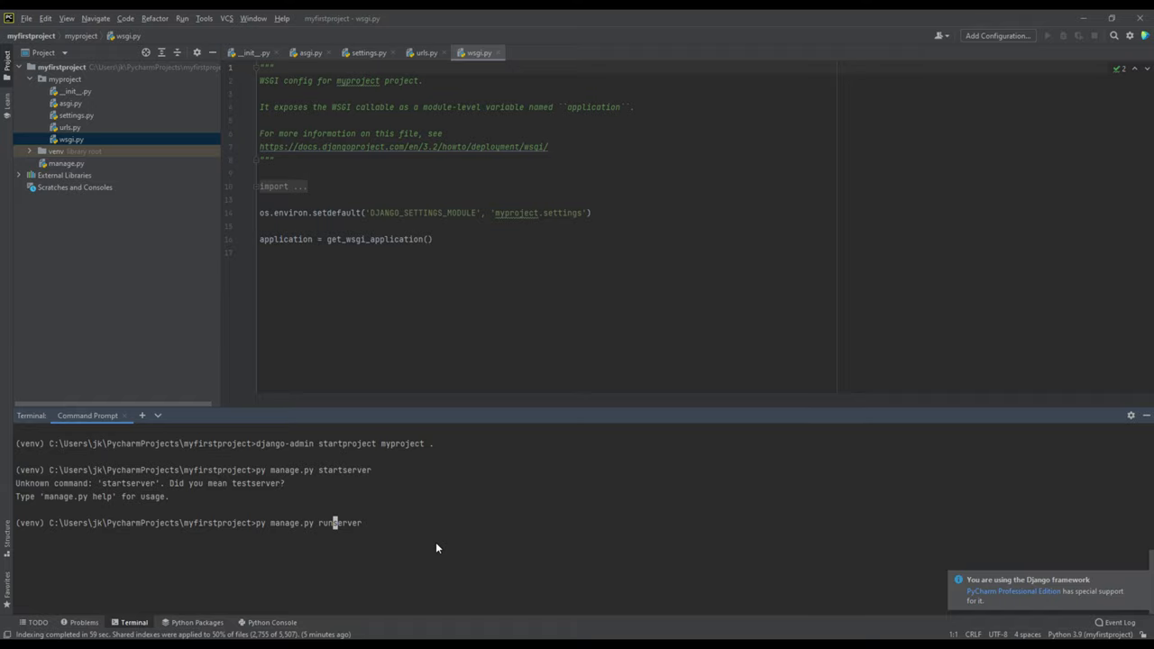
key(Enter)
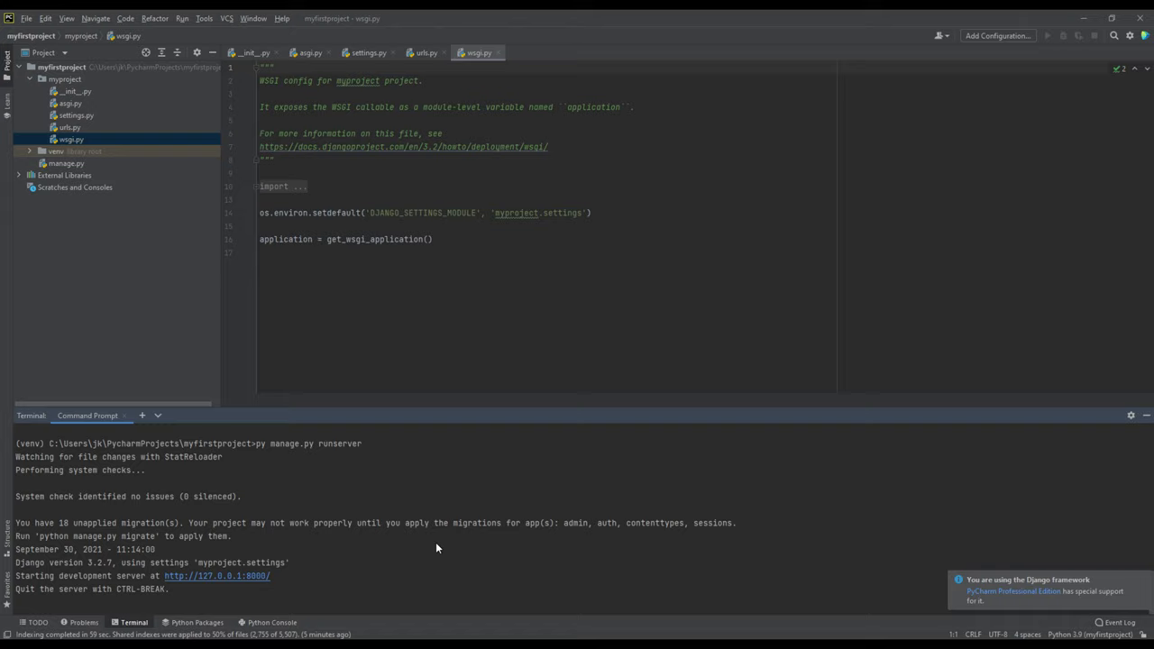
mouse_move(260, 577)
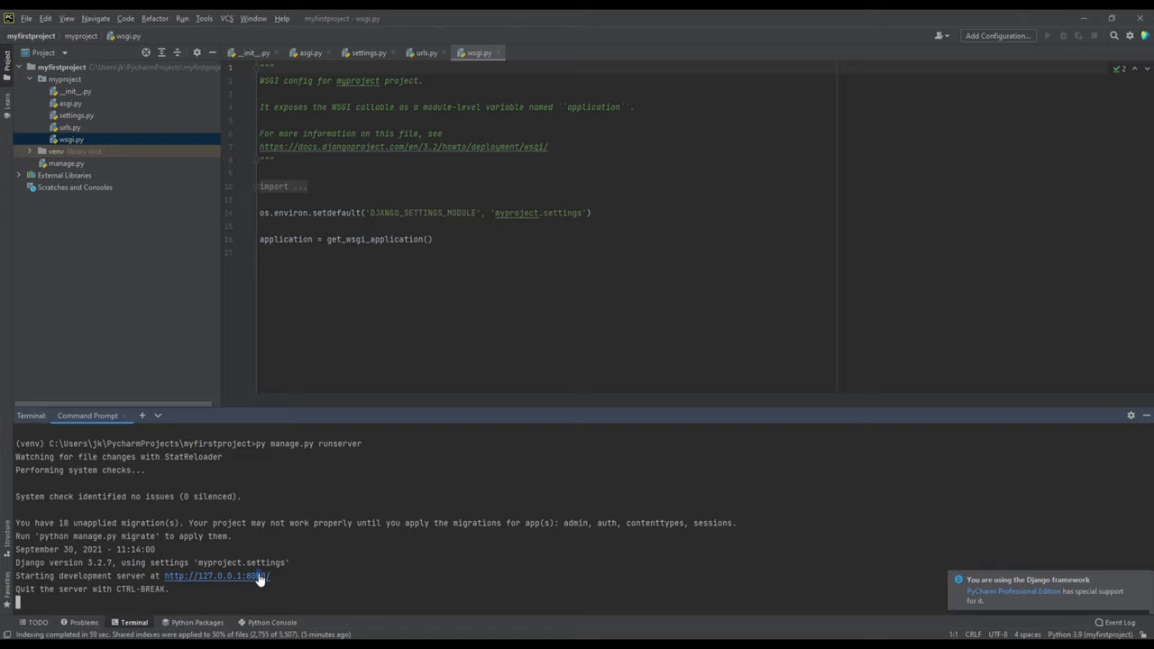
mouse_move(248, 616)
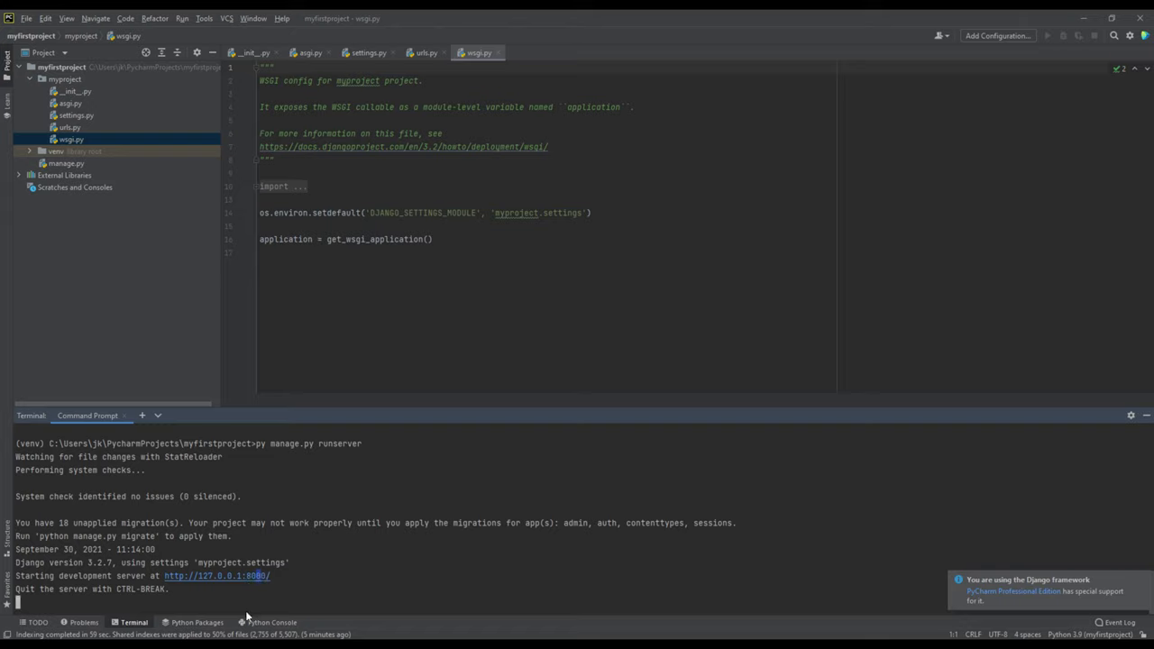
mouse_move(253, 550)
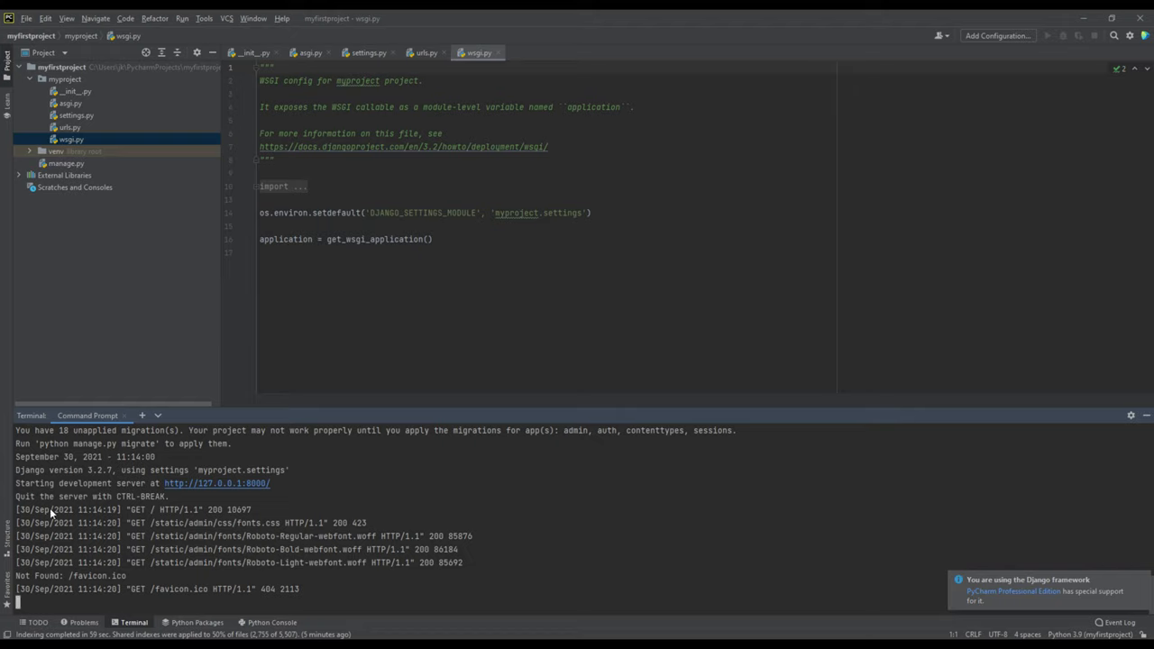
Step: Select the logged request lines, reload the Django success page in Chrome, then close Chrome
drag(52, 509, 447, 566)
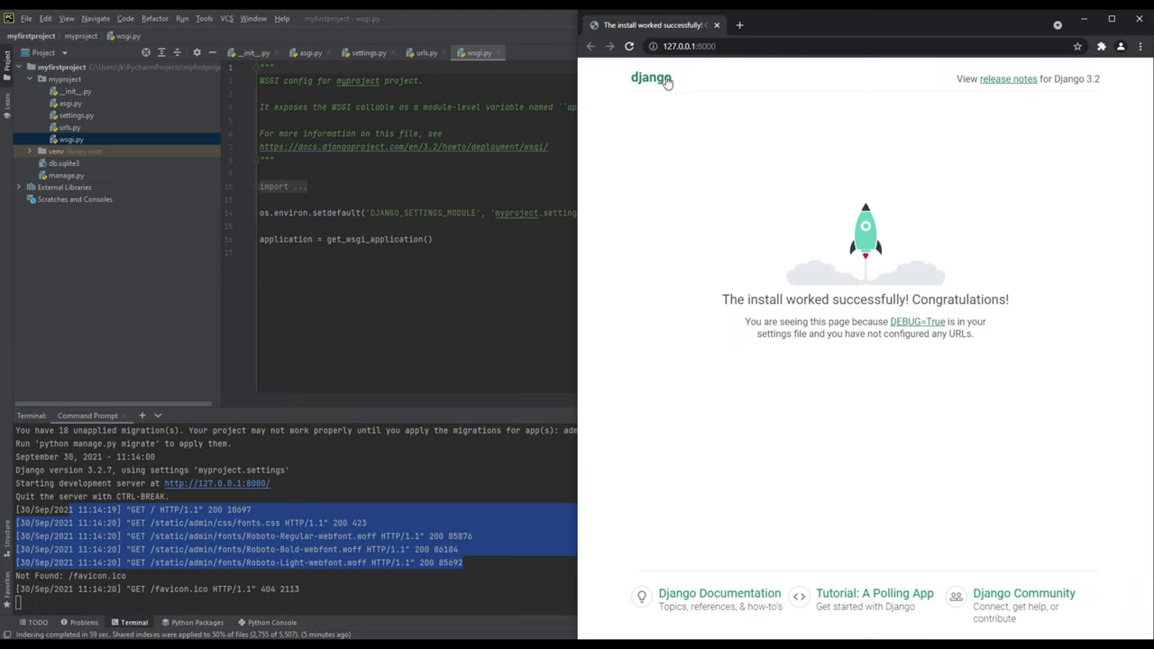
click(738, 24)
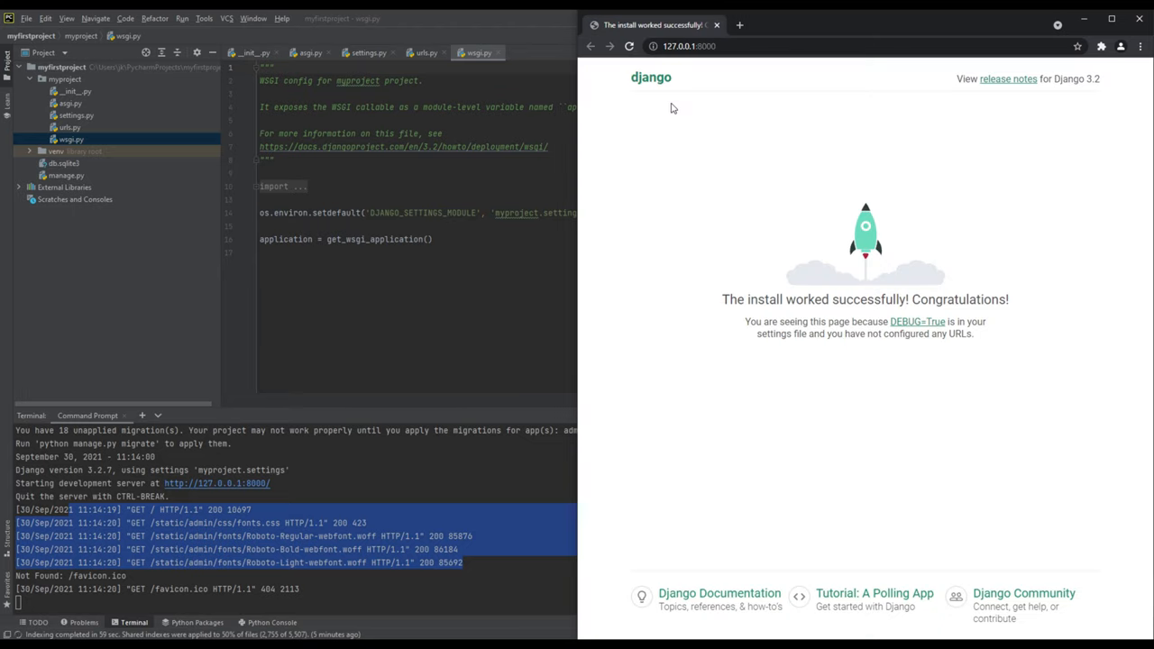
click(630, 46)
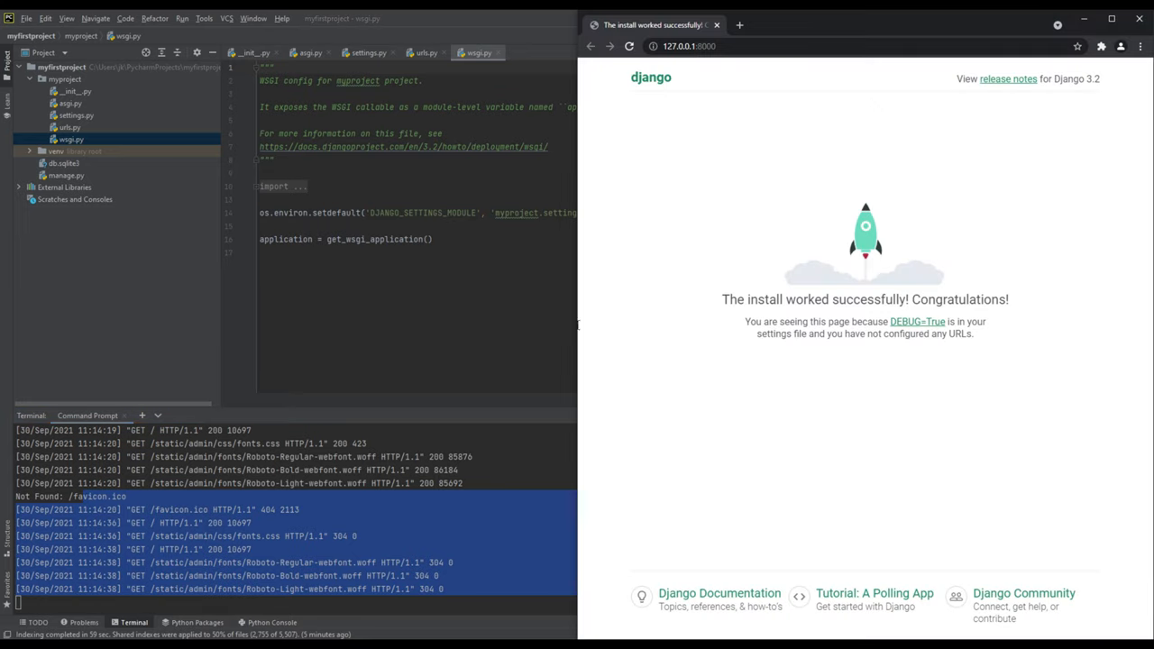
click(876, 25)
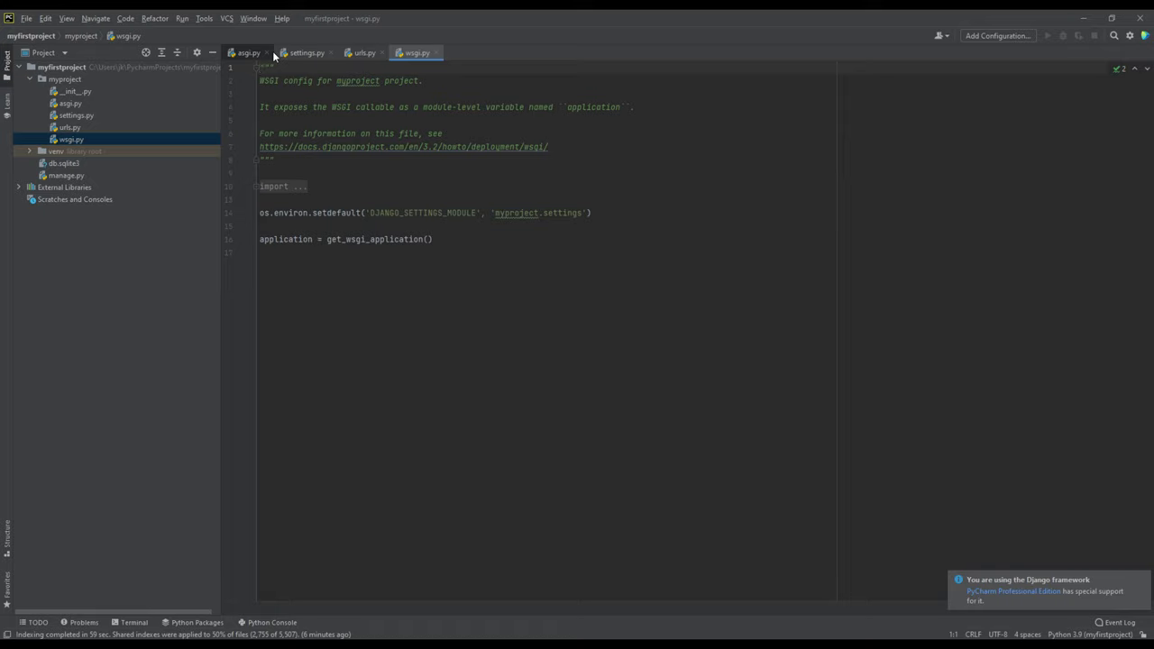
Step: Collapse myproject and quit PyCharm via File > Exit, confirming the exit prompt
click(29, 79)
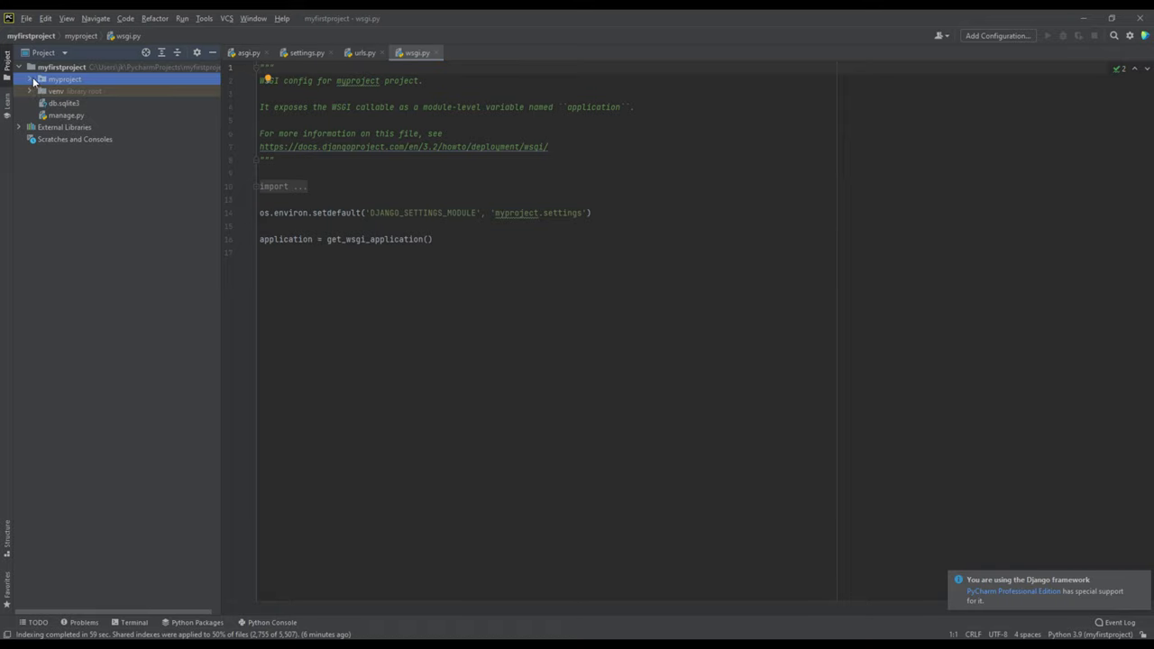
click(26, 18)
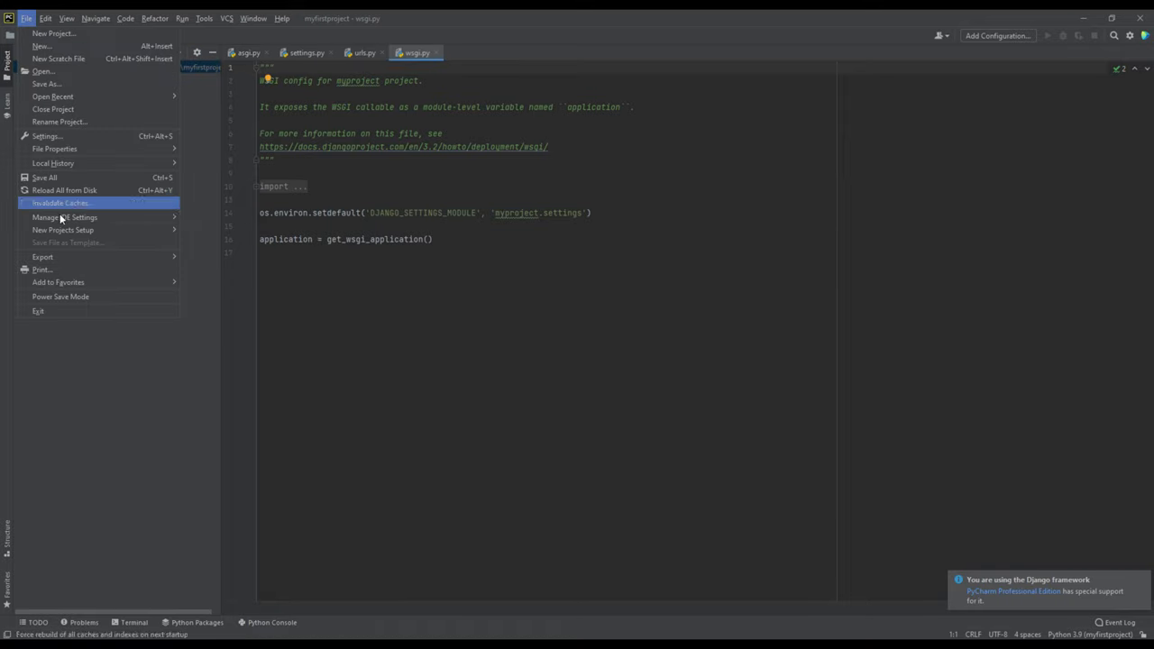
click(38, 310)
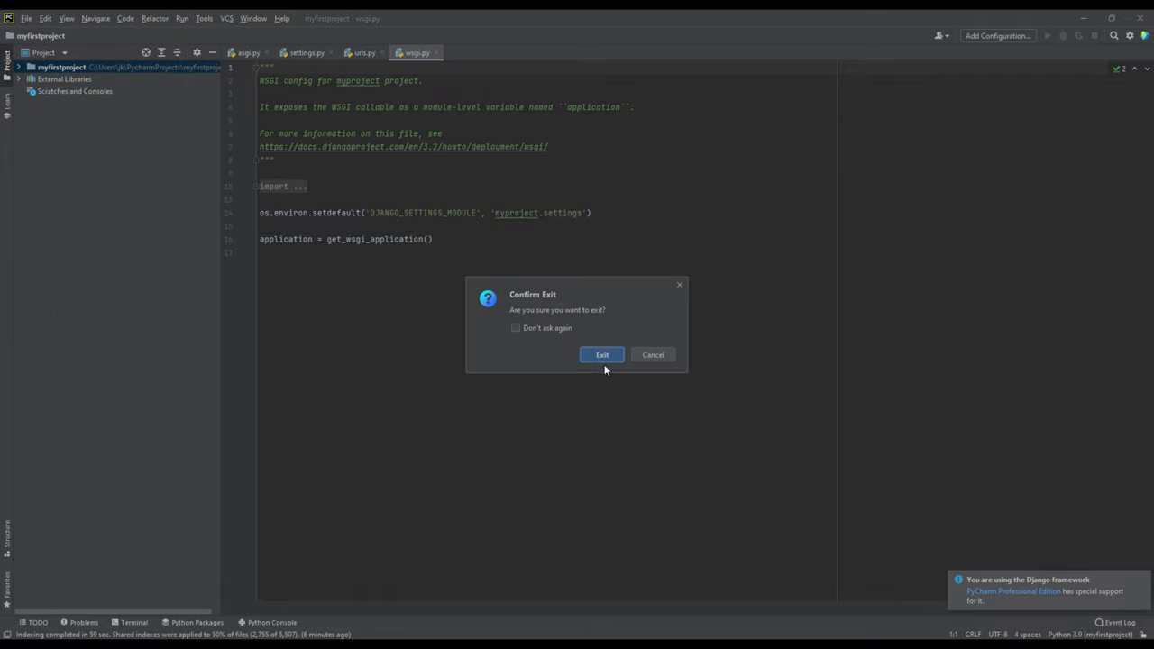
click(602, 354)
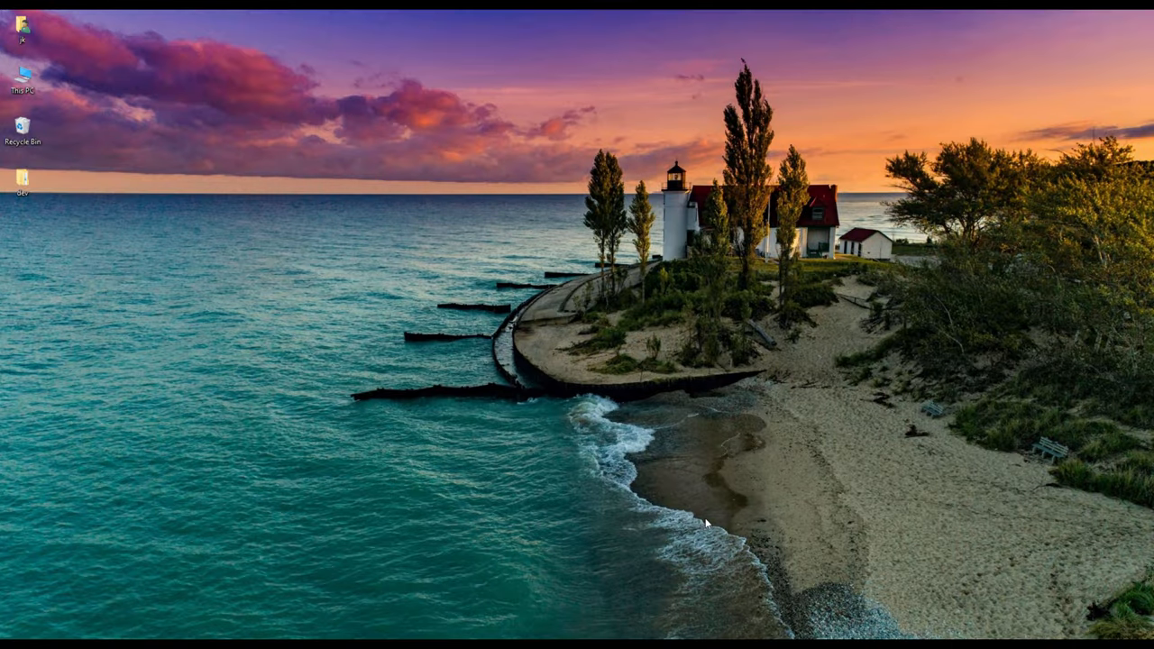